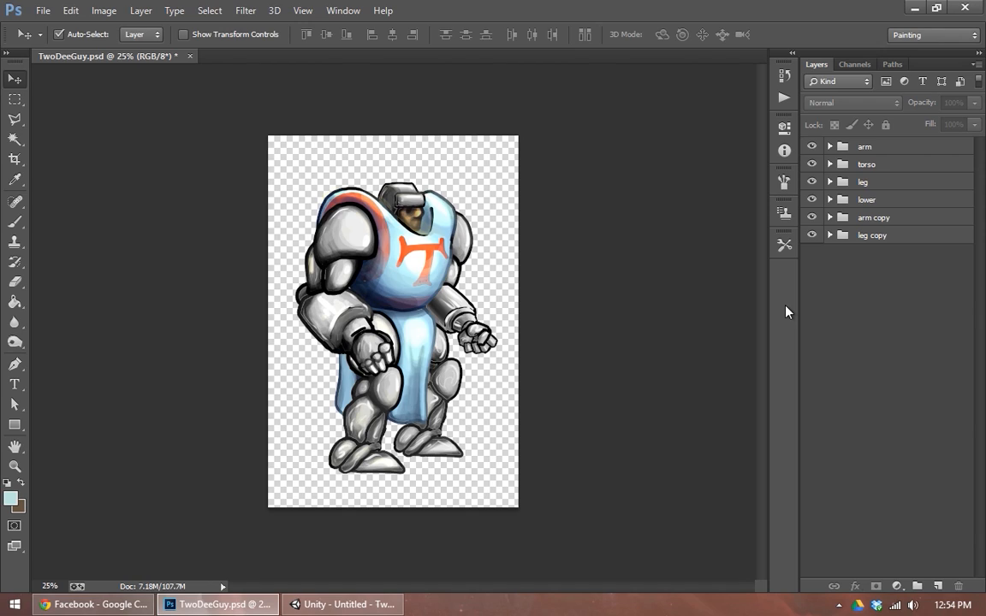
mouse_move(780, 299)
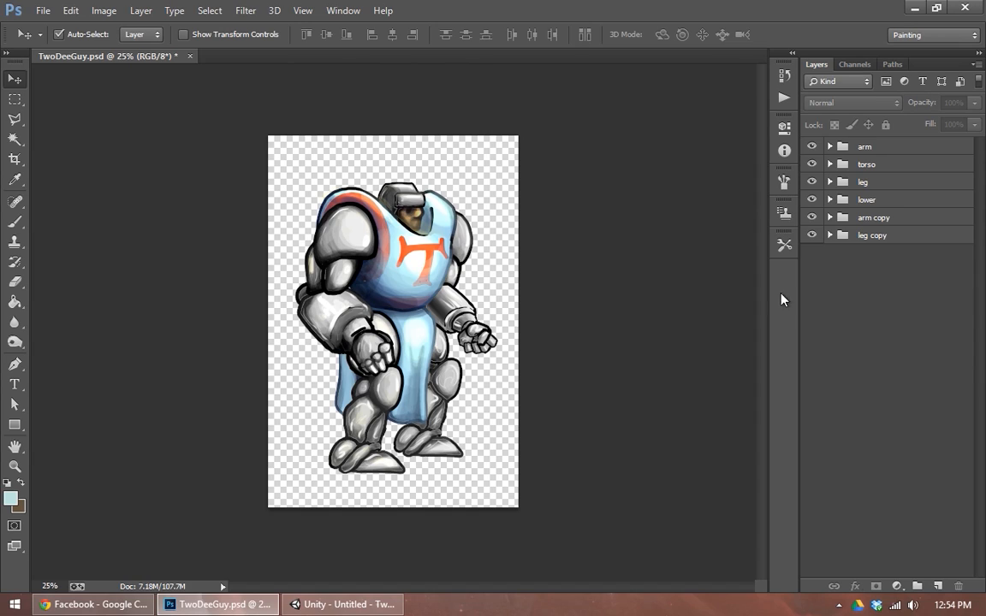
Step: Select the arm group and expand the arm, torso, leg and lower layer groups
click(864, 146)
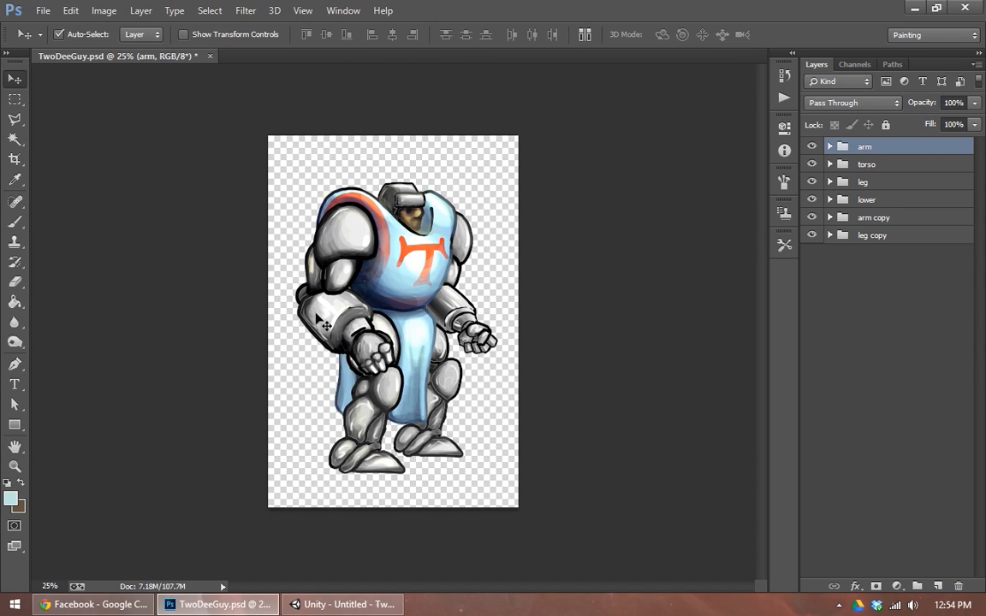
mouse_move(529, 332)
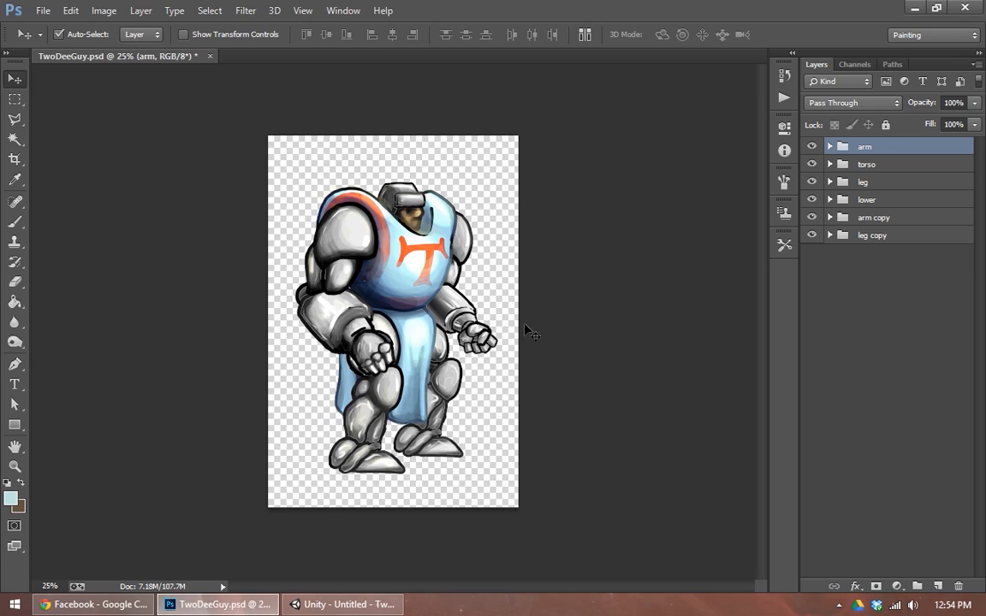
click(828, 217)
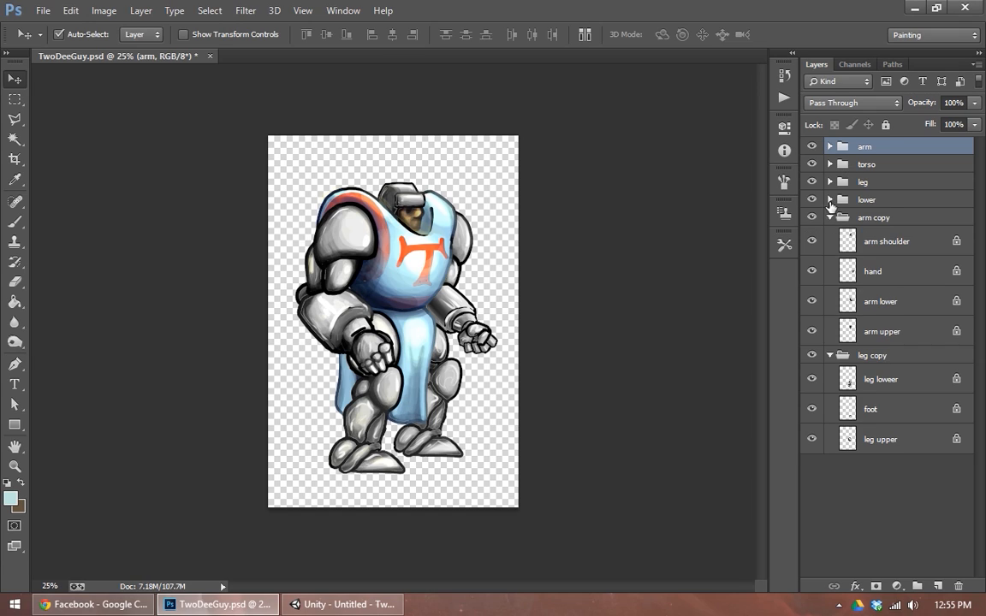
click(829, 145)
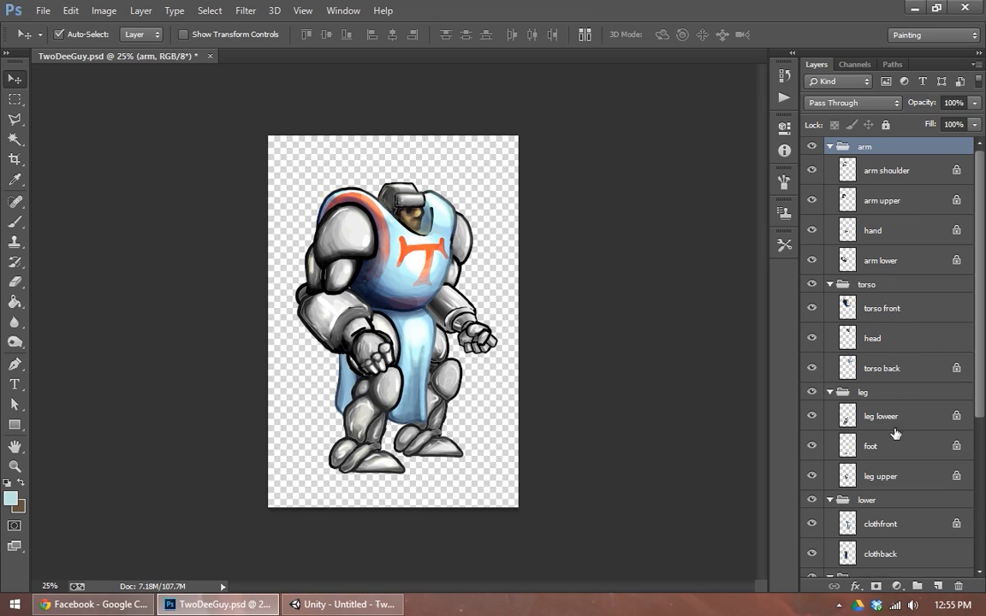
mouse_move(898, 417)
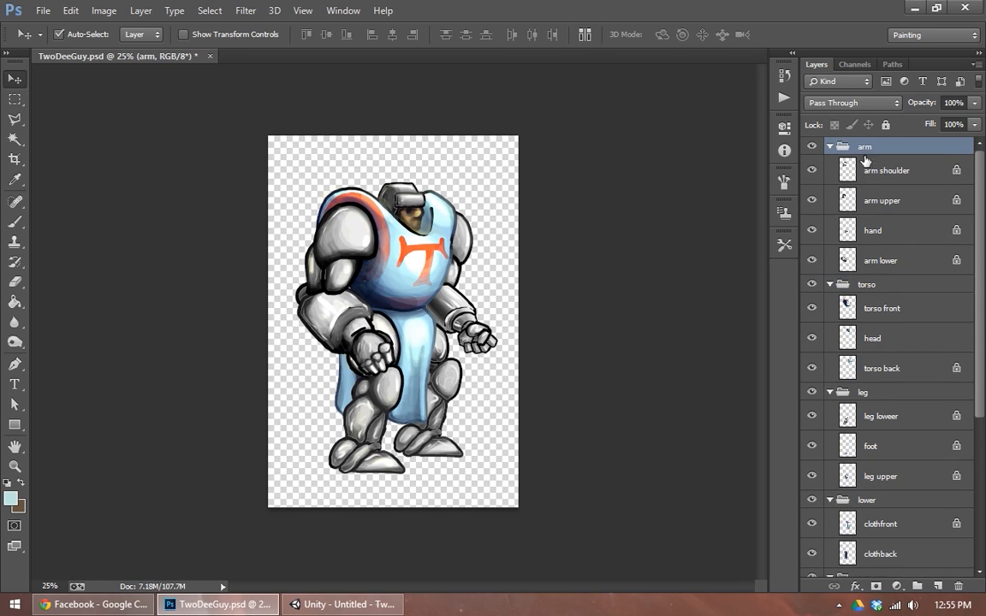
key(ctrl+t)
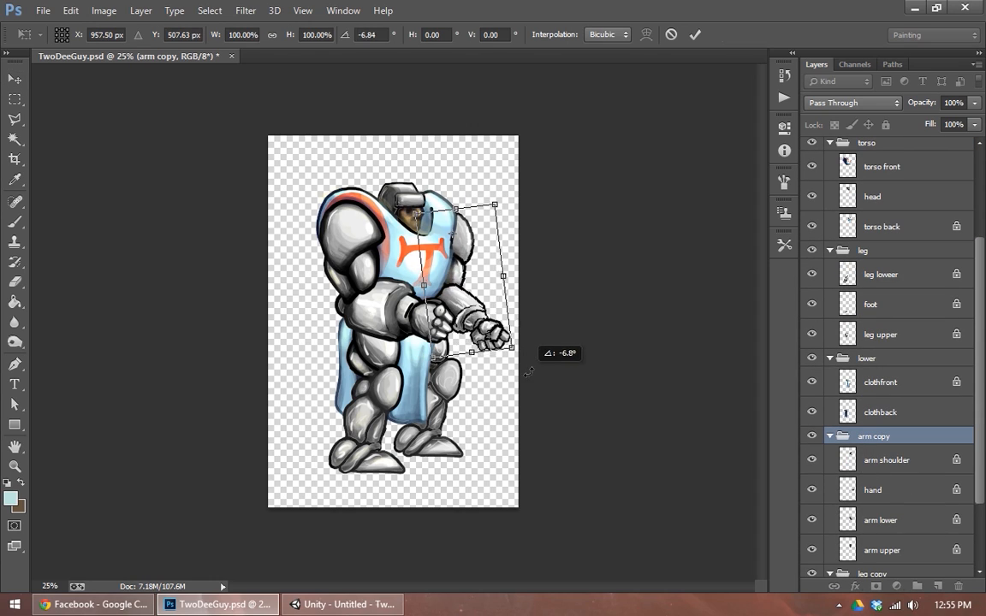
drag(528, 372, 577, 349)
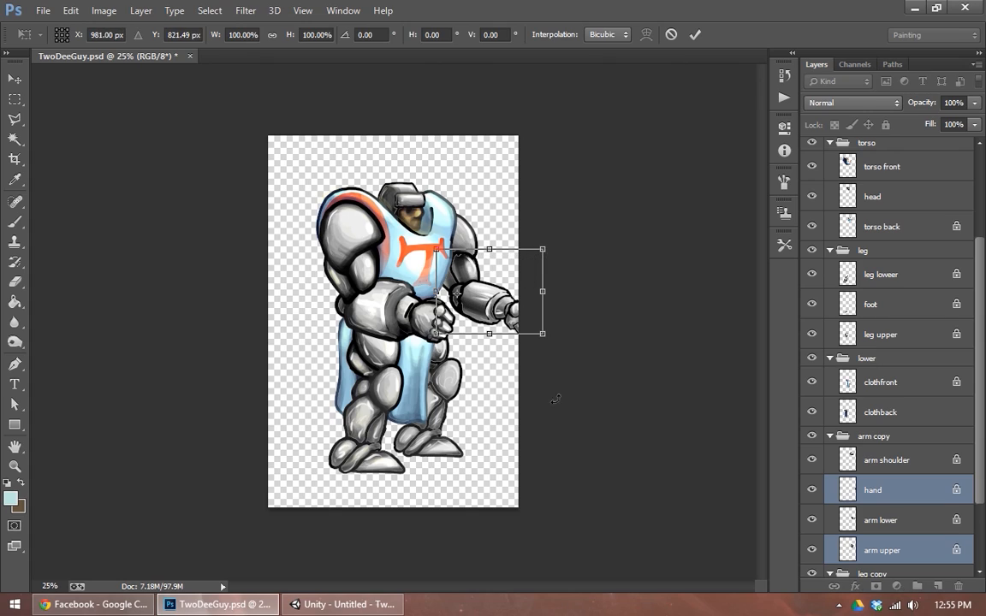
click(881, 519)
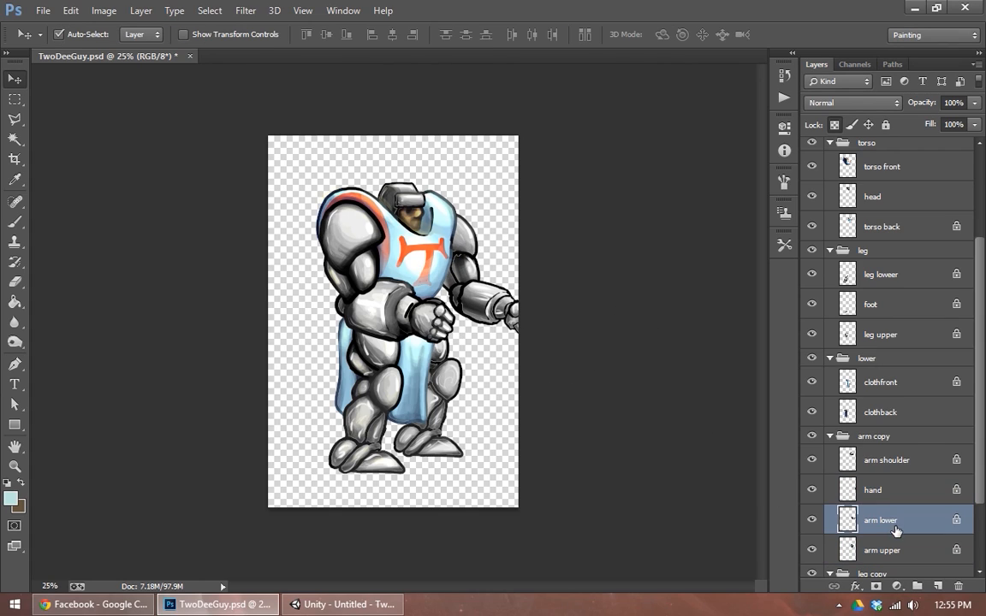
click(871, 489)
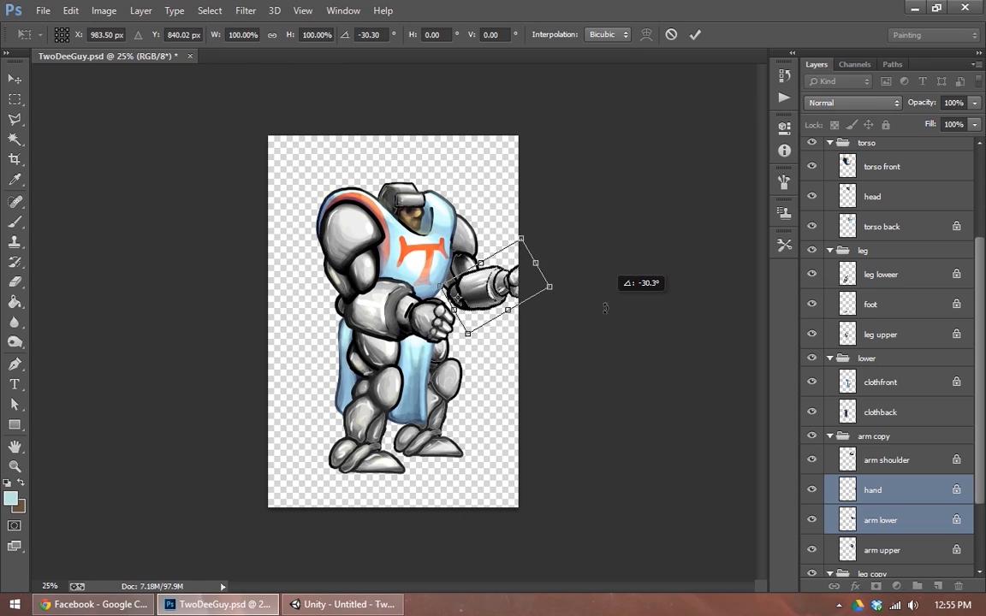
click(695, 35)
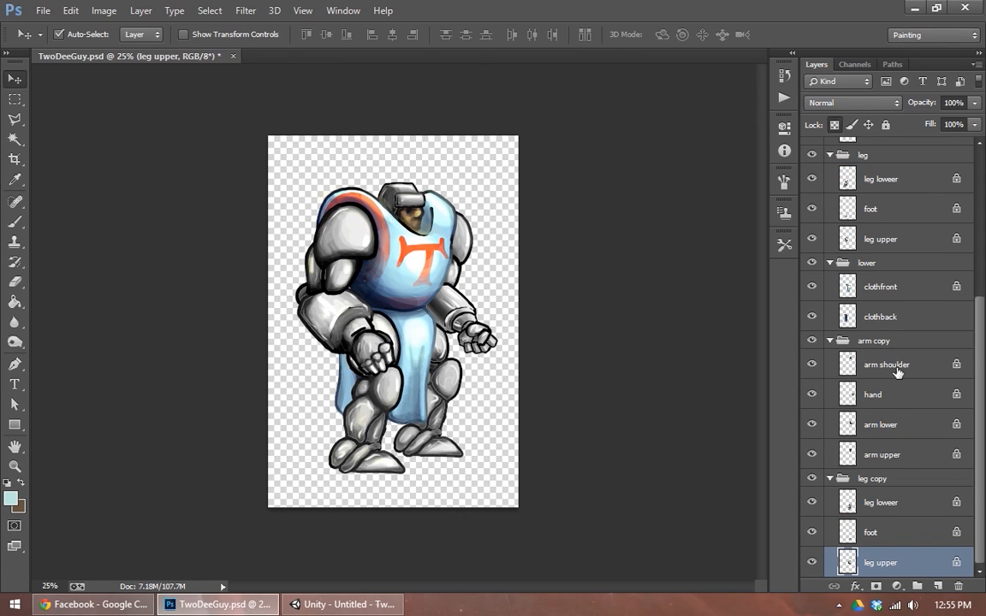
Step: Select the arm copy group so its artwork gets transform handles
click(873, 340)
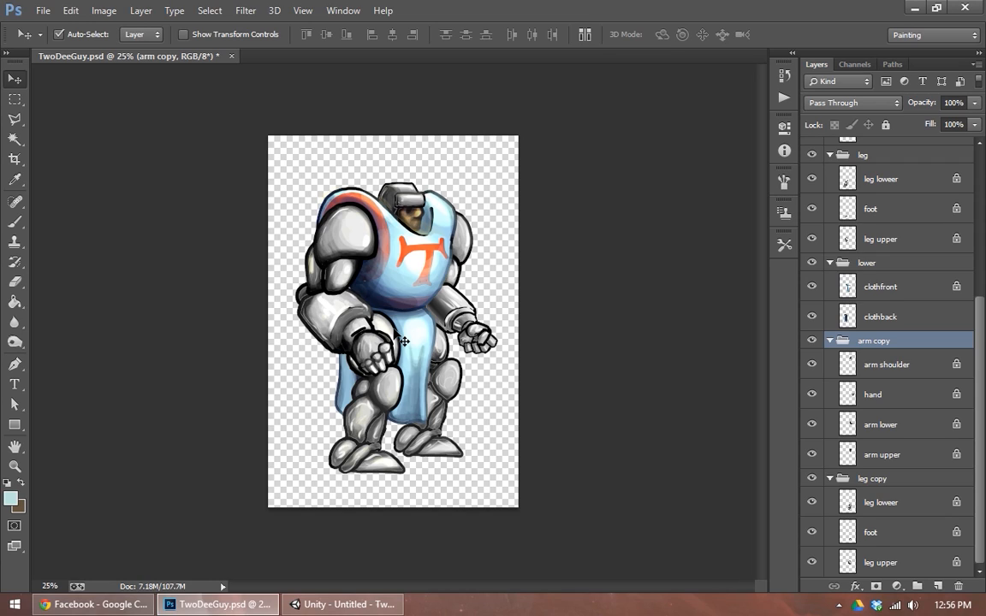
scroll(up, 3)
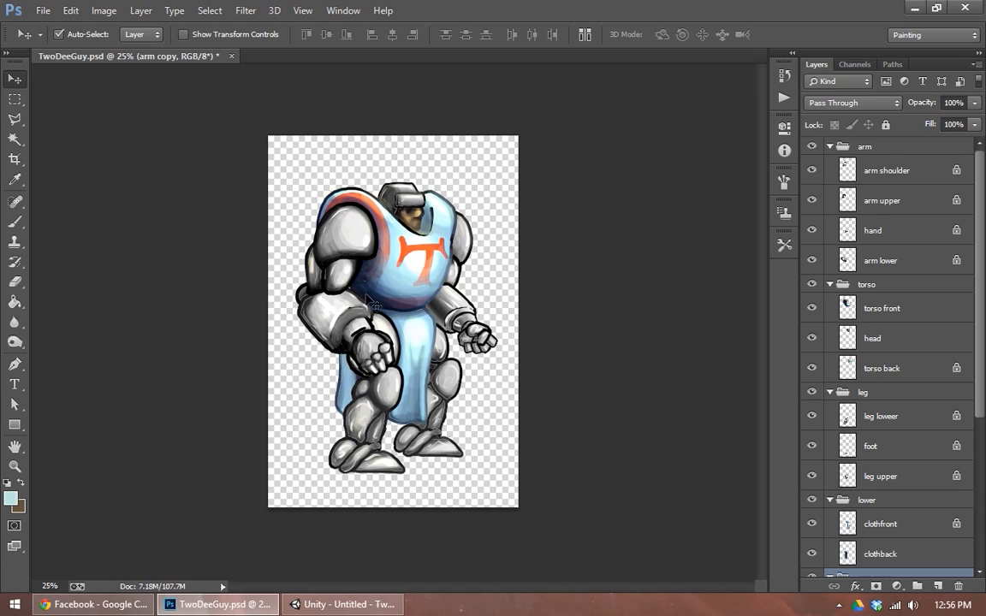
mouse_move(444, 332)
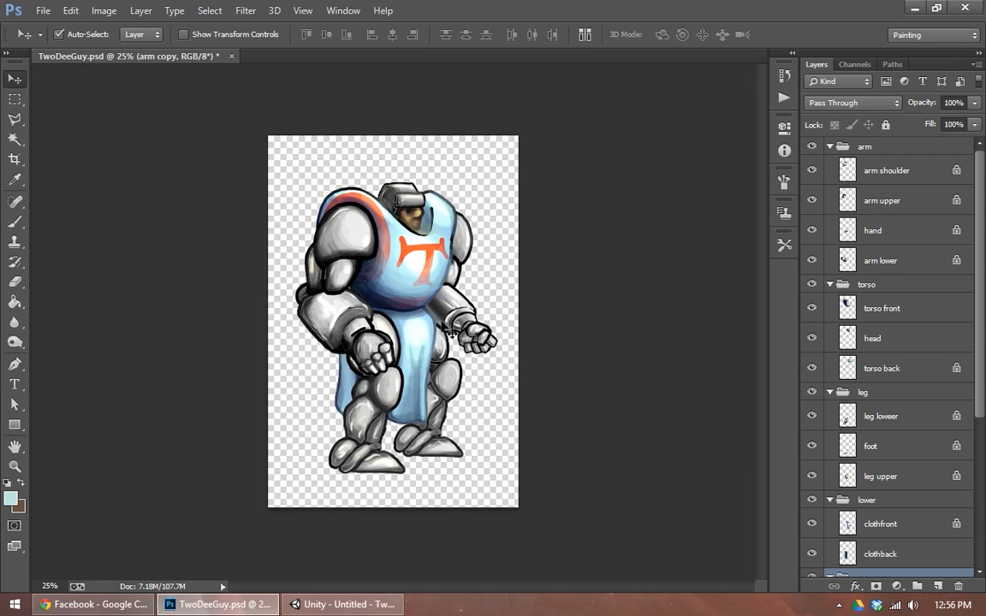
mouse_move(395, 316)
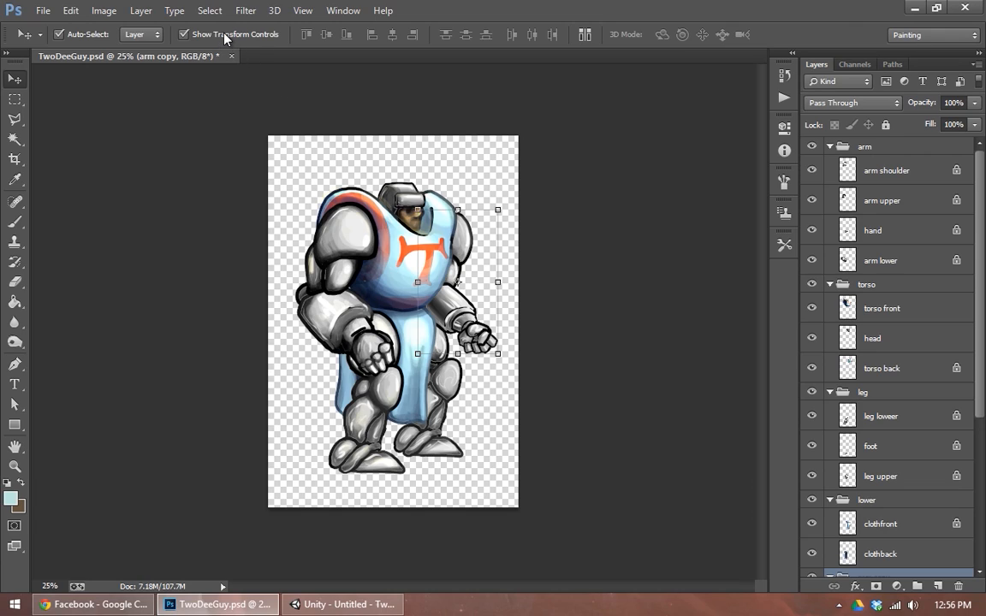
mouse_move(193, 36)
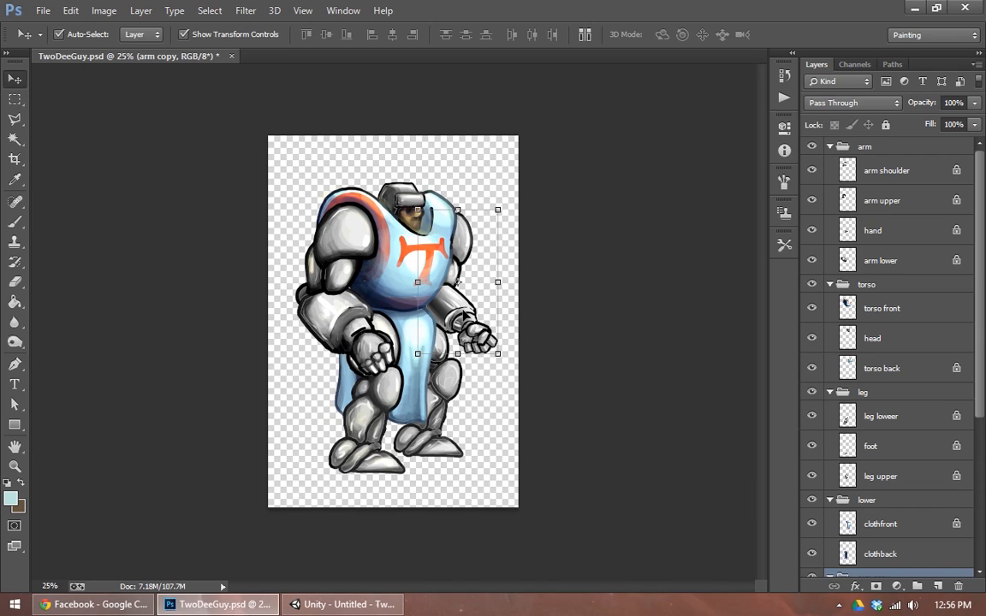
Step: Open Image > Canvas Size to enlarge the canvas into a square
click(104, 11)
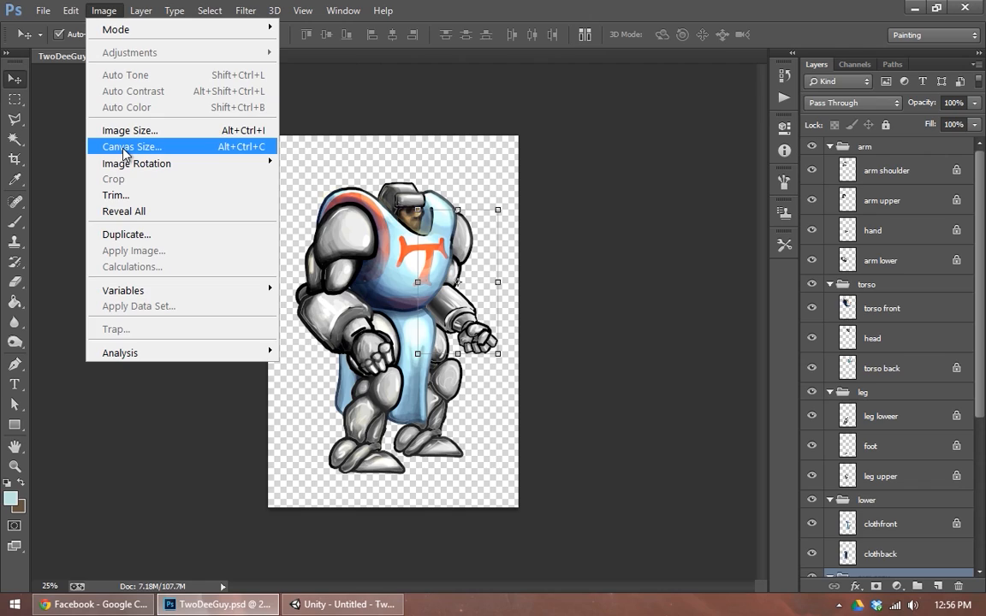
click(131, 147)
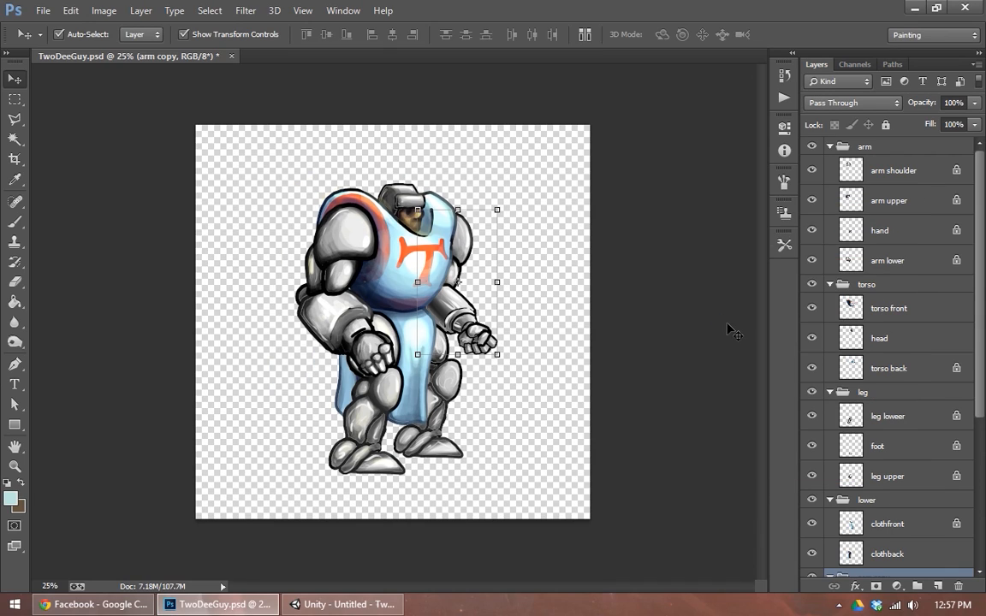
mouse_move(569, 329)
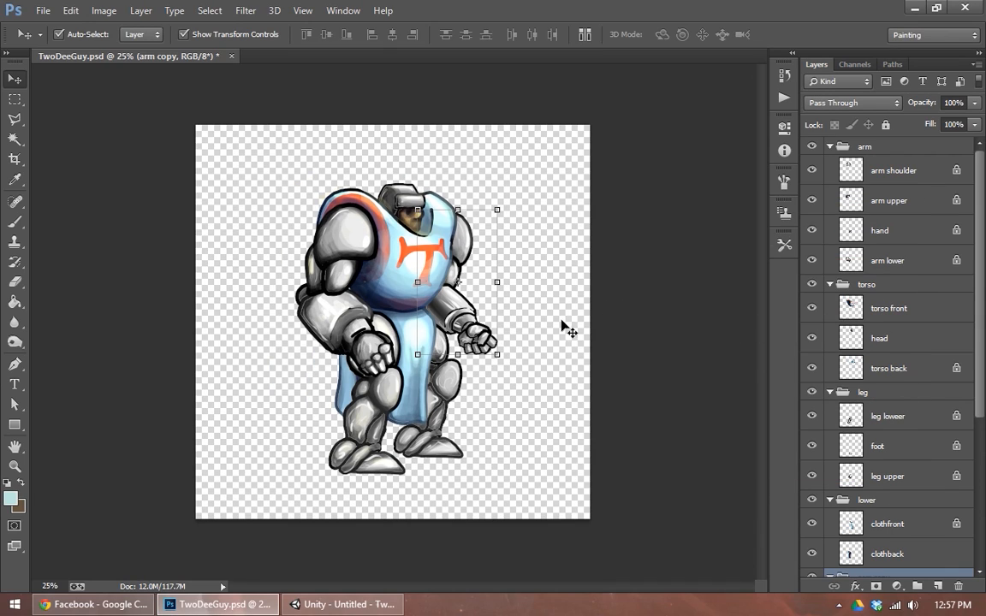
mouse_move(475, 313)
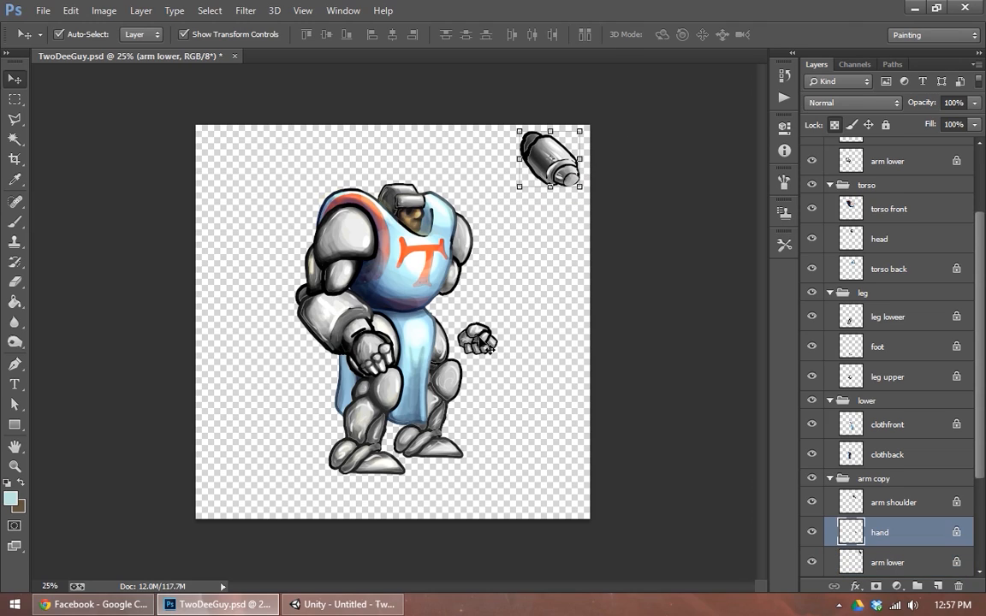
Step: Spread the hand, lower leg and upper leg pieces into separate canvas spots
drag(477, 340, 559, 217)
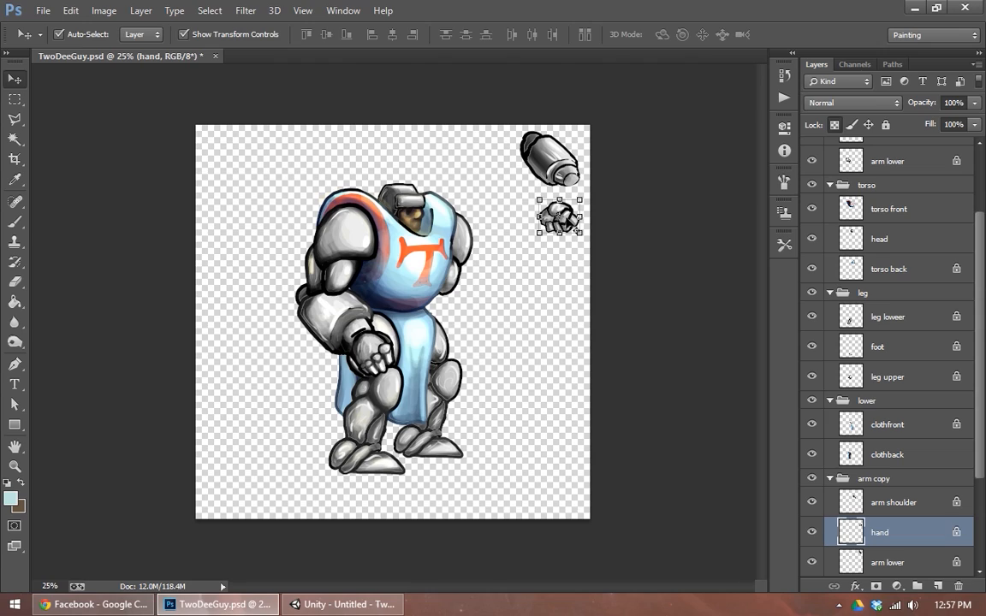
key(ctrl+t)
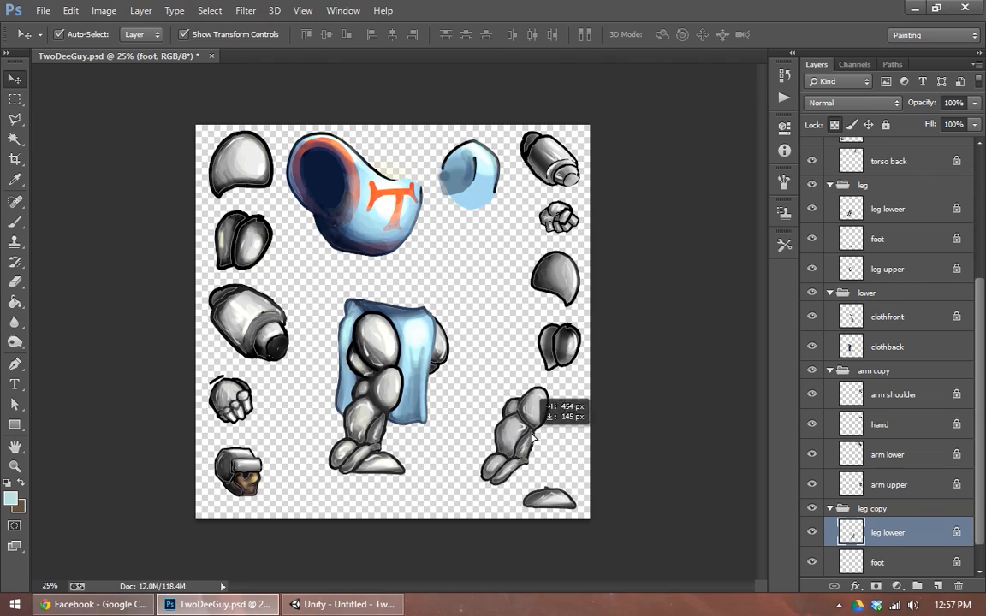
click(526, 436)
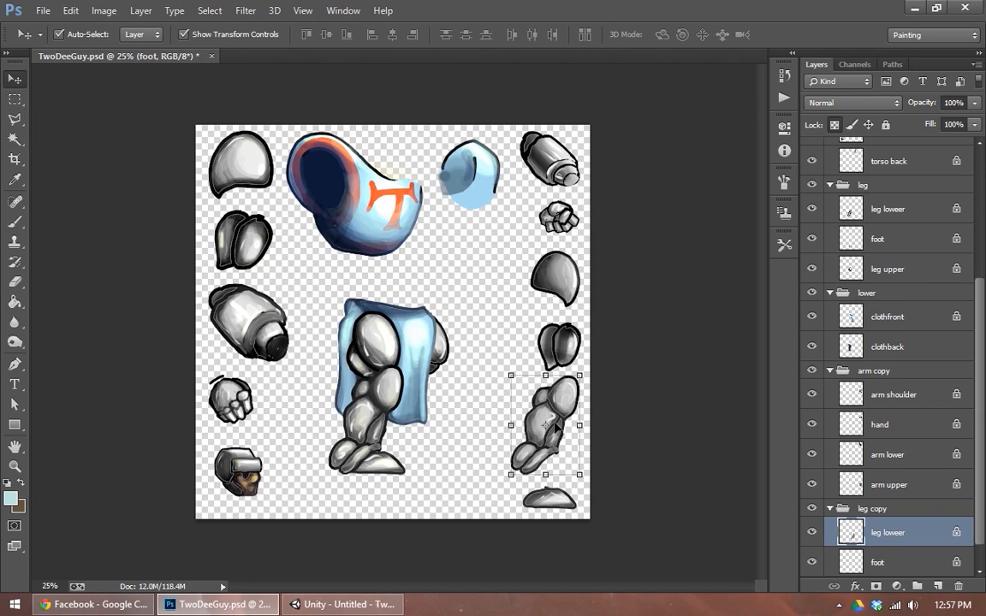
drag(548, 425, 449, 488)
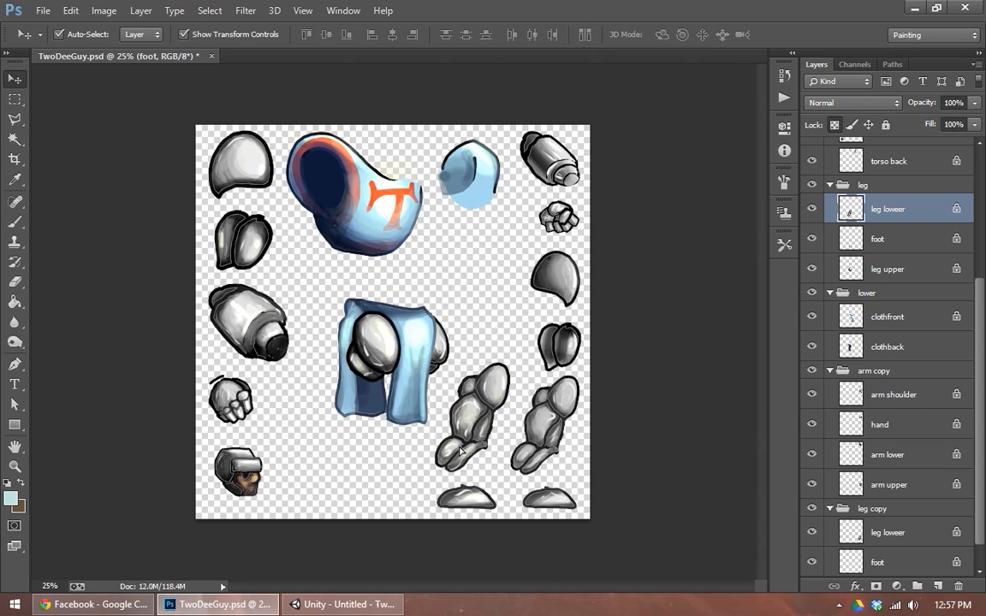
click(484, 312)
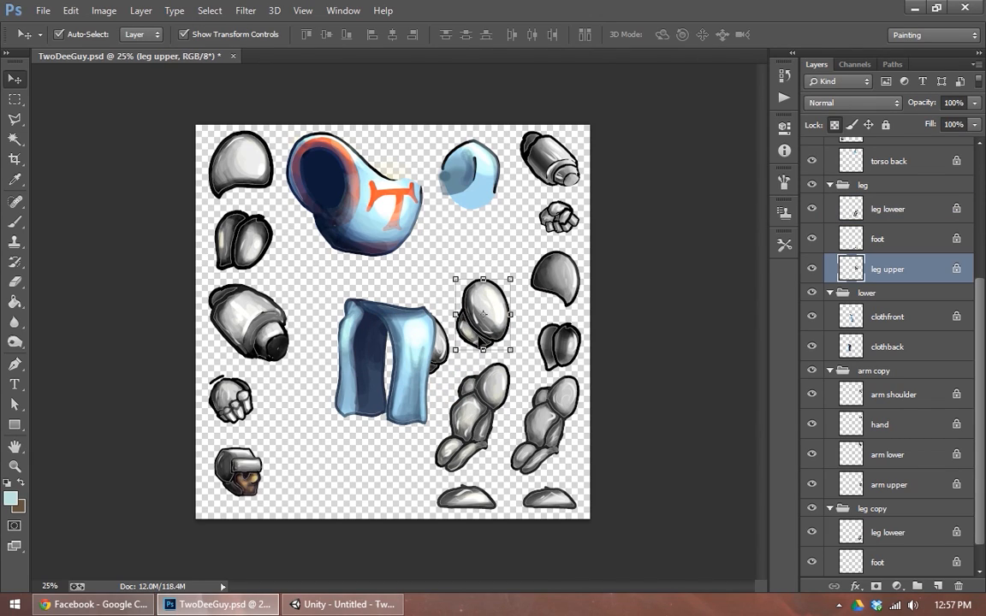
mouse_move(244, 460)
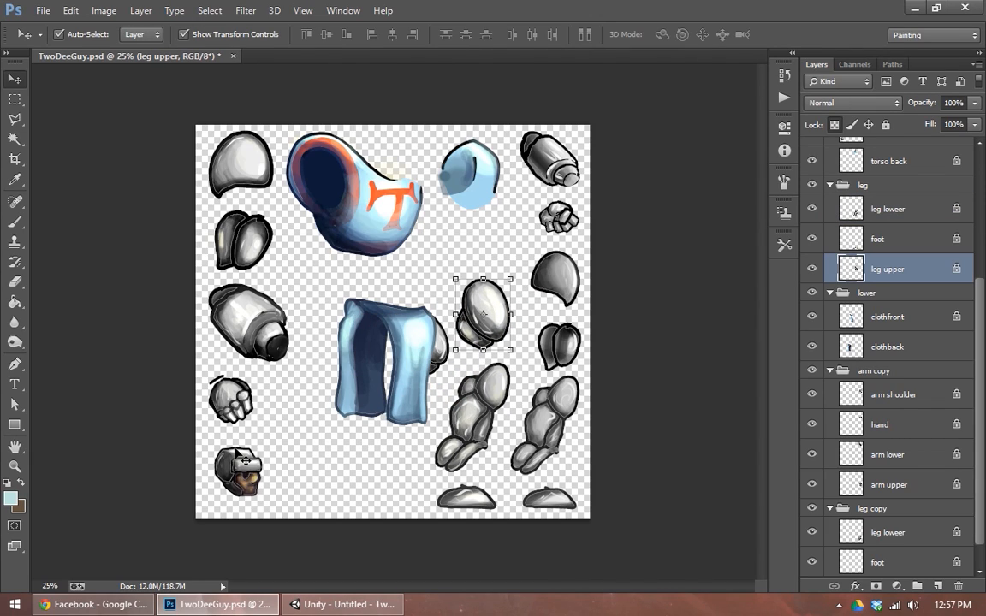
mouse_move(569, 165)
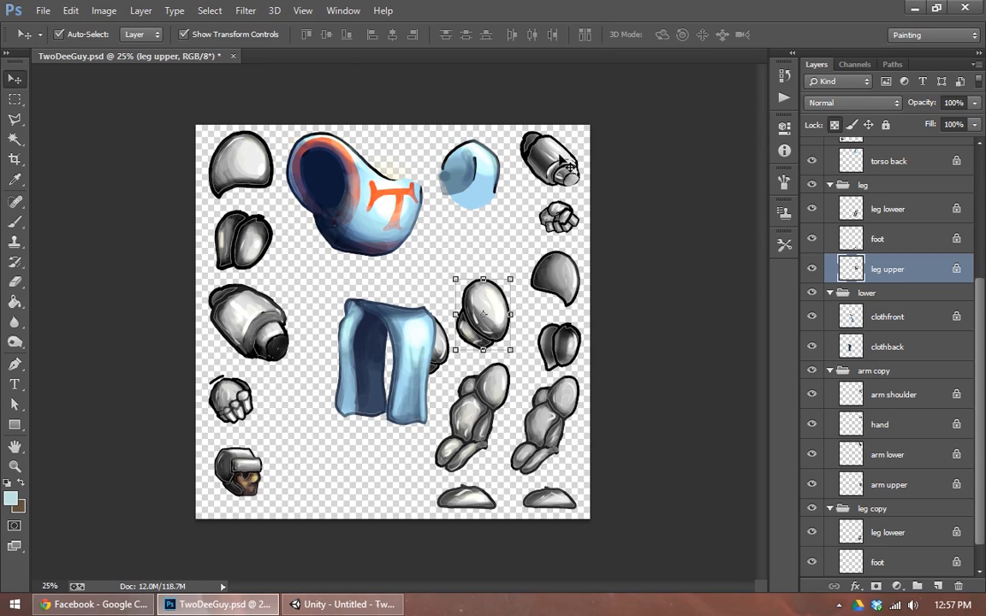
mouse_move(471, 242)
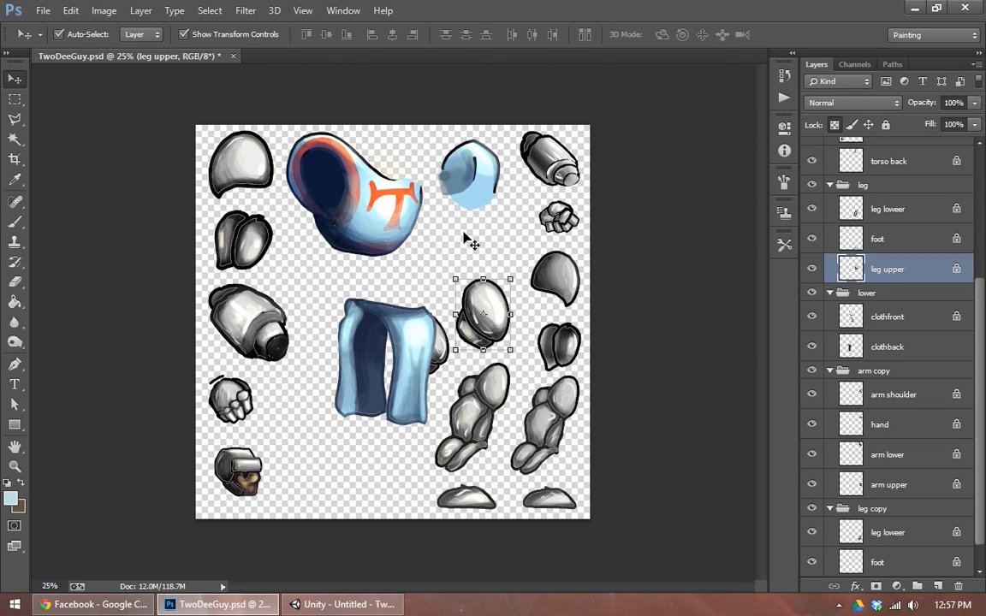
mouse_move(264, 404)
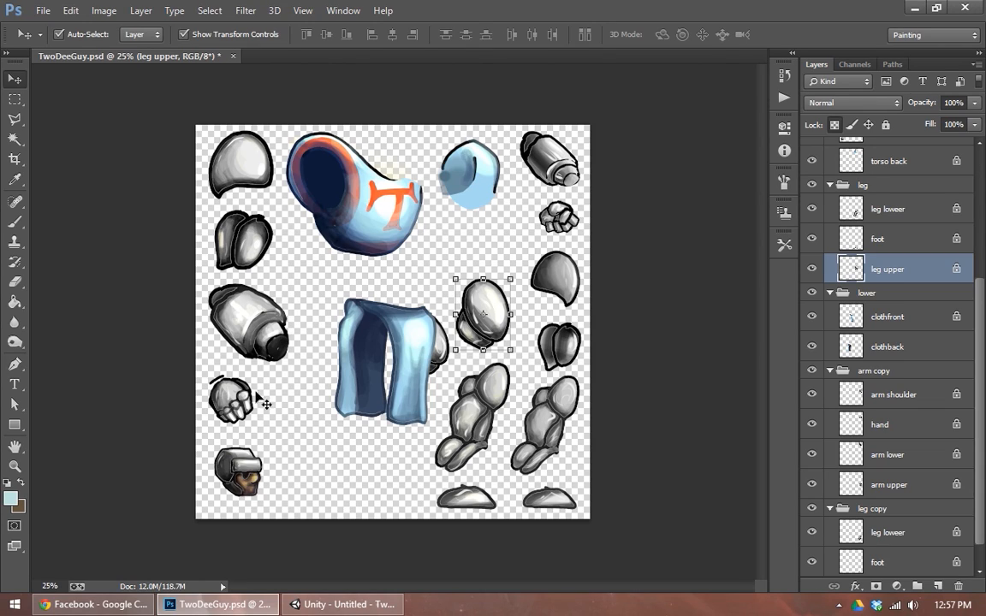
mouse_move(233, 393)
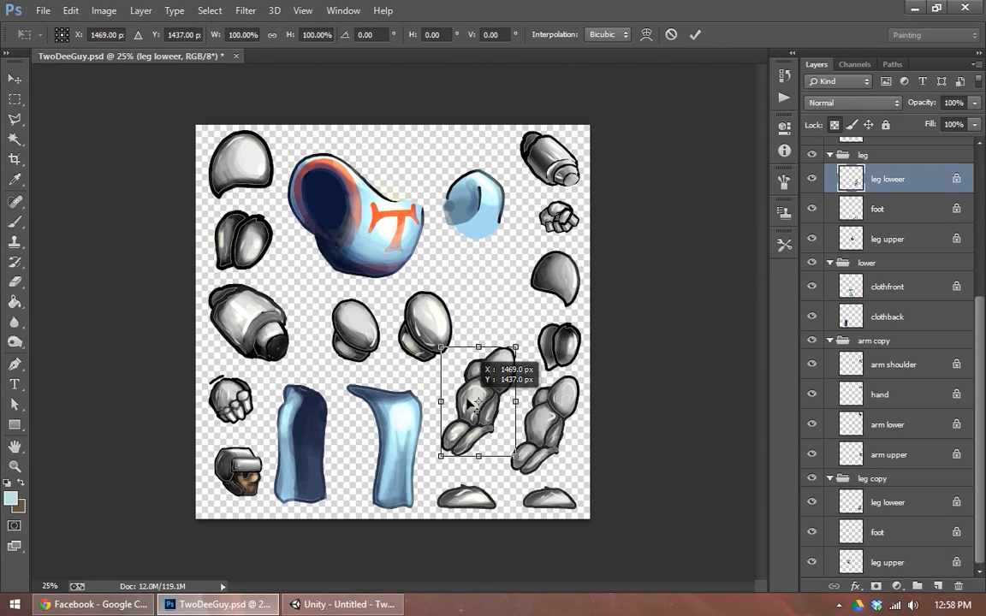
drag(478, 402, 468, 419)
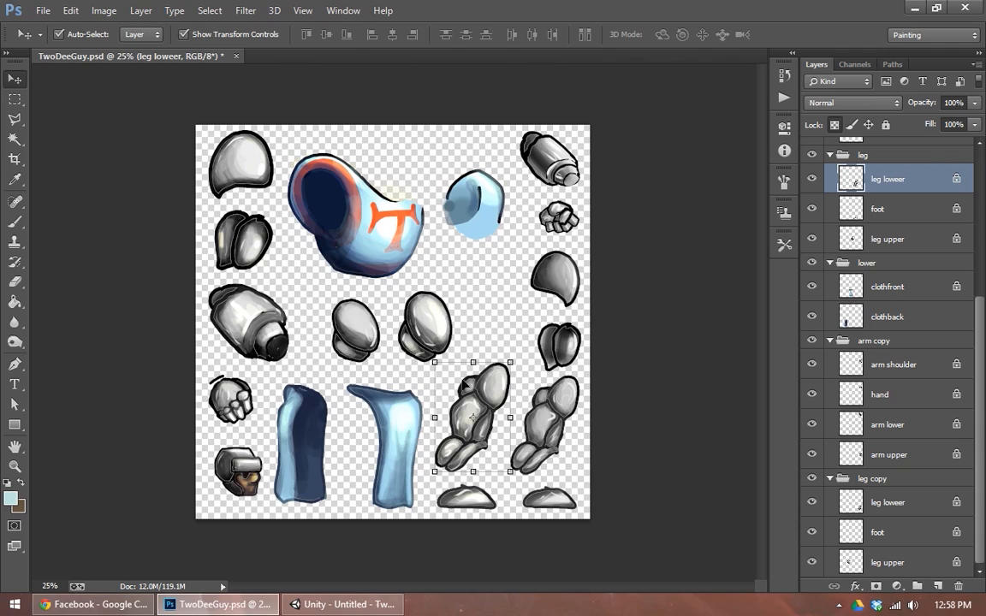
click(887, 562)
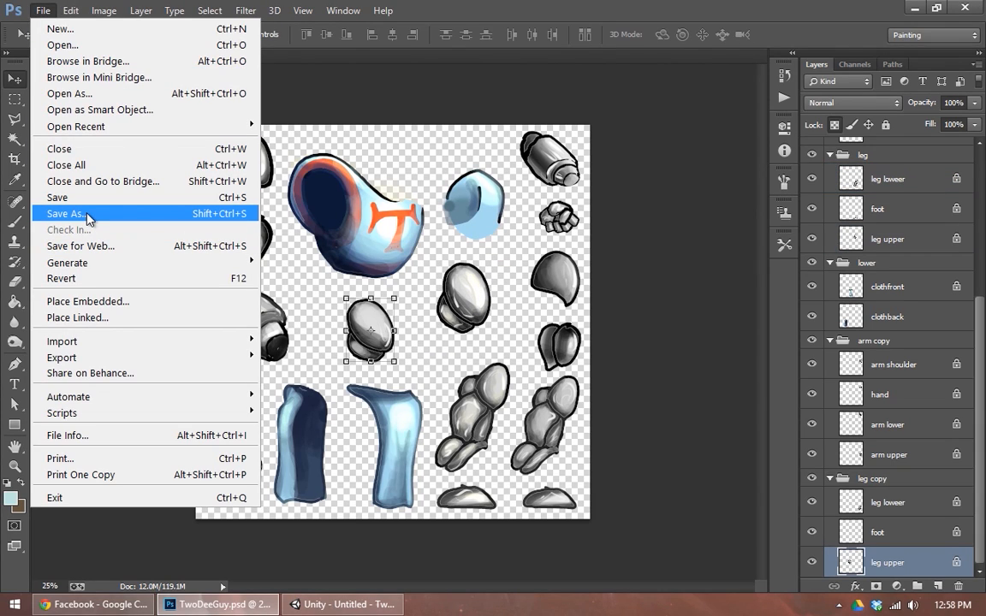
Step: Save the layout as PNG file TwoDeeGuy.png into the Assets folder
click(65, 213)
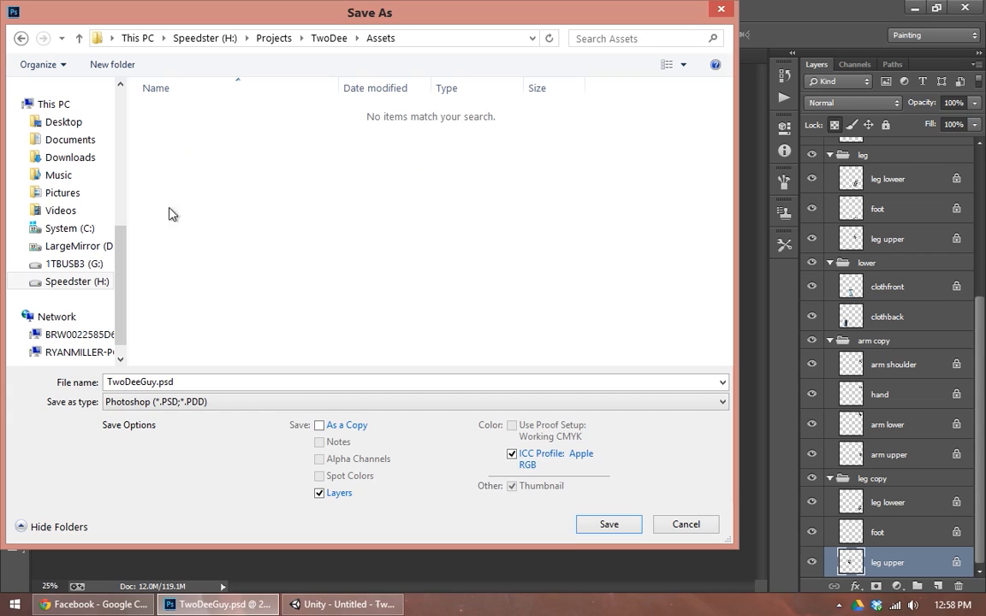
click(413, 401)
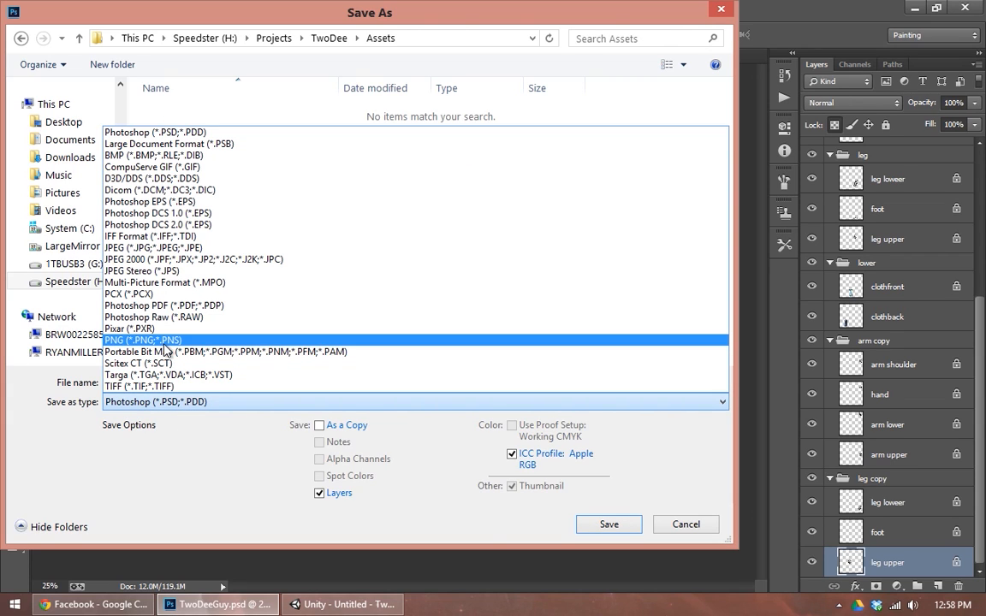
click(142, 340)
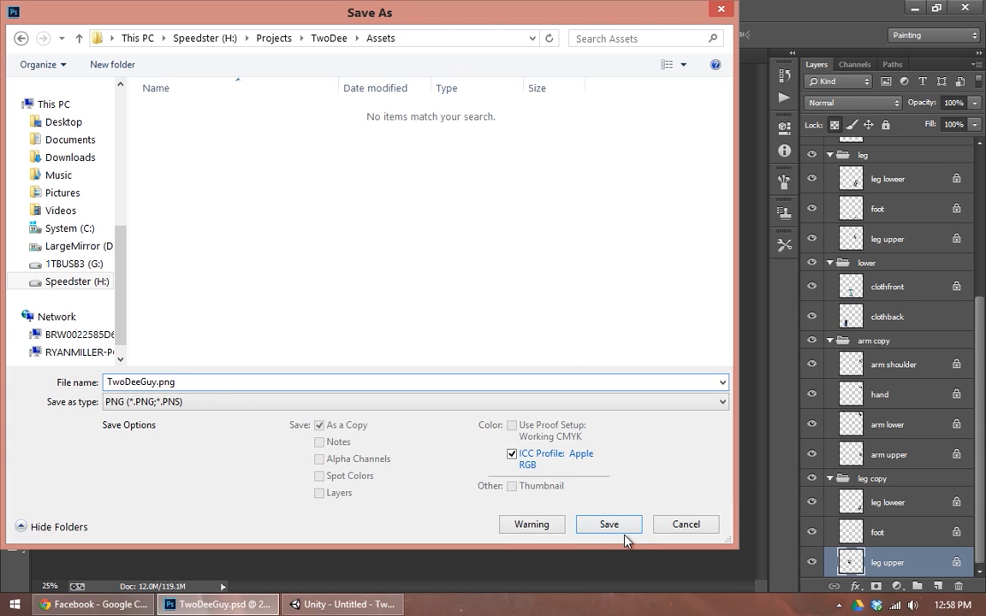
click(609, 524)
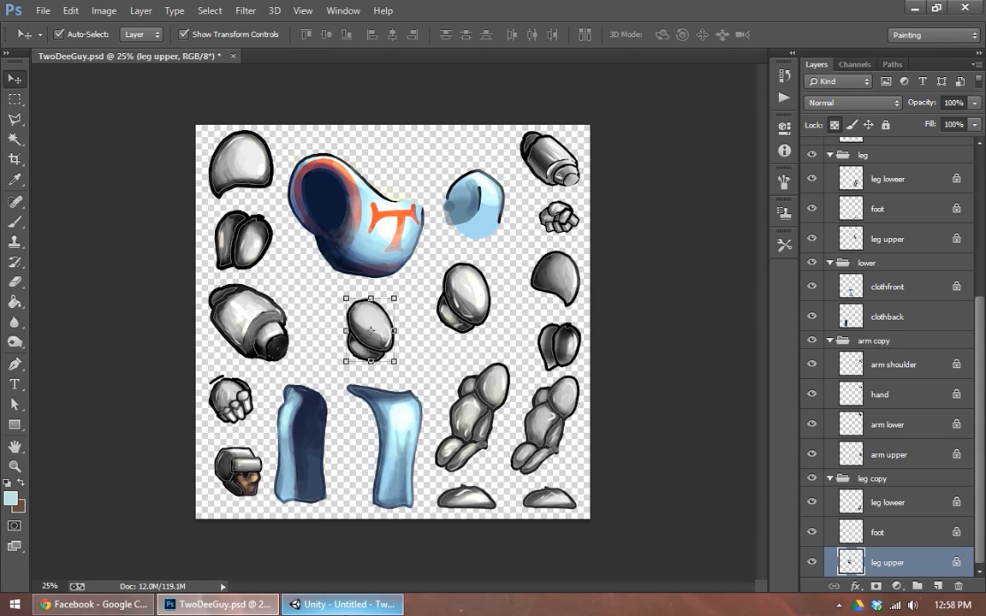
Step: Set TwoDeeGuy to Texture Type Sprite (2D \ uGUI), Sprite Mode Multiple, and apply
click(343, 604)
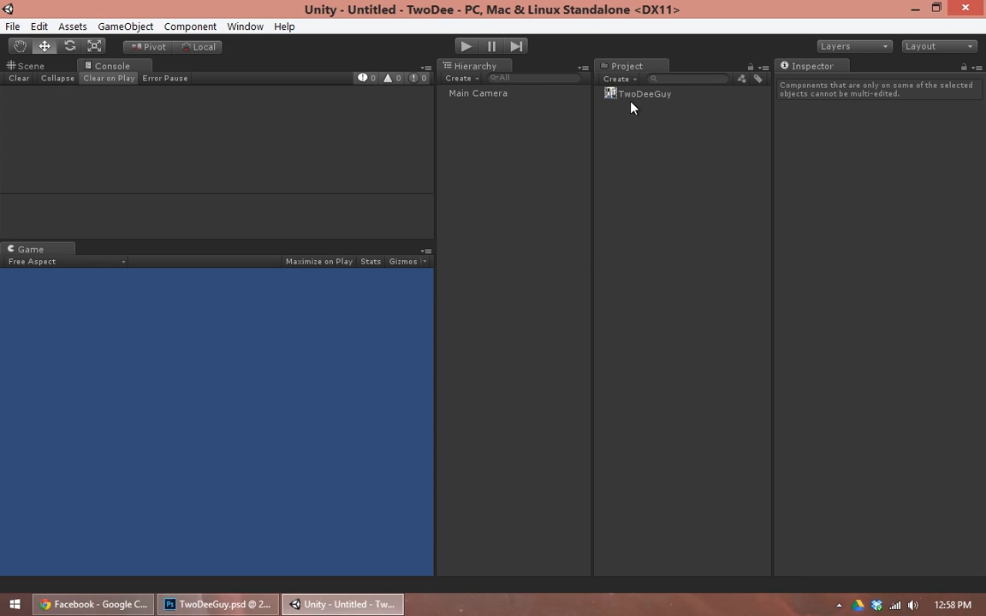
click(644, 93)
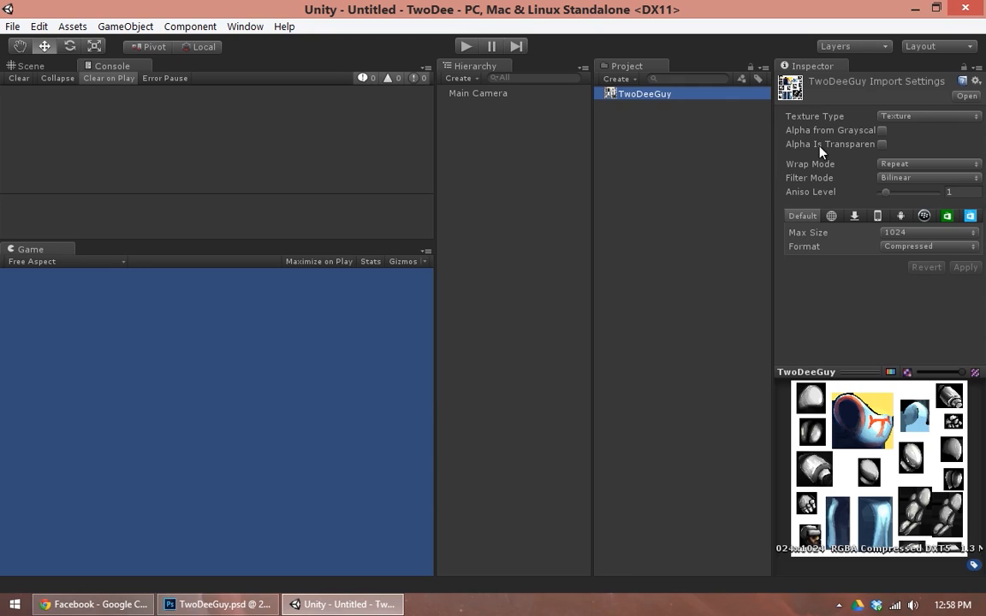
mouse_move(911, 118)
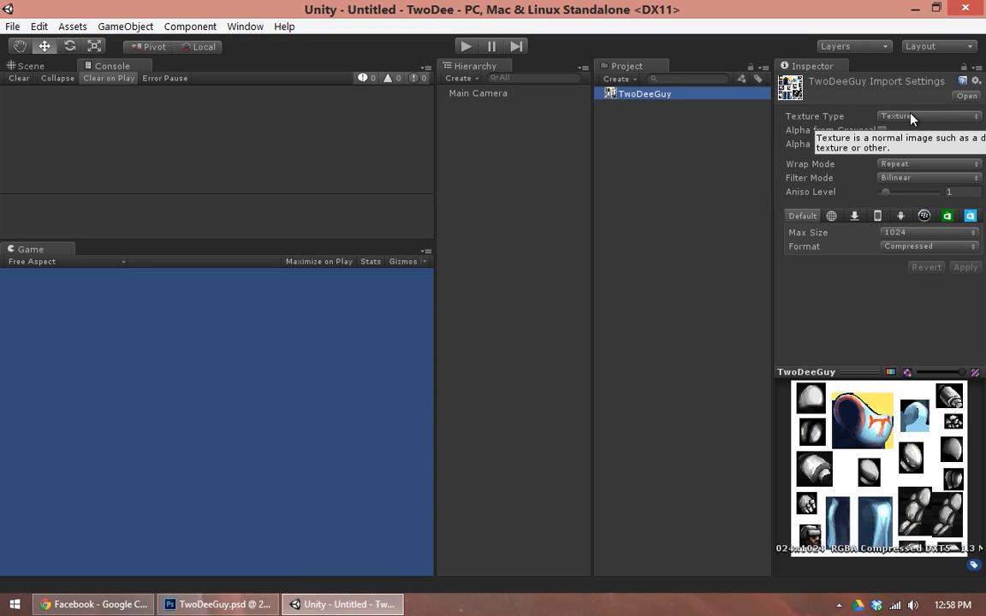
mouse_move(869, 356)
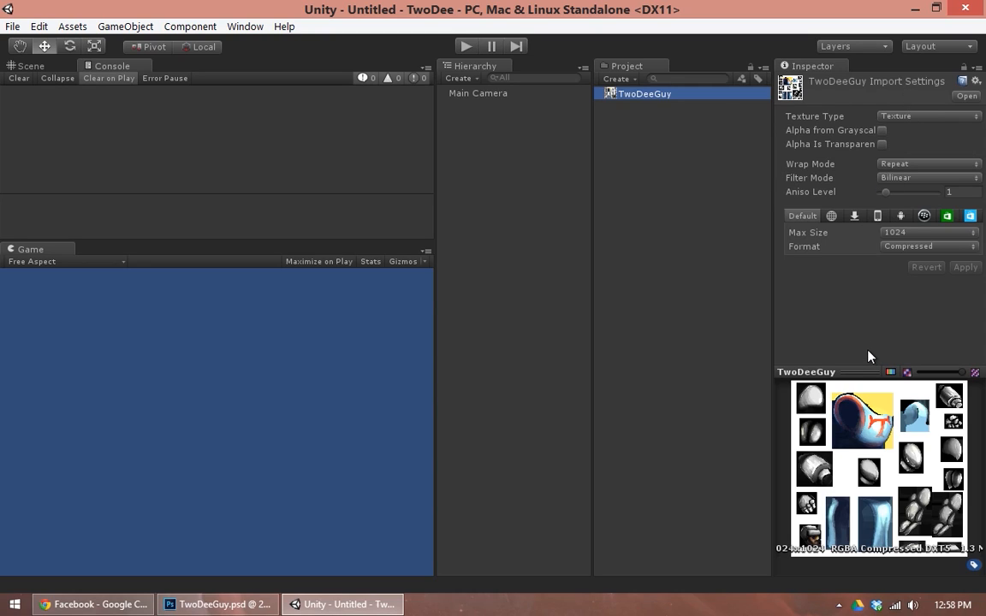
mouse_move(867, 320)
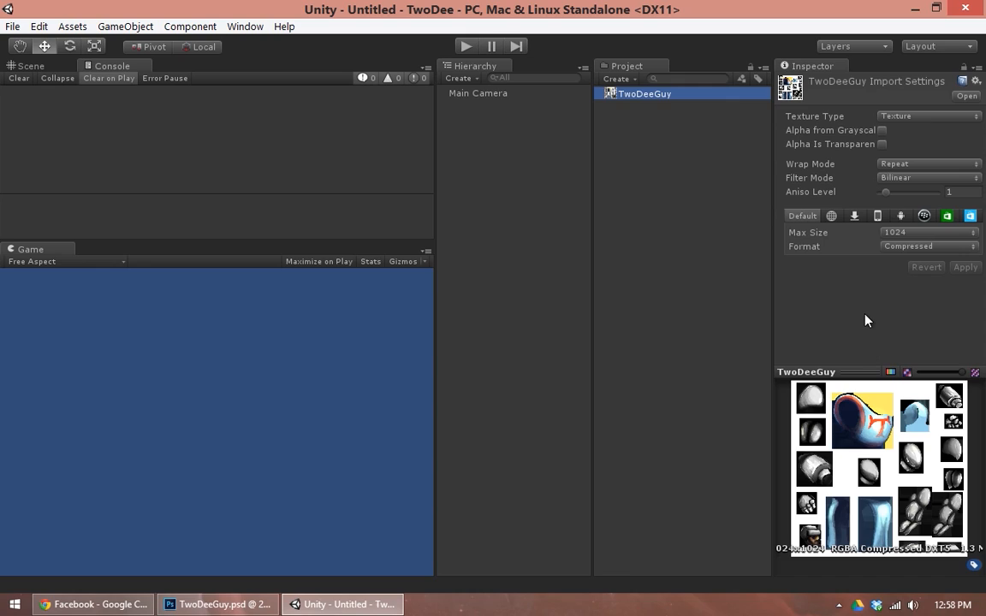
mouse_move(876, 245)
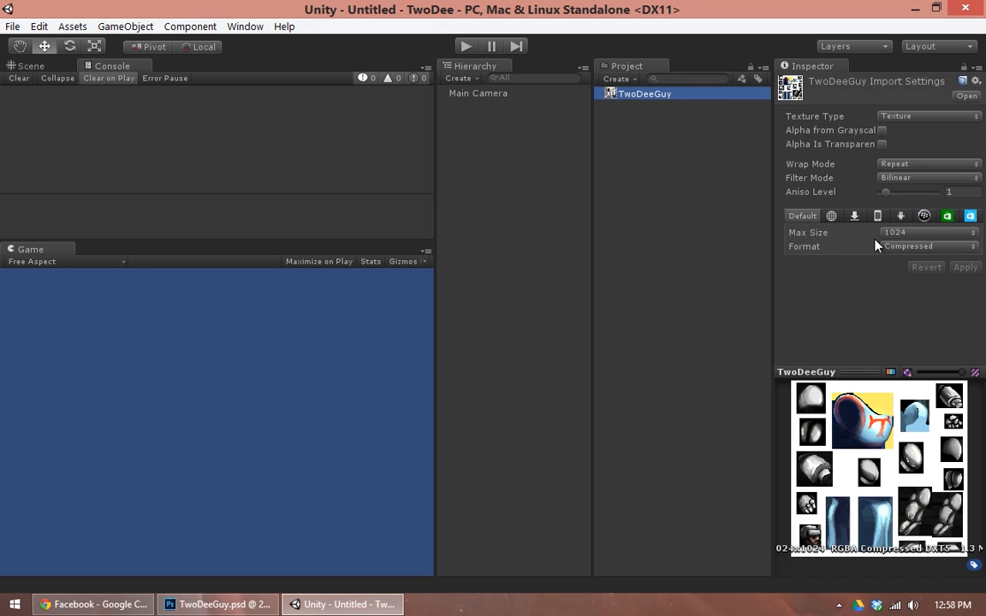
mouse_move(905, 120)
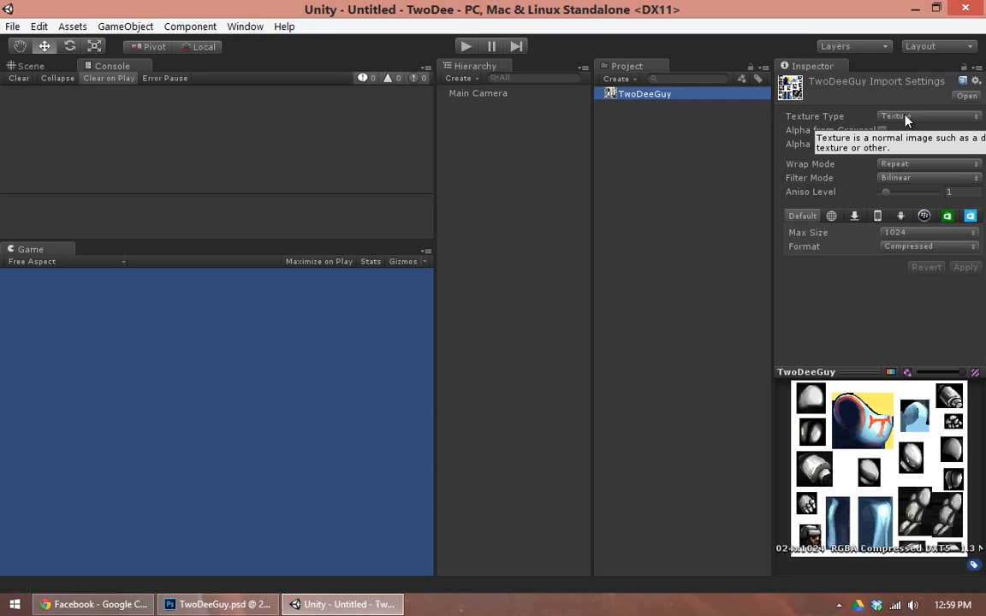
click(928, 116)
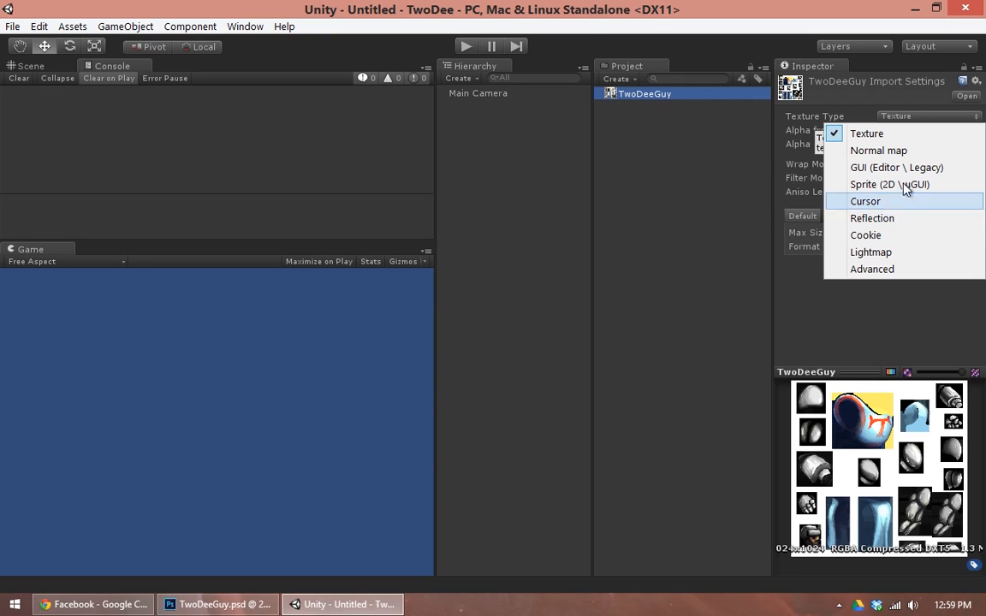
mouse_move(890, 185)
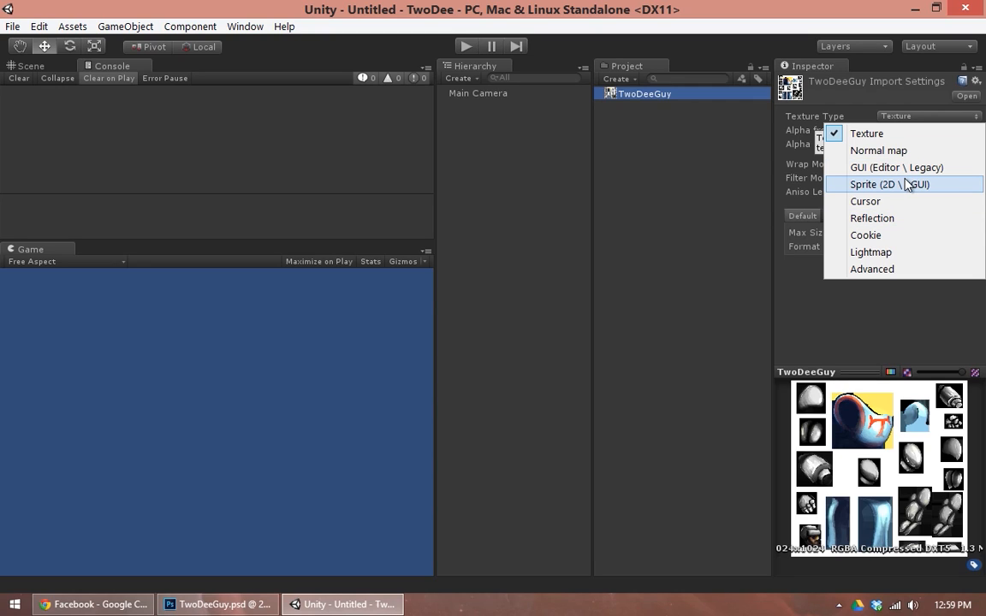
click(889, 184)
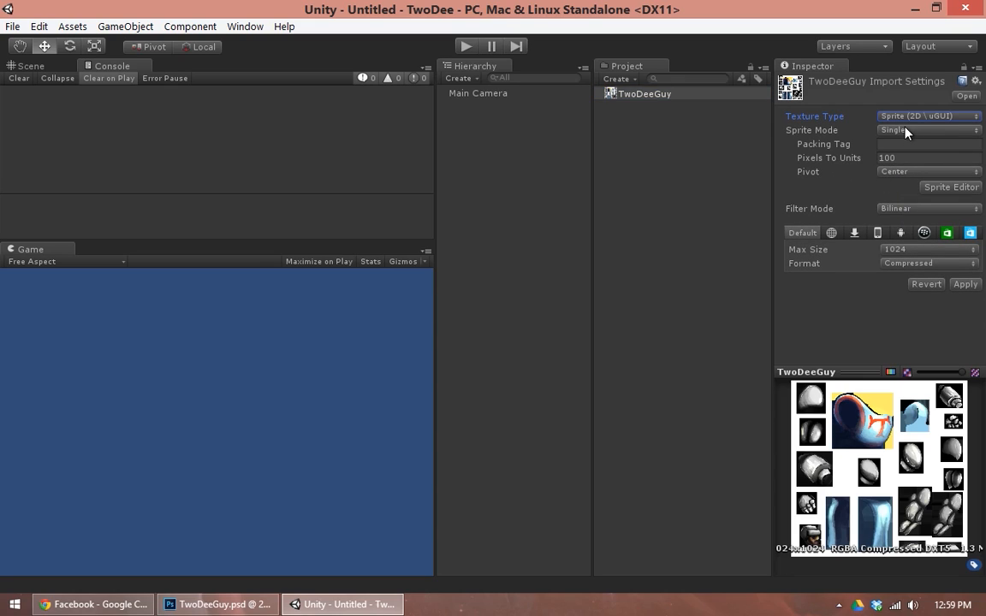
click(928, 130)
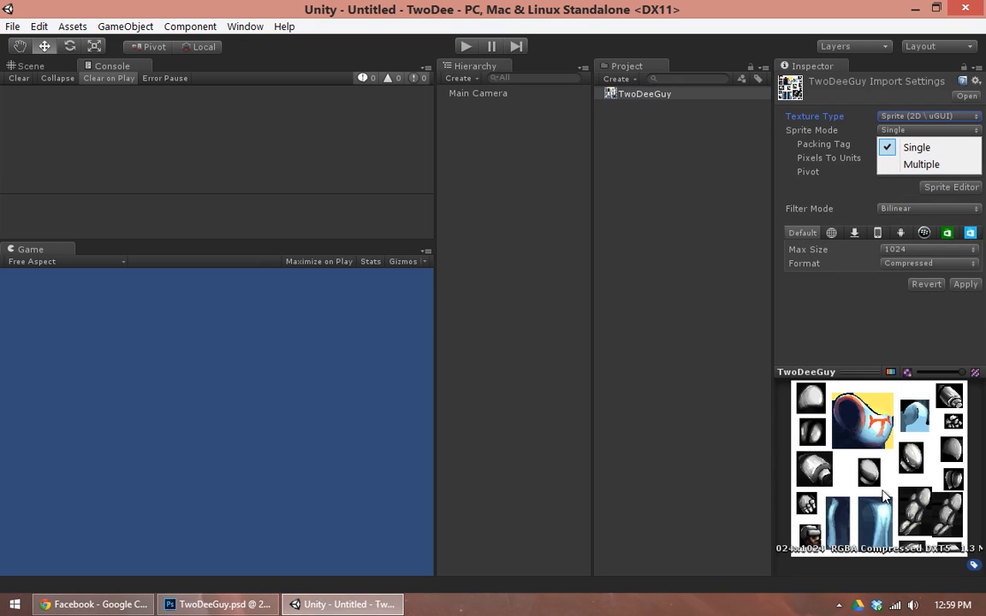
mouse_move(901, 496)
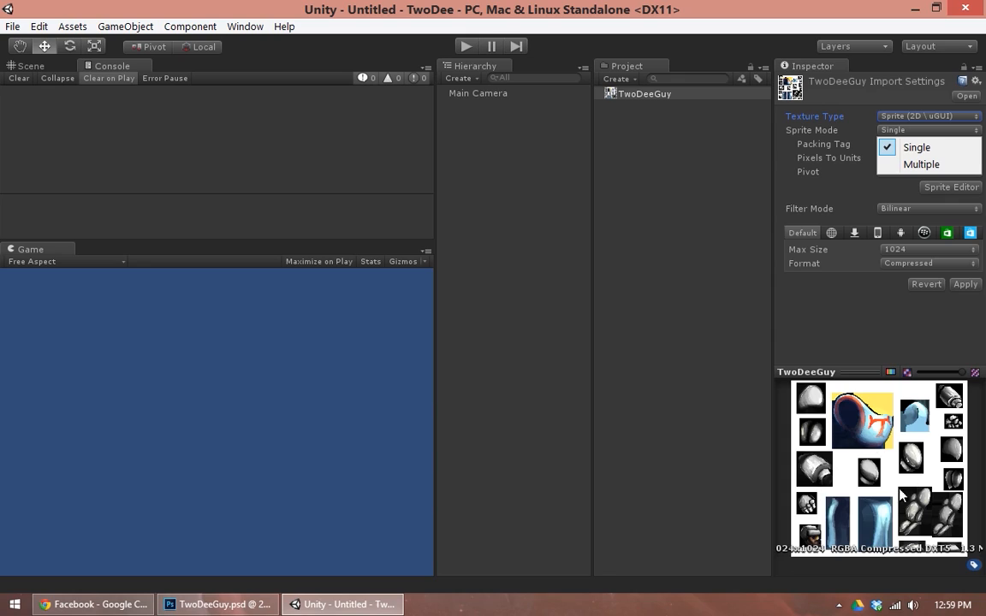
click(921, 163)
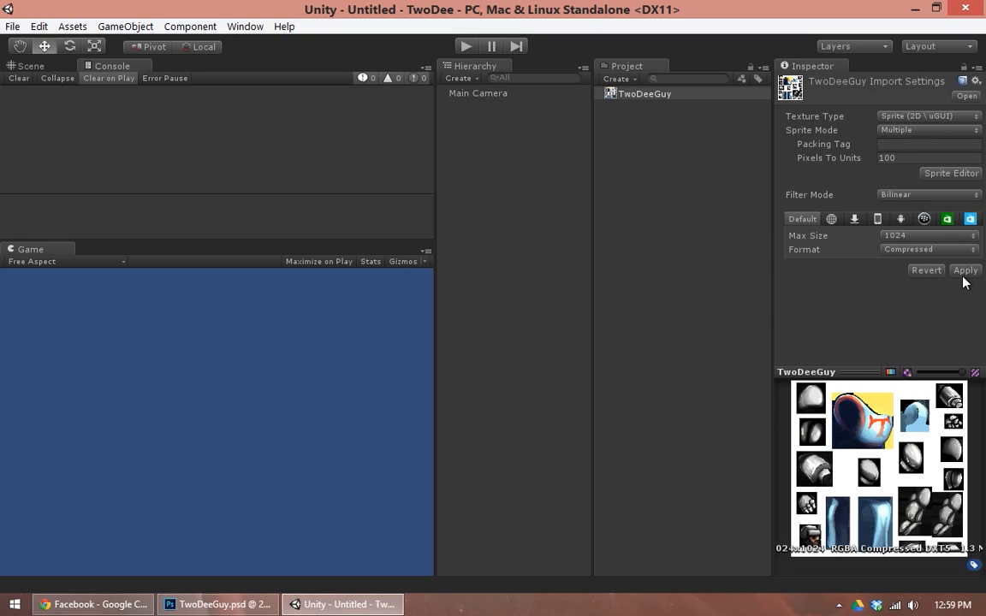
click(965, 271)
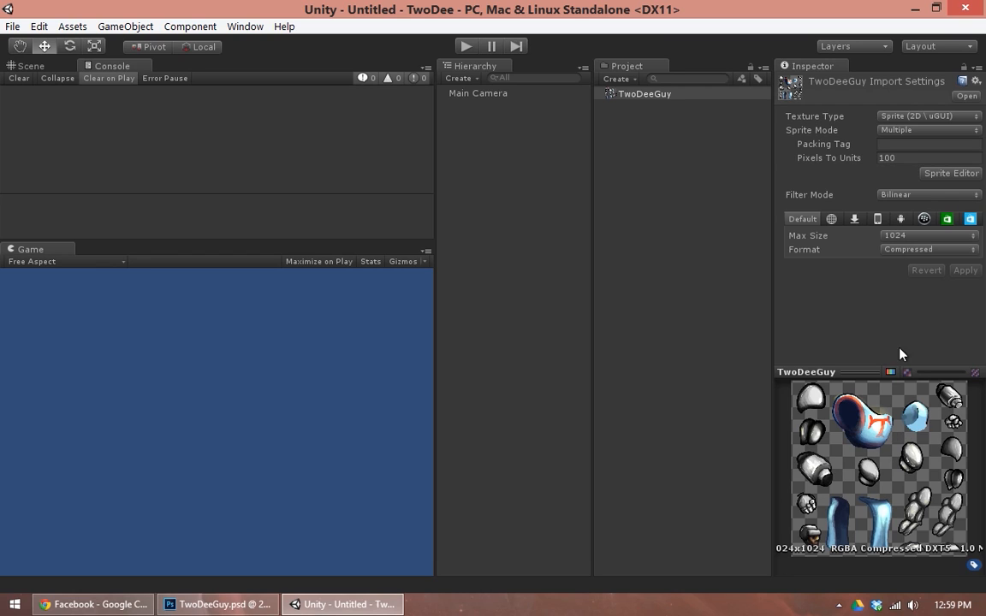
mouse_move(955, 181)
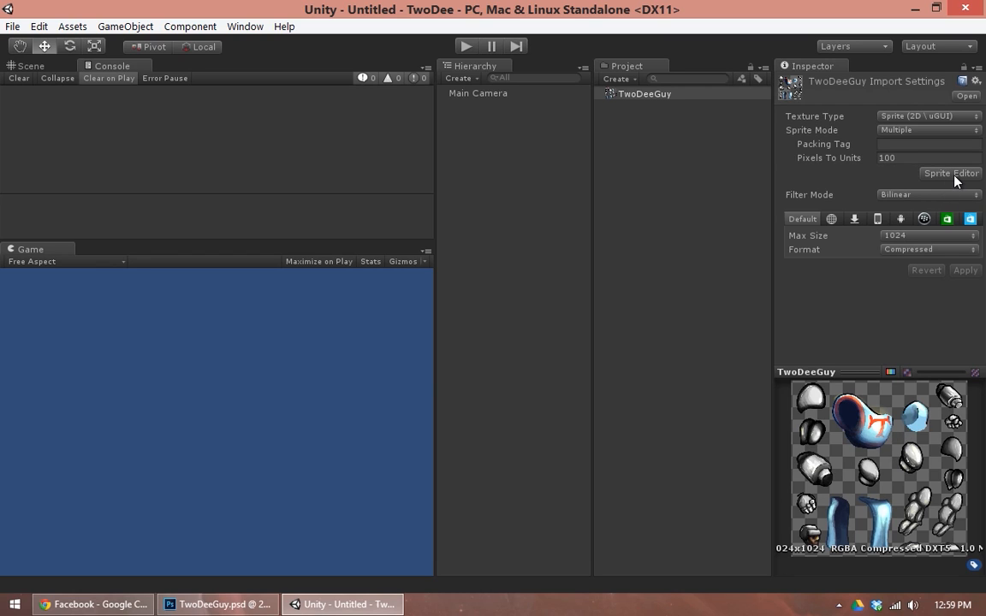
Step: Slice the atlas in the Sprite Editor with Automatic type, then inspect the torso sprite
click(951, 173)
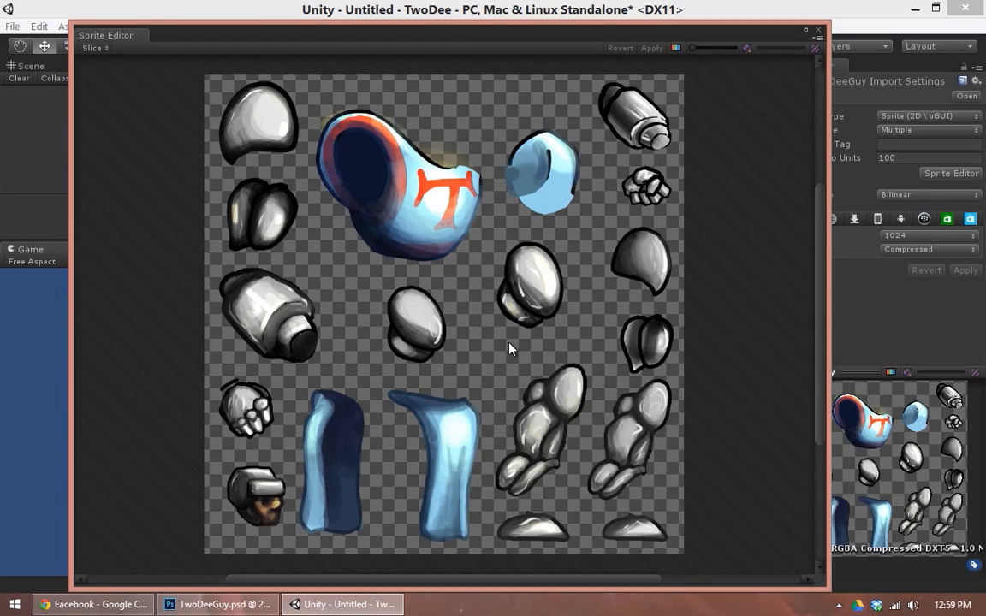
mouse_move(372, 303)
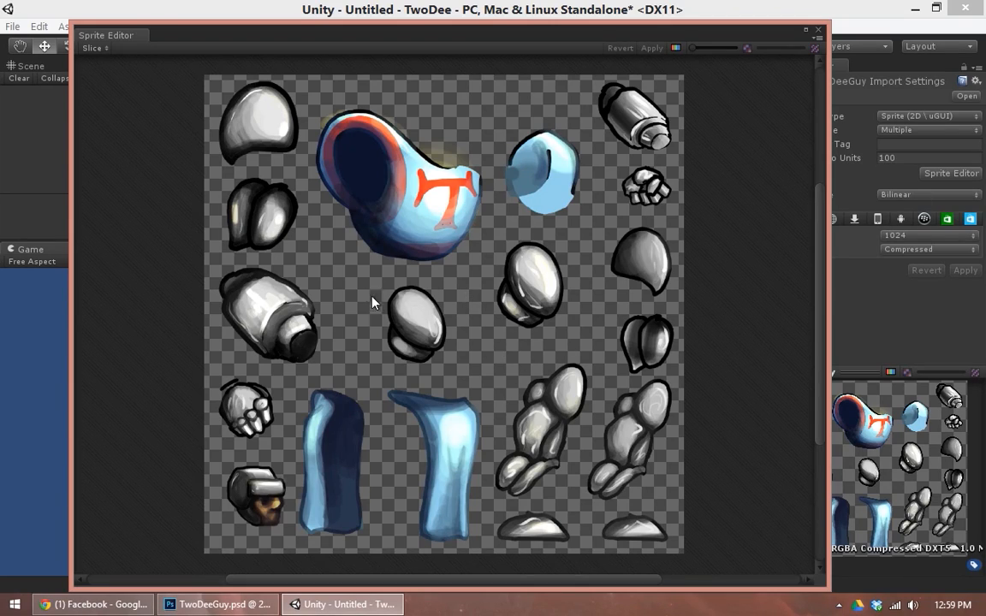
click(415, 324)
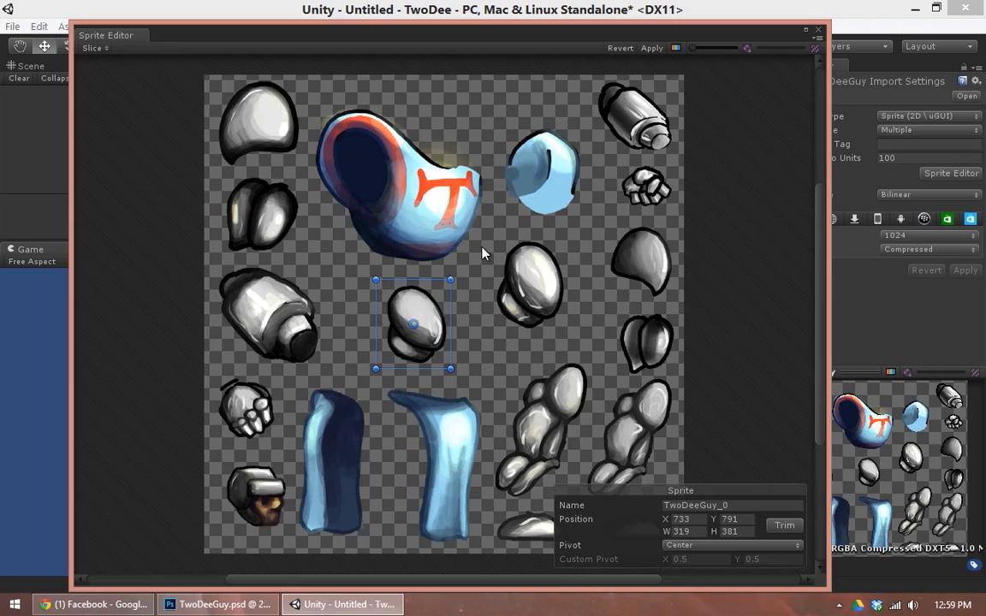
click(528, 284)
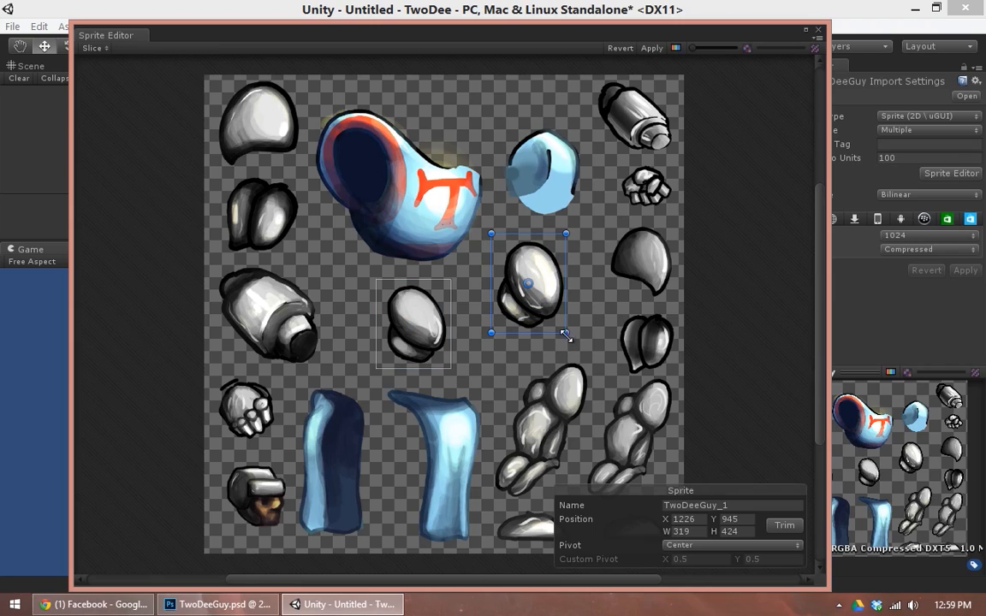
click(94, 47)
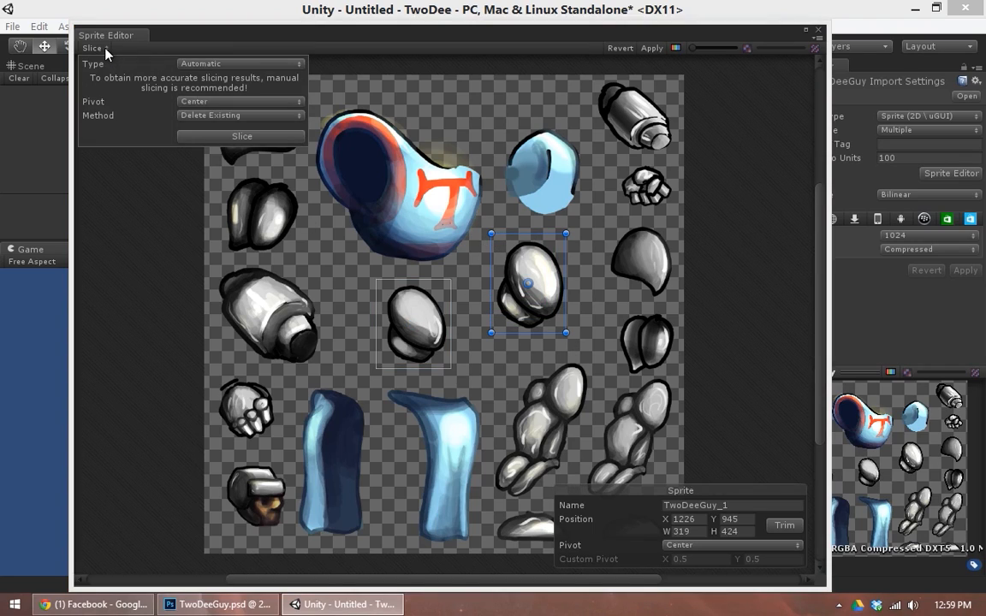
click(239, 64)
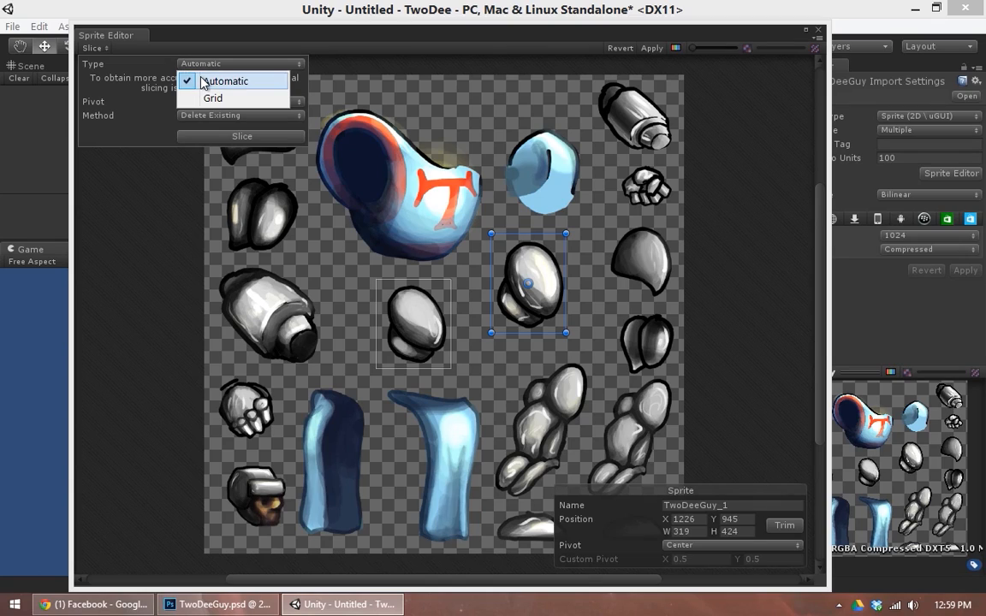
click(223, 81)
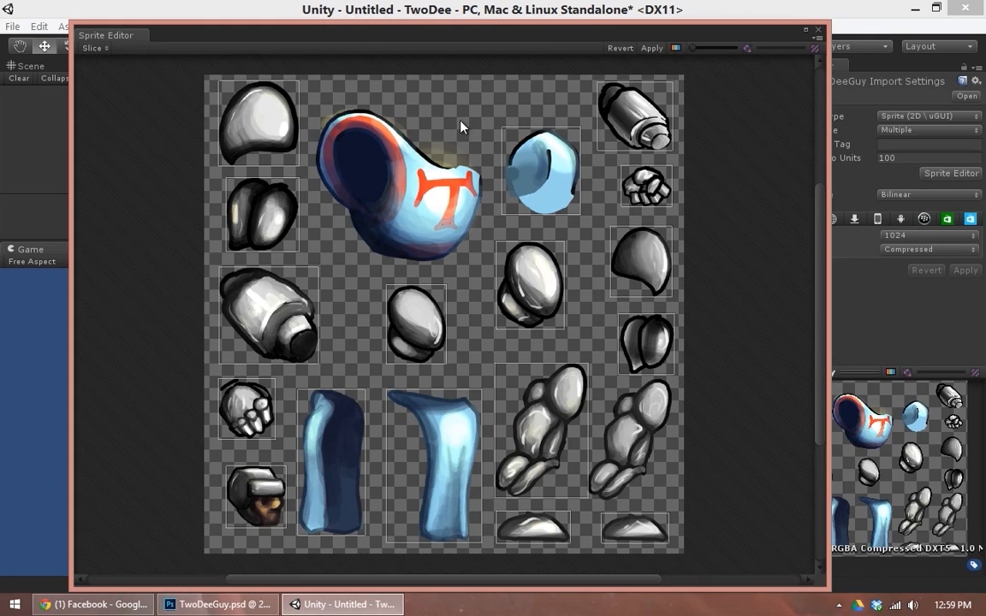
mouse_move(314, 113)
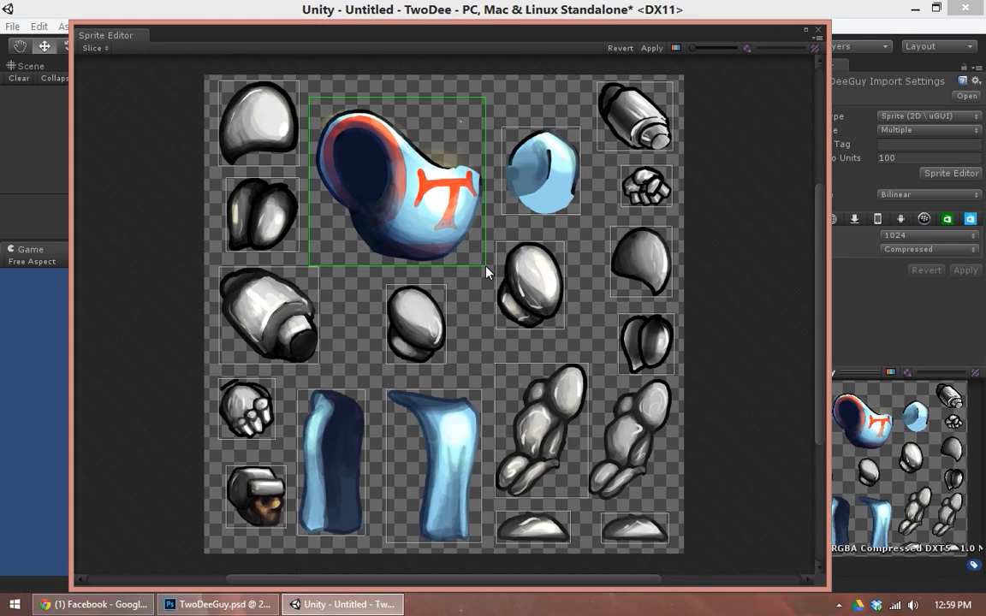
click(396, 181)
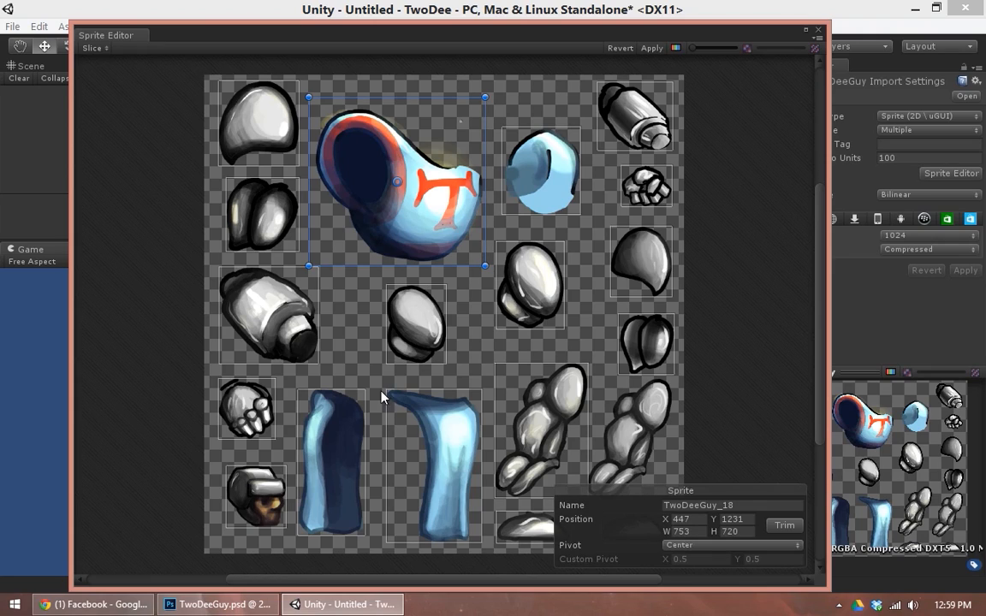
mouse_move(610, 443)
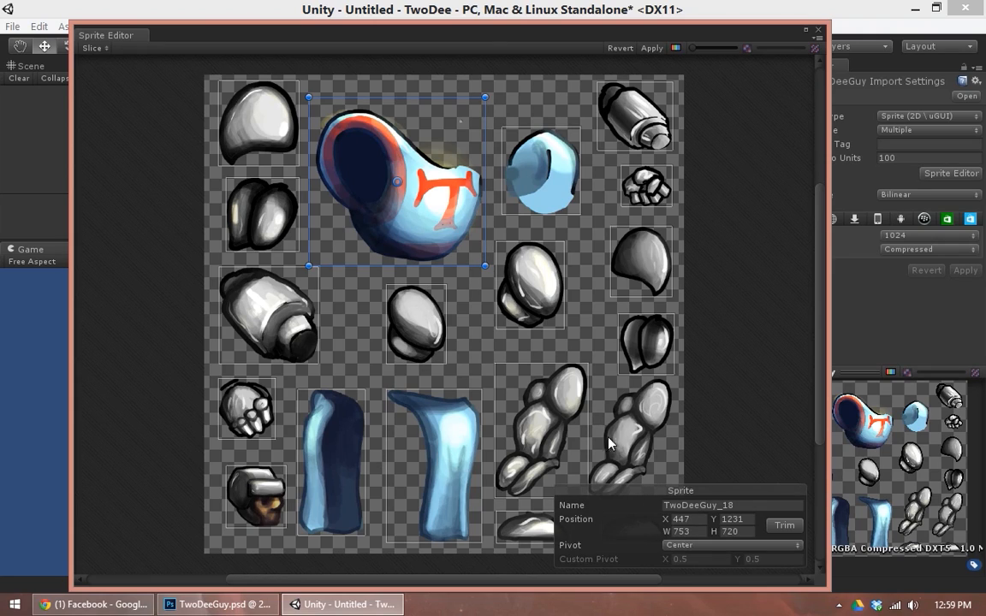
Step: Narrow the left lower-leg slice (W 400 to 396) and zoom in on the leg slices
click(804, 30)
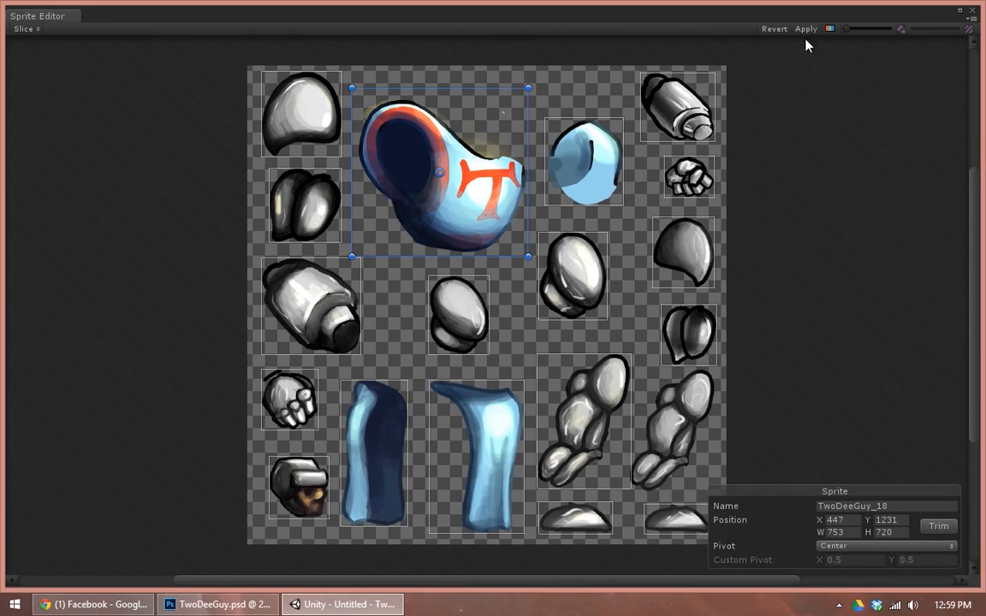
click(585, 420)
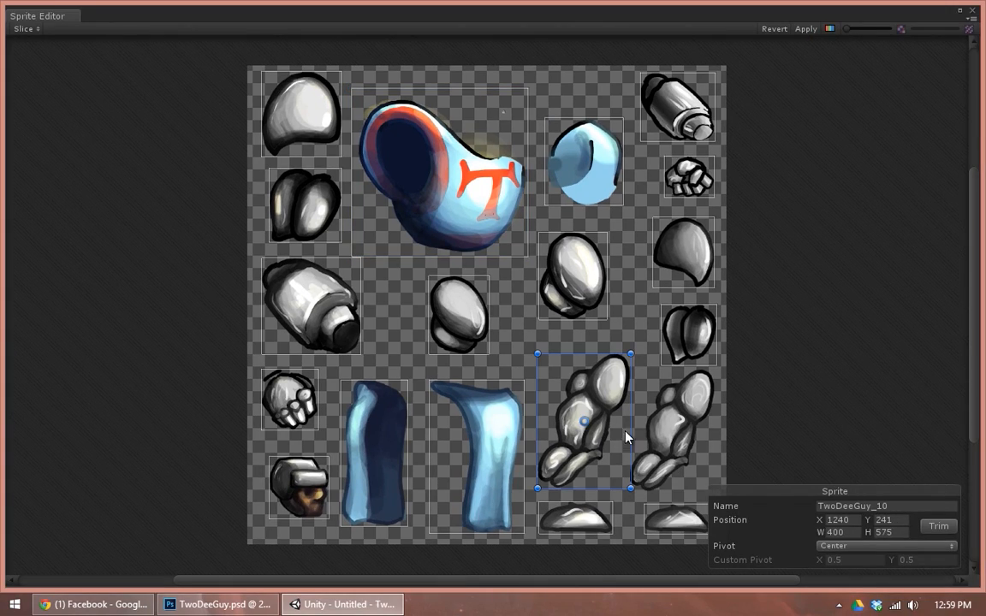
drag(633, 420, 630, 420)
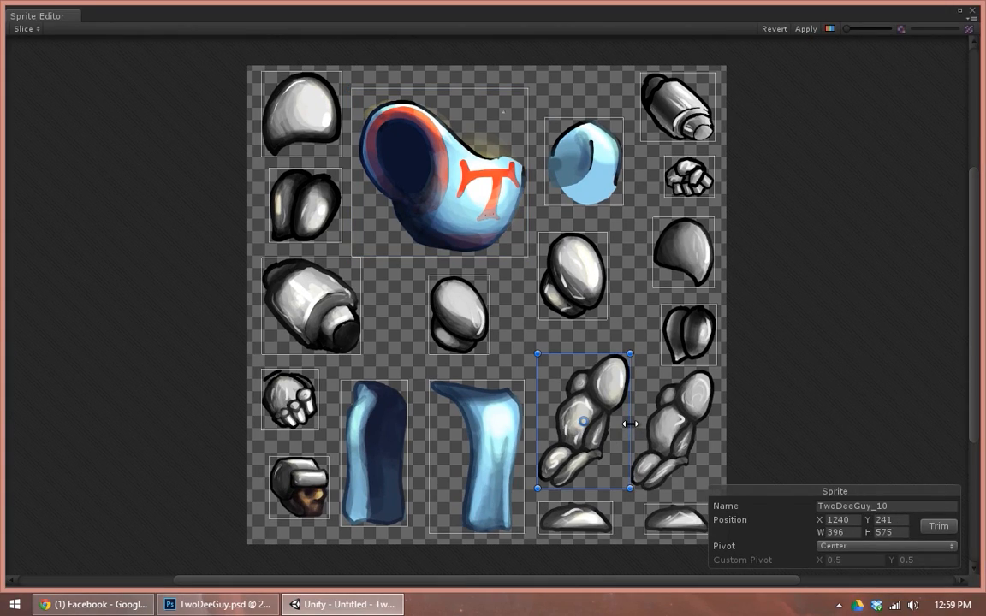
click(676, 426)
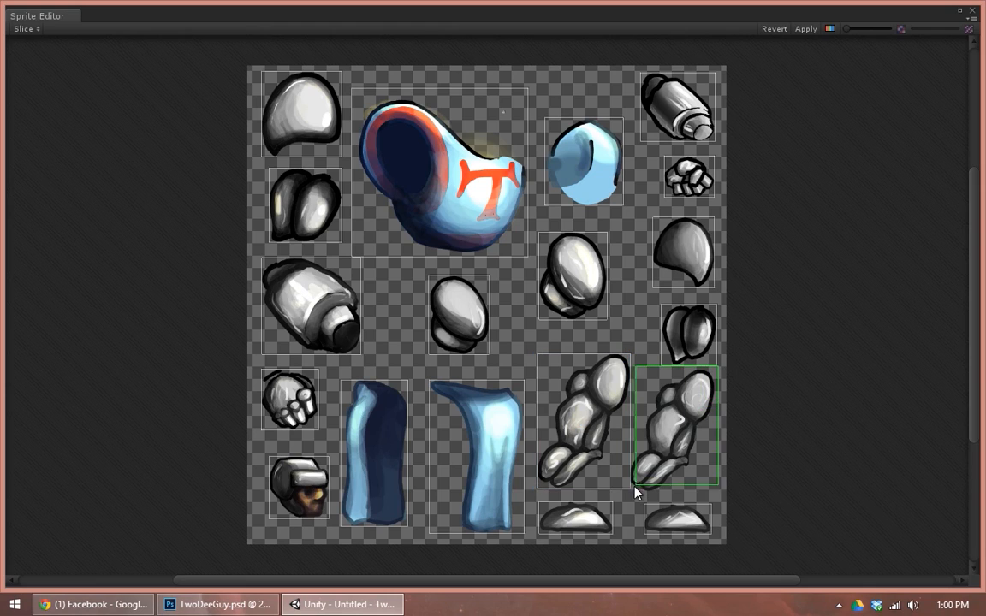
click(675, 425)
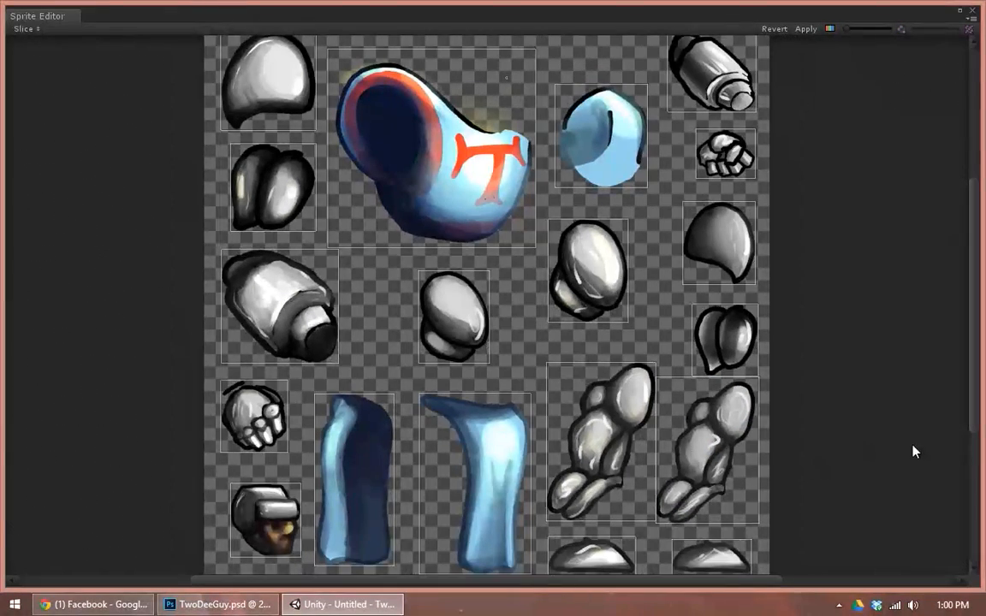
scroll(down, 3)
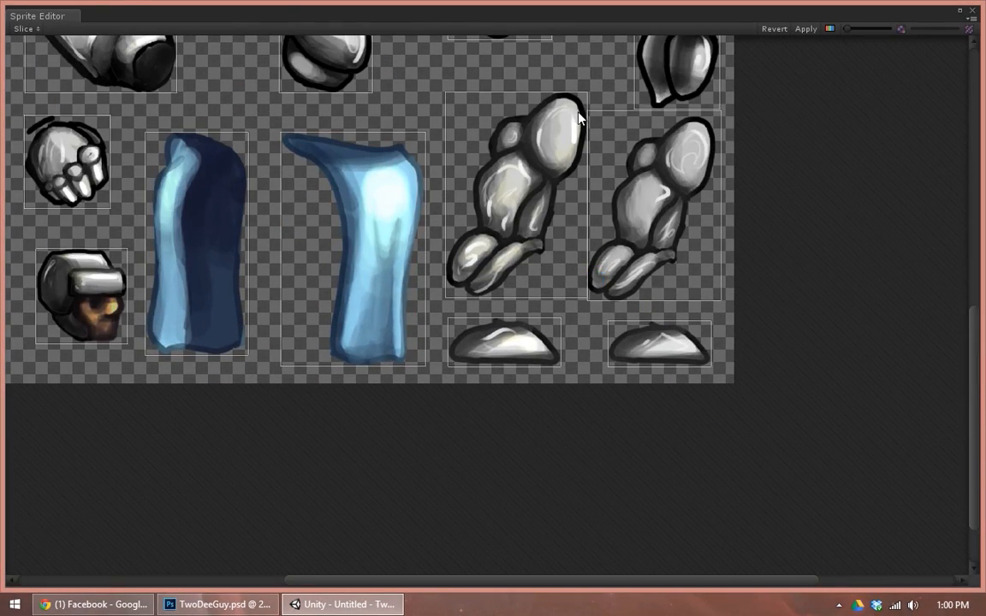
mouse_move(586, 126)
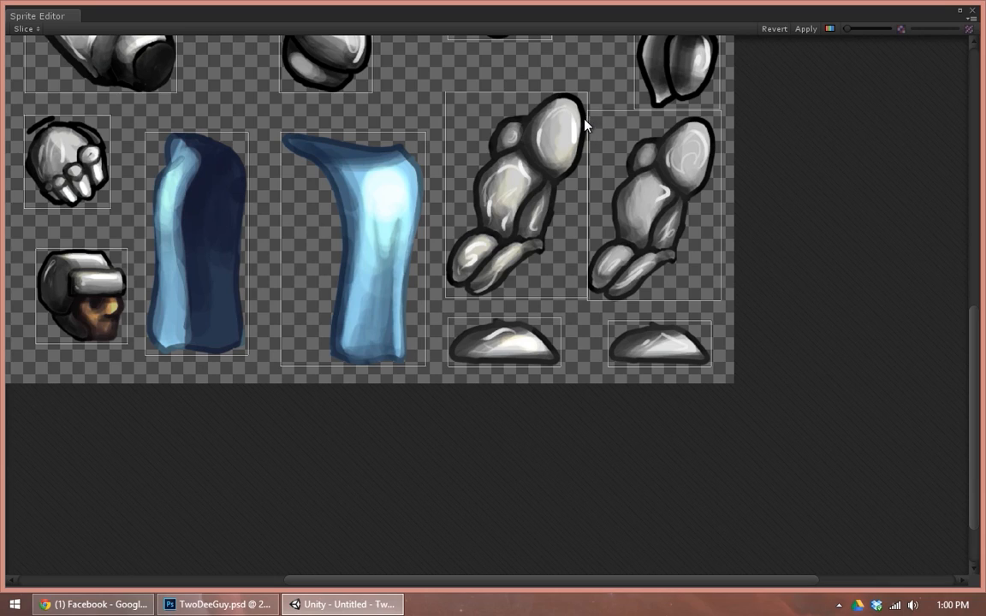
mouse_move(528, 298)
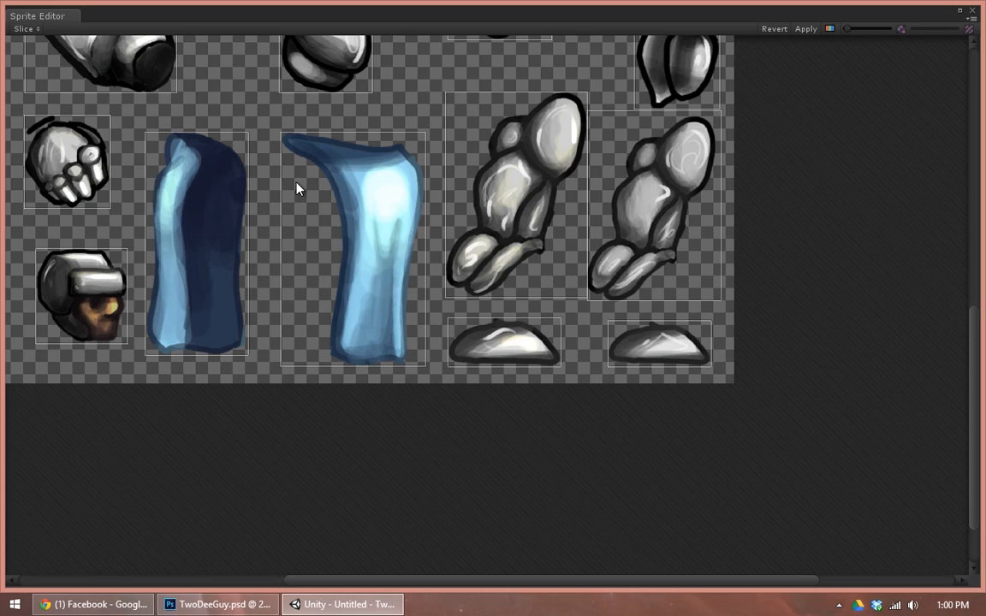
mouse_move(405, 265)
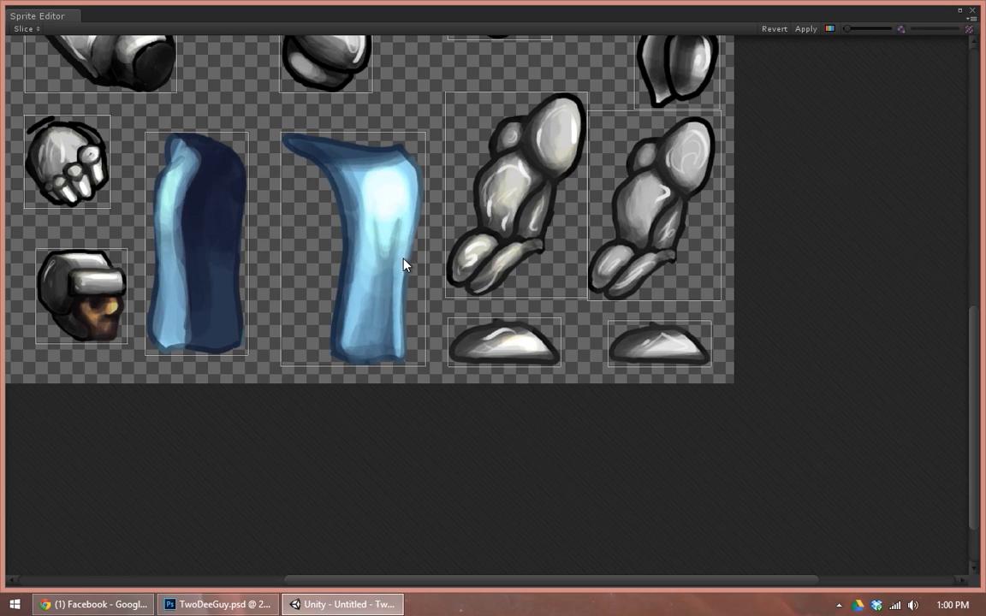
click(216, 604)
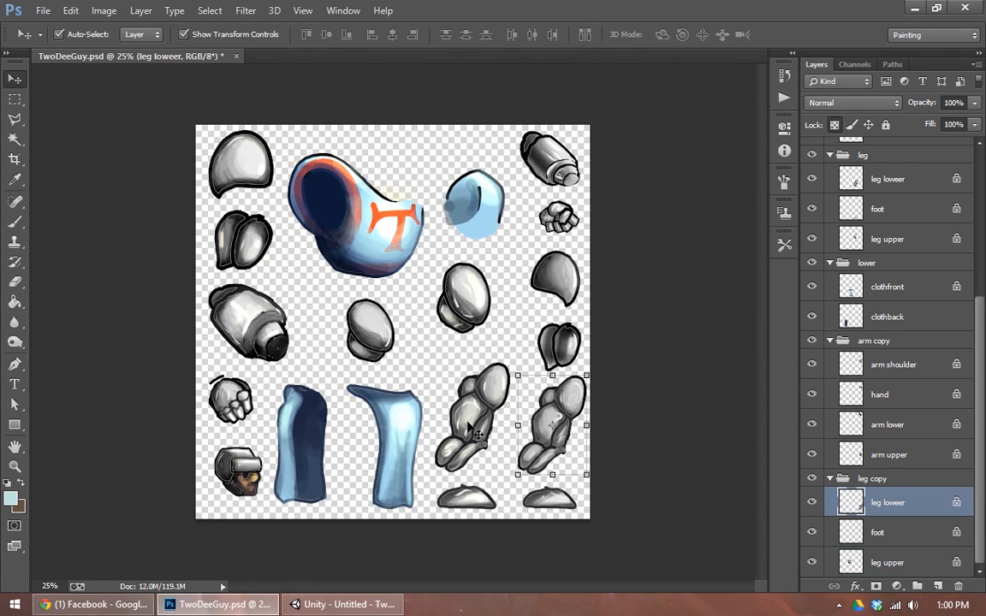
Step: Re-save TwoDeeGuy.png as PNG in Assets, confirm the options, and return to Unity
click(887, 178)
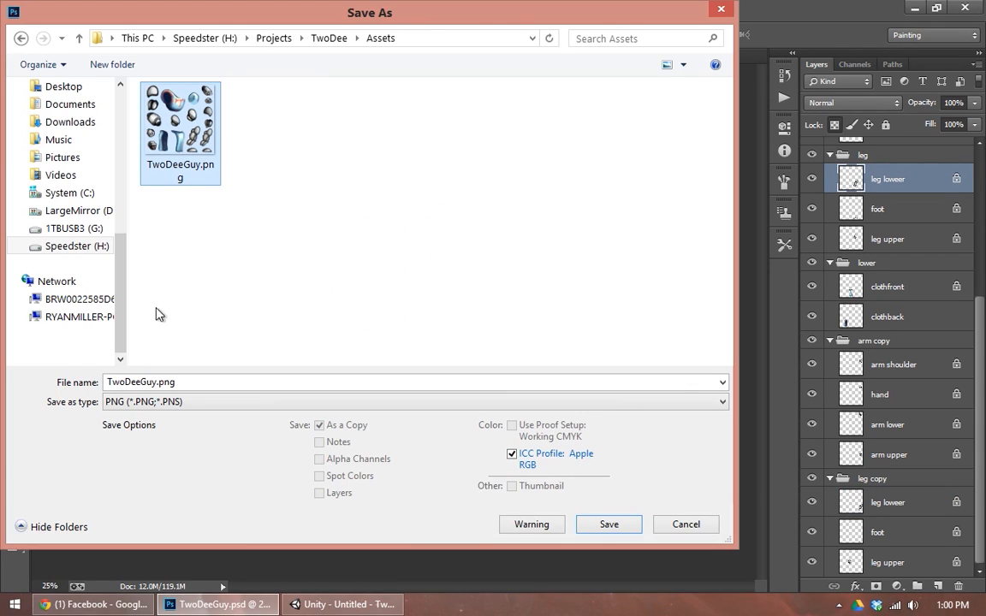
click(609, 524)
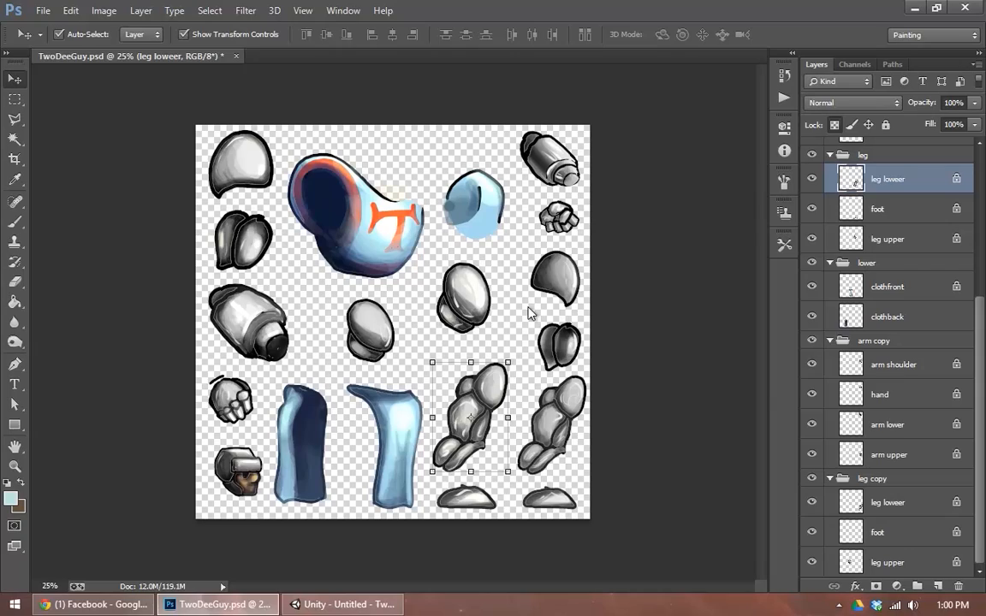
key(ctrl+s)
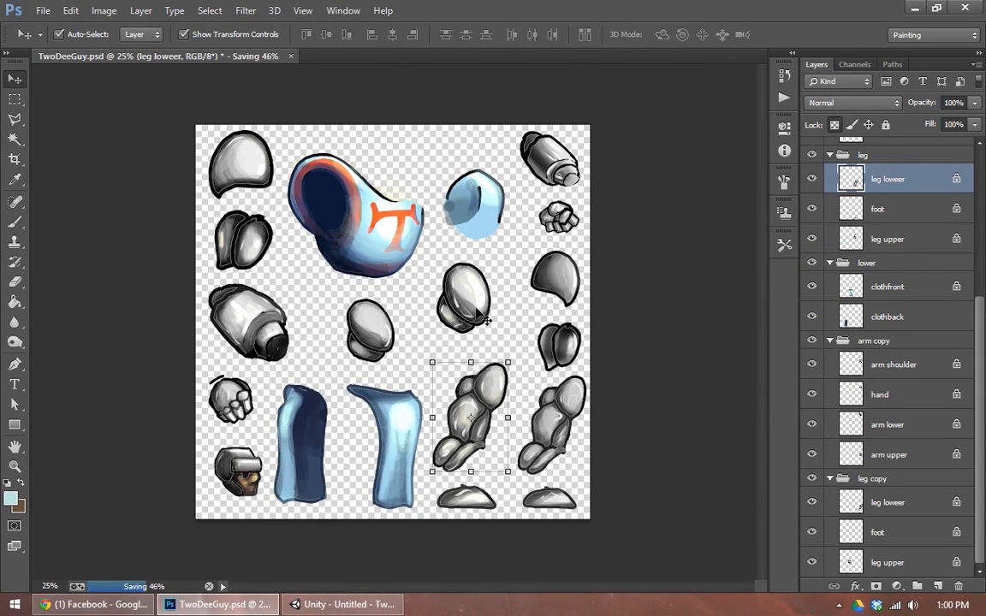
mouse_move(346, 604)
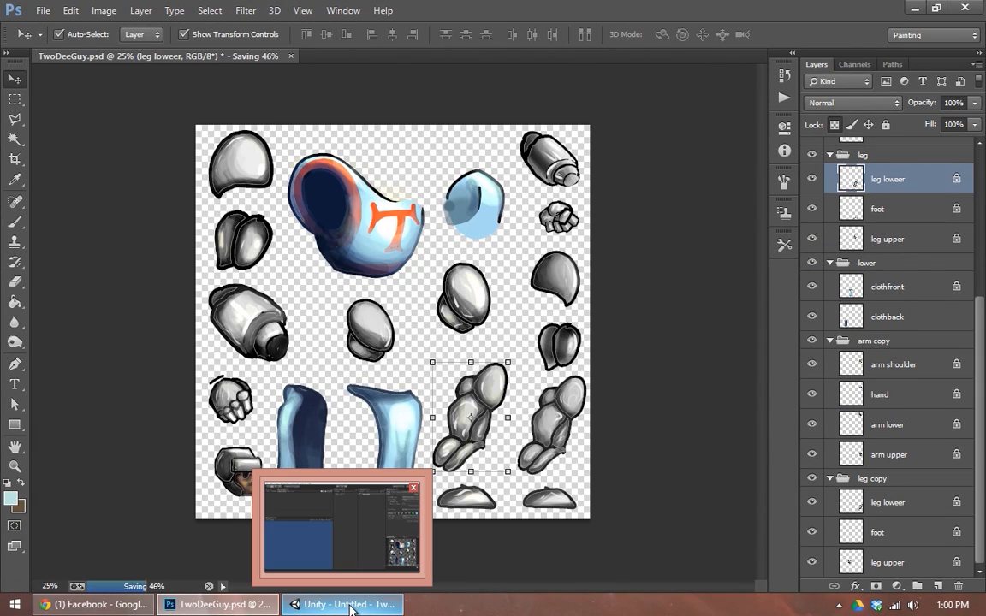
click(342, 604)
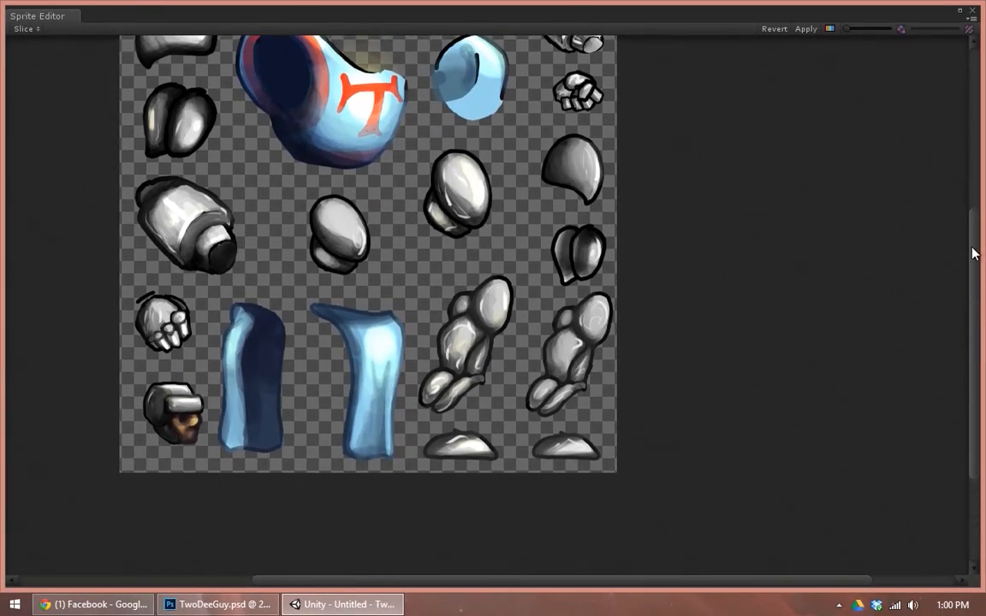
Step: Select the chest sprite in the Sprite Editor to edit its pivot
click(24, 29)
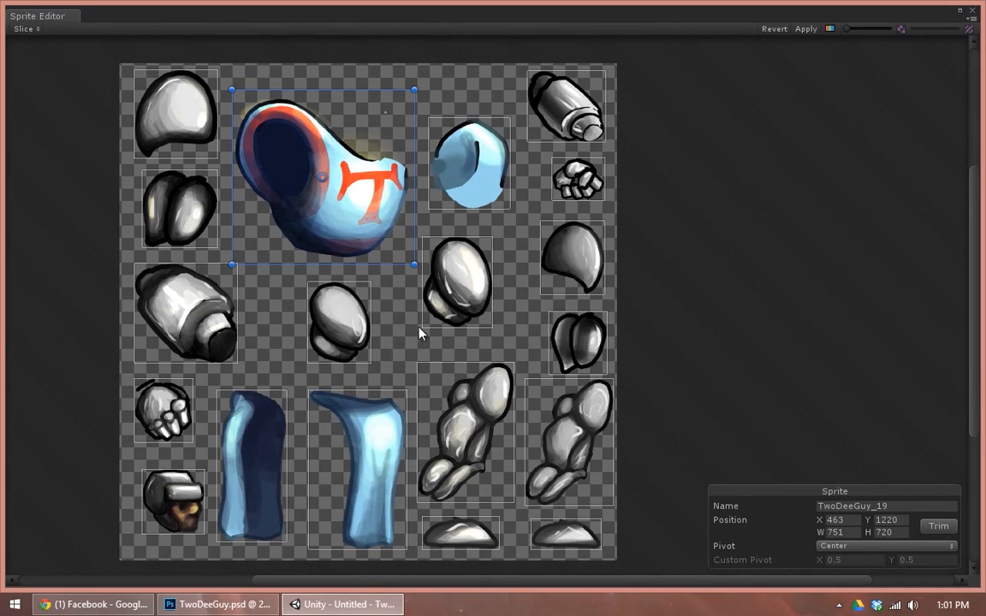
mouse_move(333, 453)
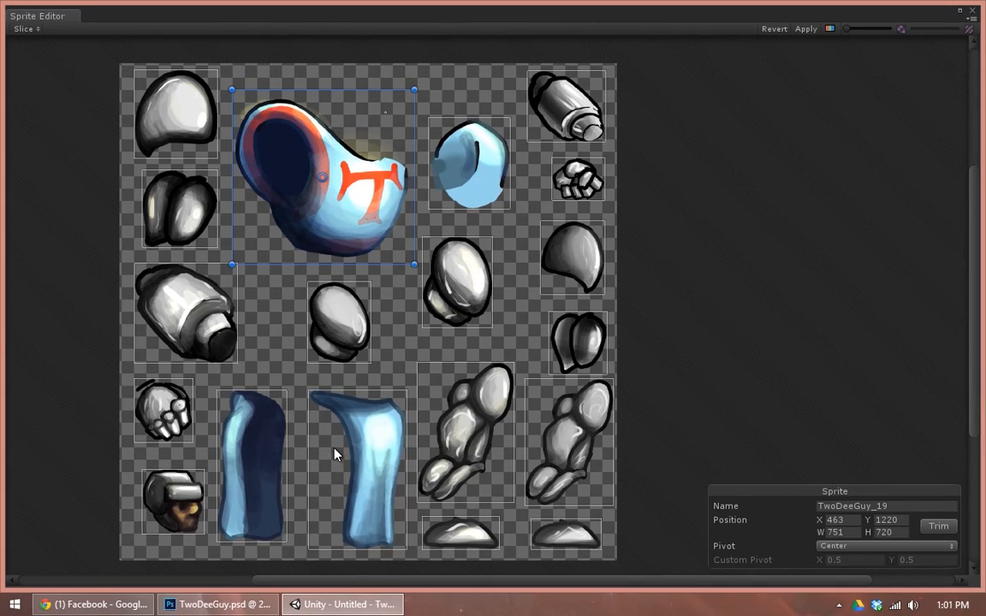
mouse_move(334, 385)
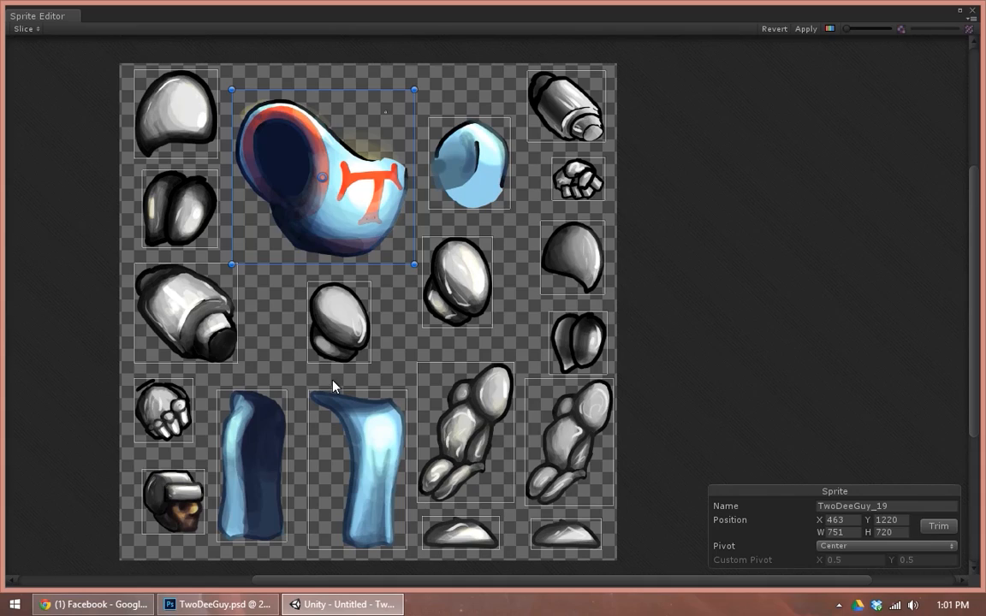
mouse_move(333, 197)
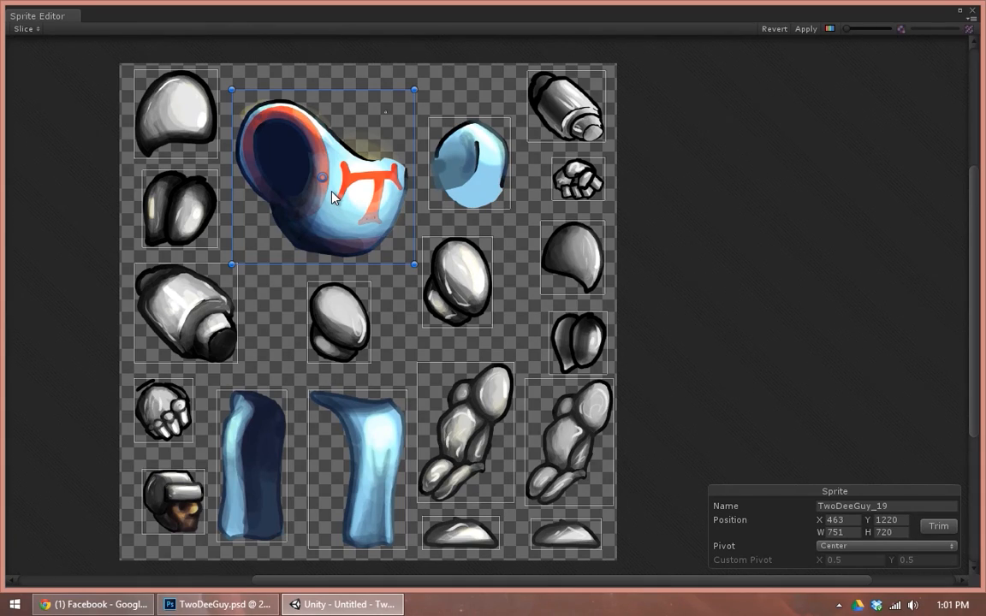
mouse_move(325, 184)
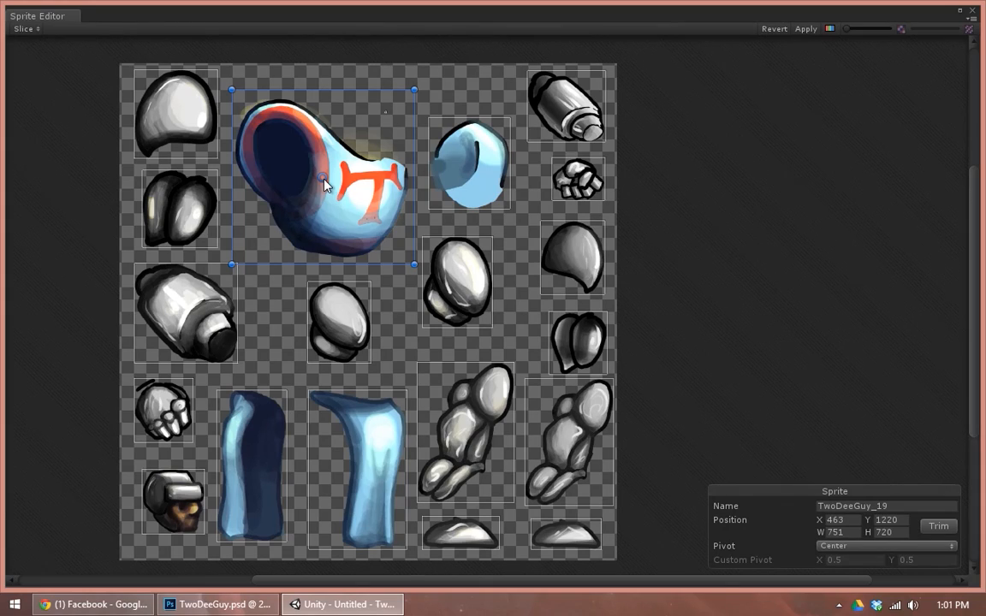
mouse_move(345, 203)
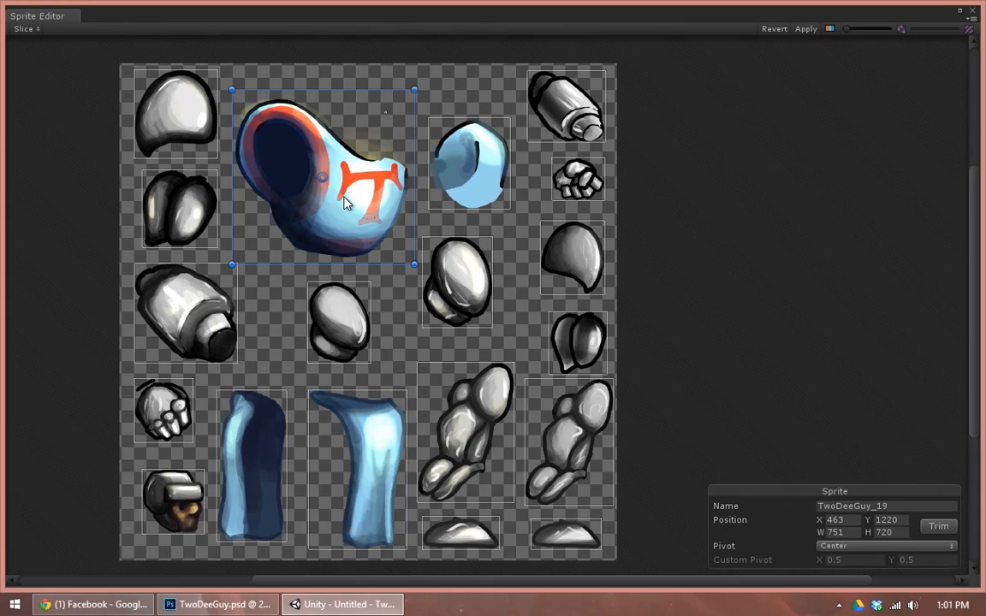
mouse_move(323, 179)
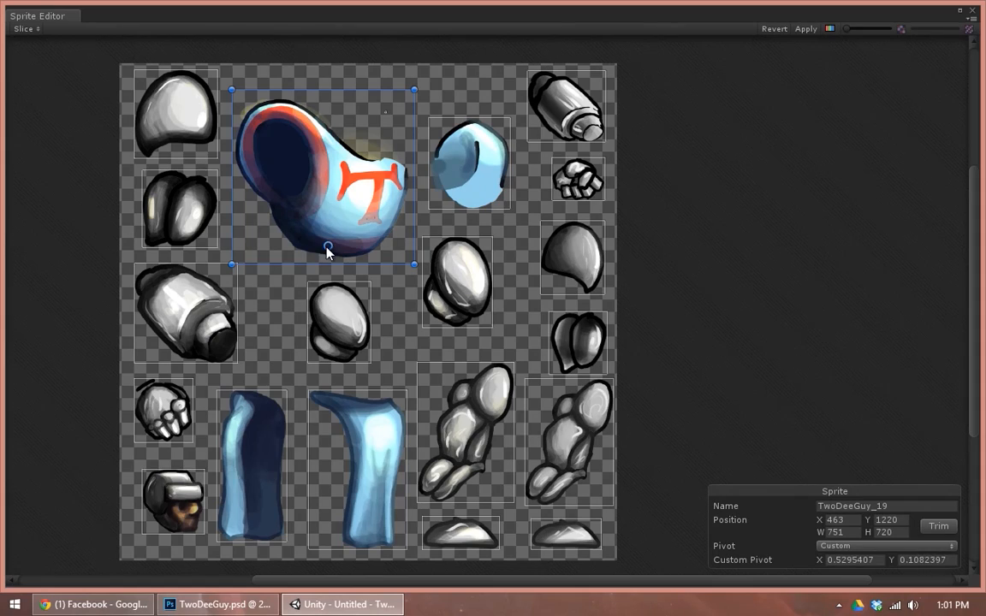
Step: Inspect the left-column parts: shoulder, arm, hand, head and light blue cloth
click(175, 114)
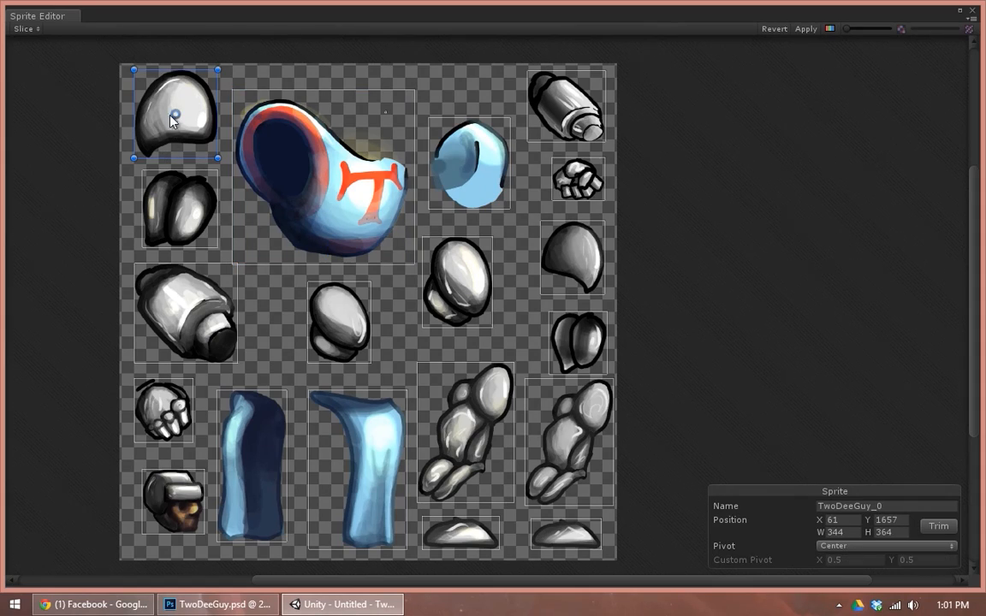
click(179, 208)
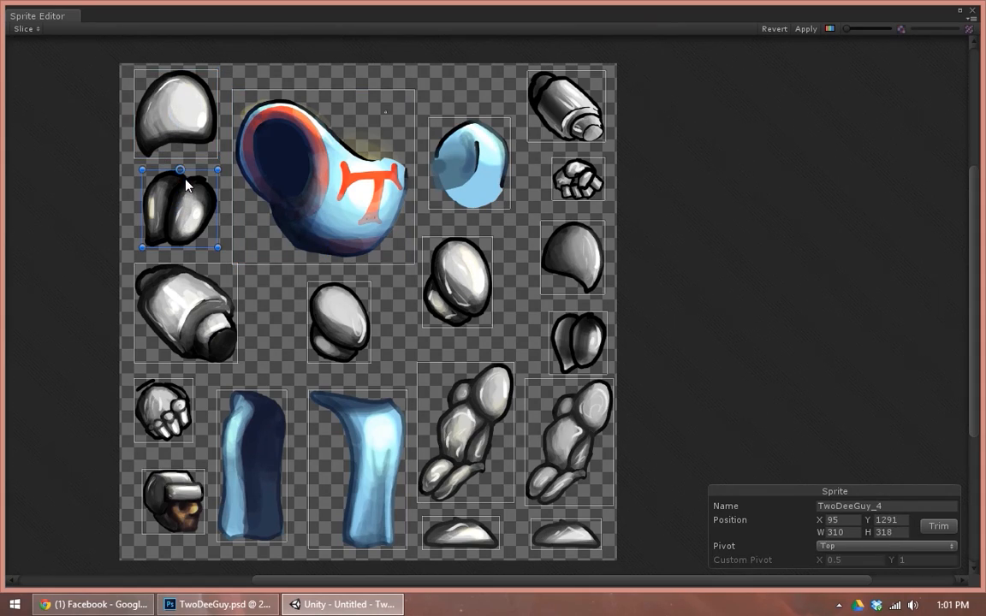
click(185, 312)
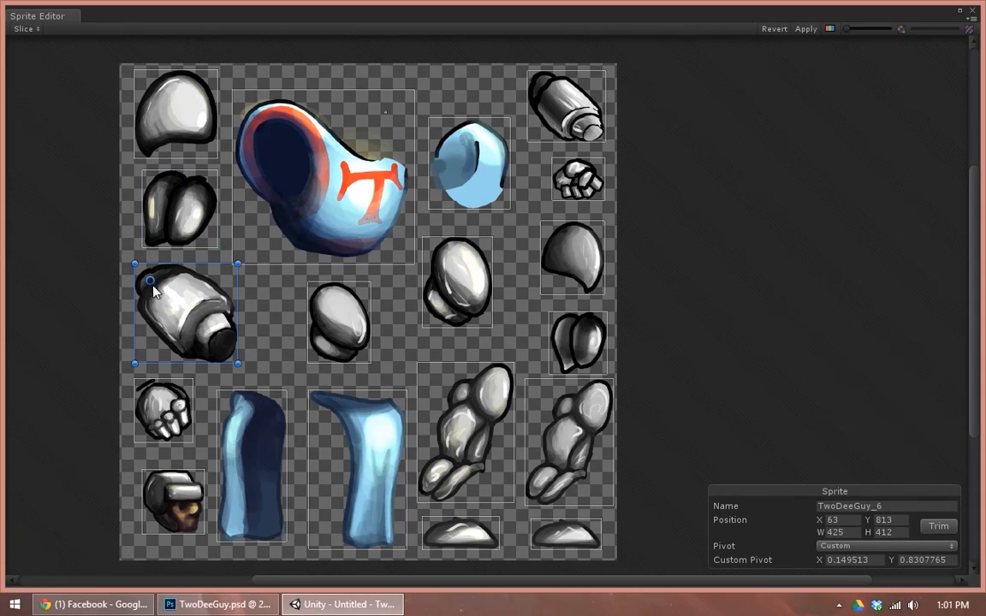
mouse_move(149, 285)
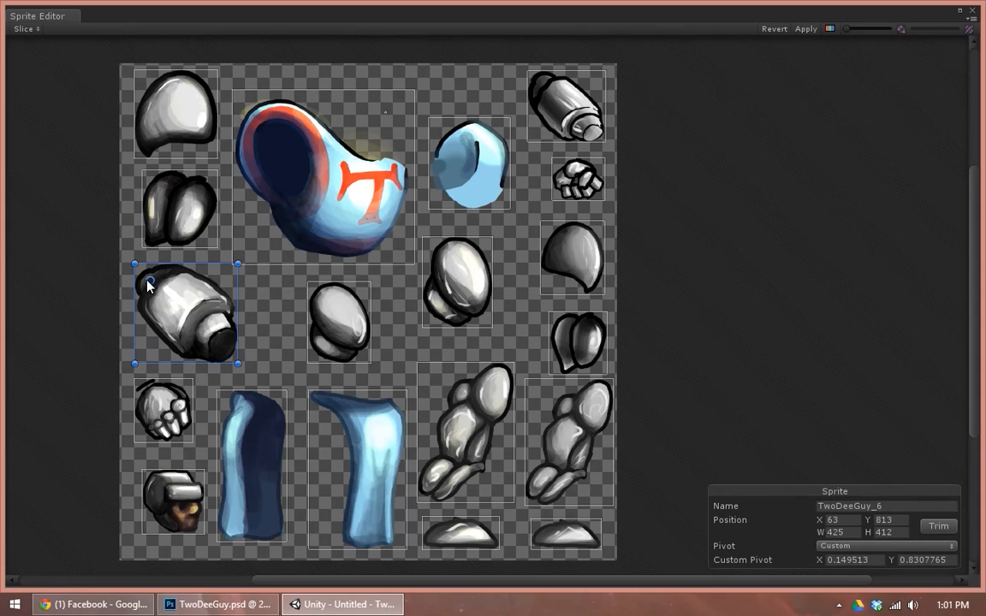
click(180, 208)
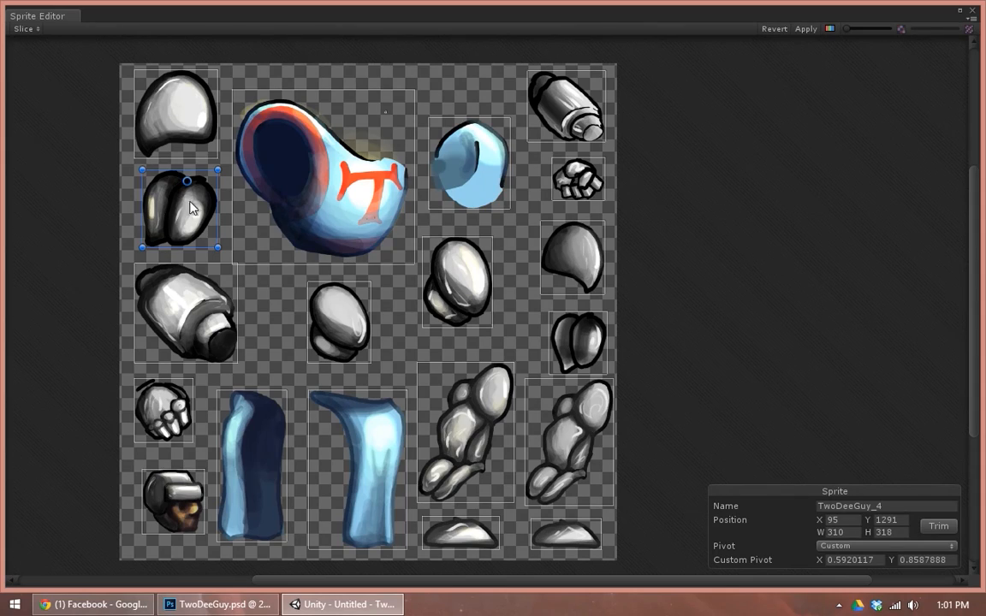
mouse_move(192, 184)
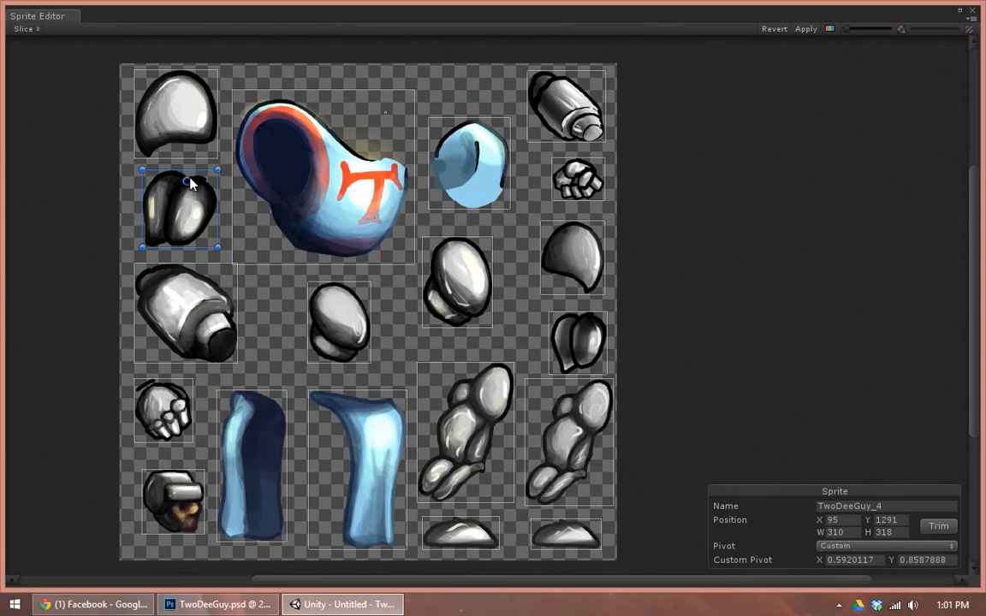
click(162, 411)
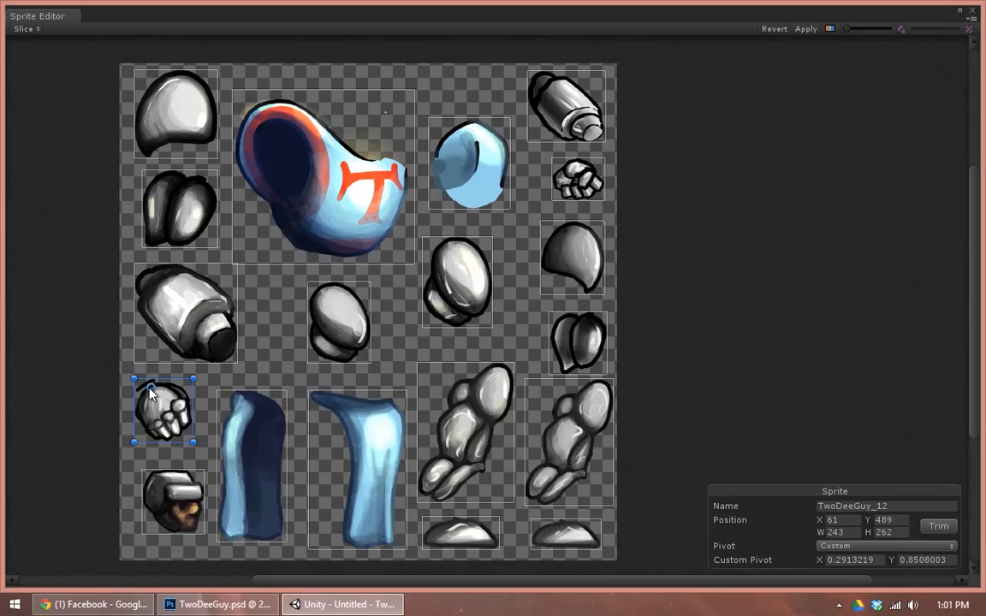
click(173, 503)
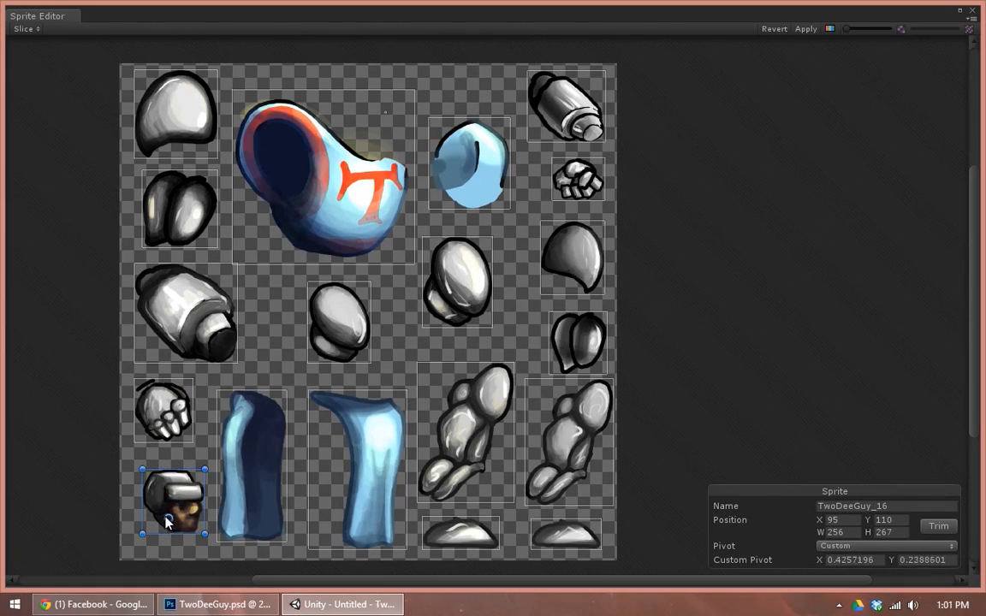
click(251, 467)
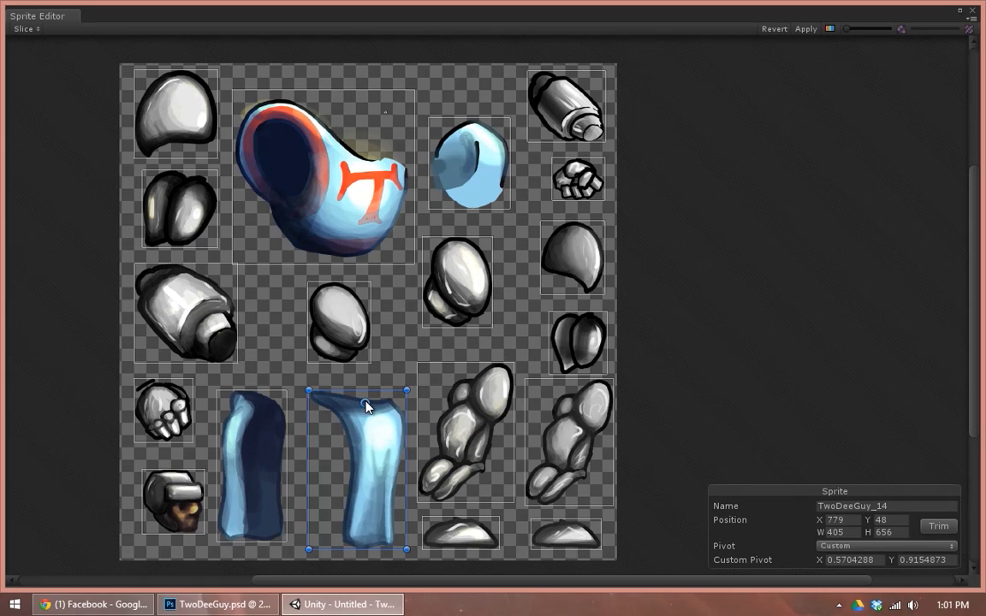
Step: Set the rounded centre-column part's pivot to Left, then review the remaining parts through to the torso
click(340, 323)
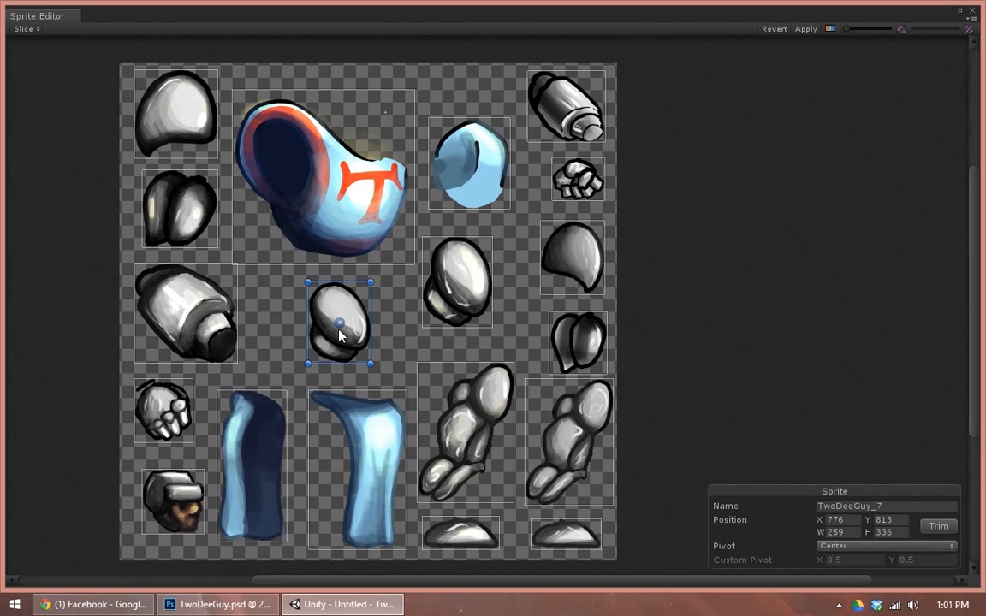
click(885, 546)
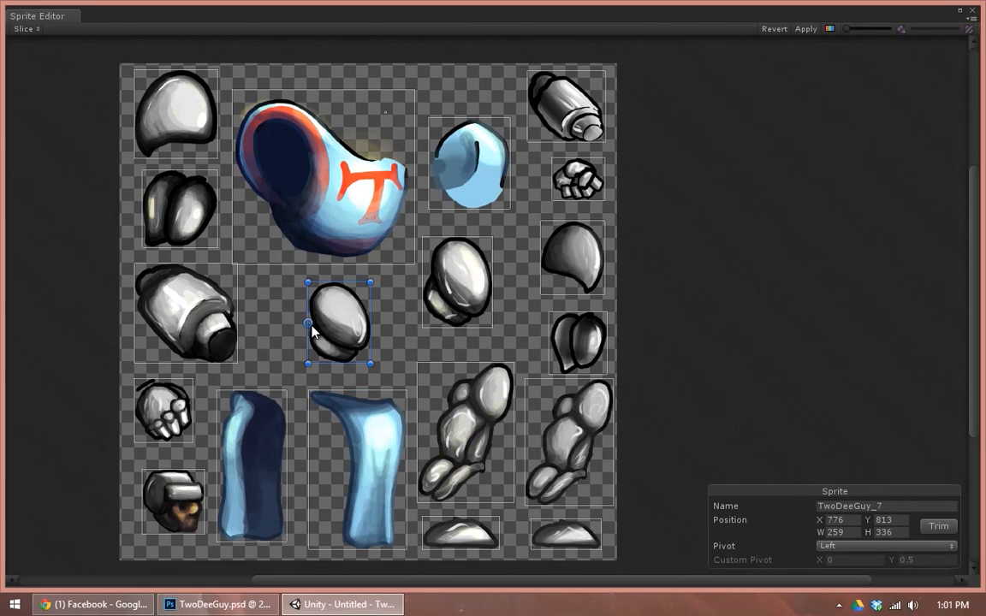
click(457, 282)
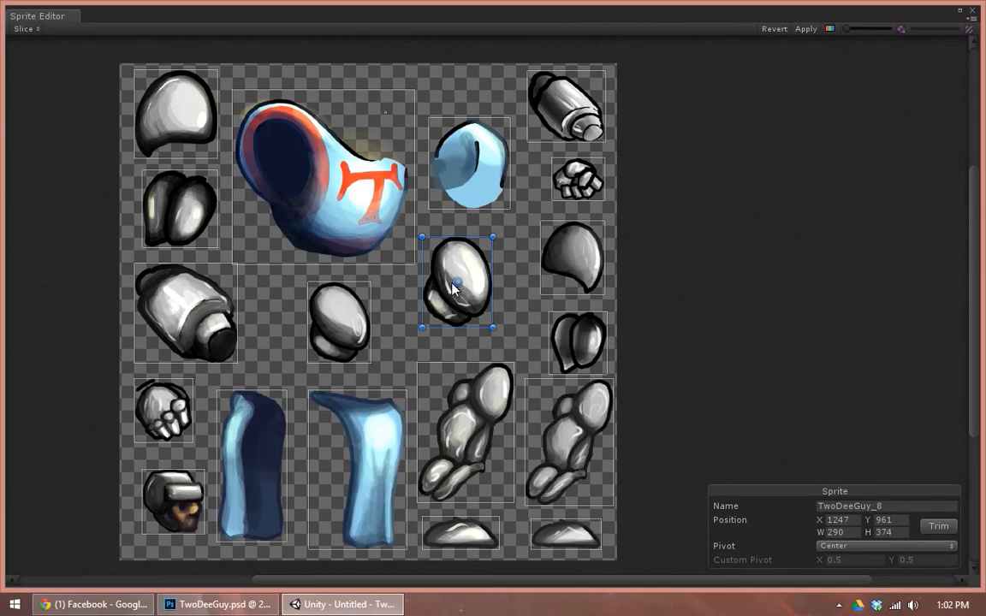
click(571, 257)
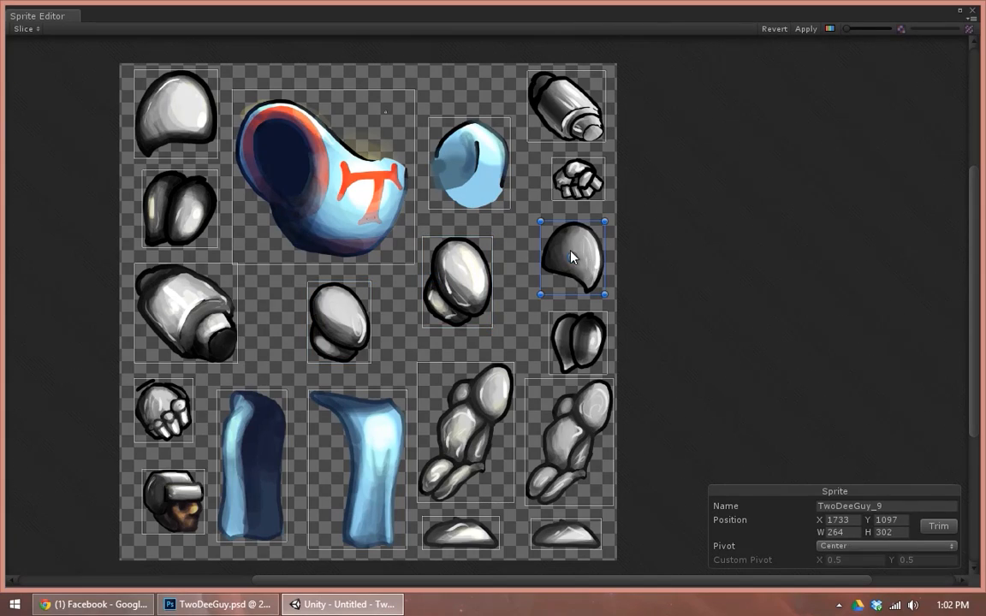
mouse_move(573, 261)
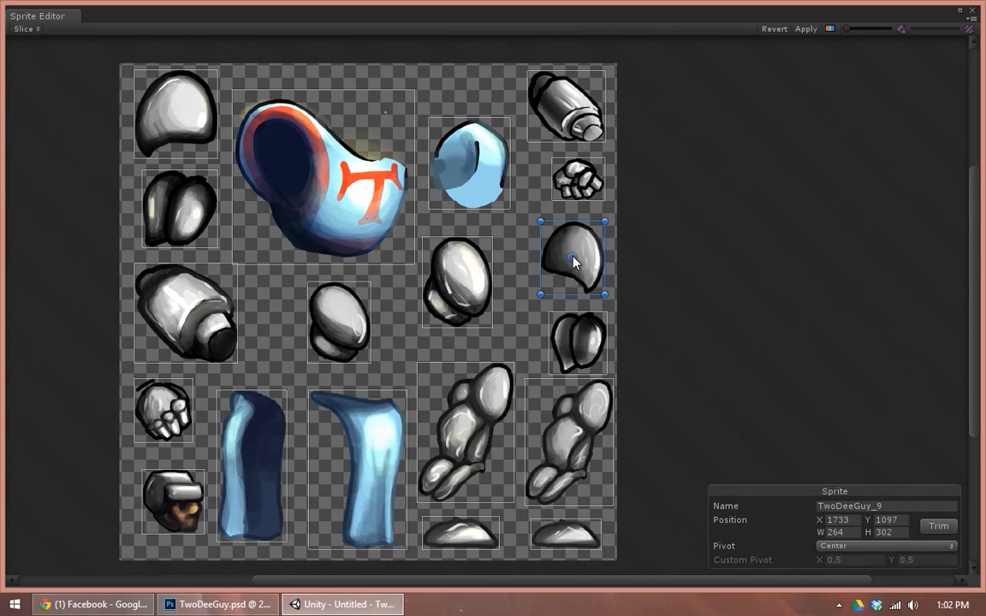
click(565, 105)
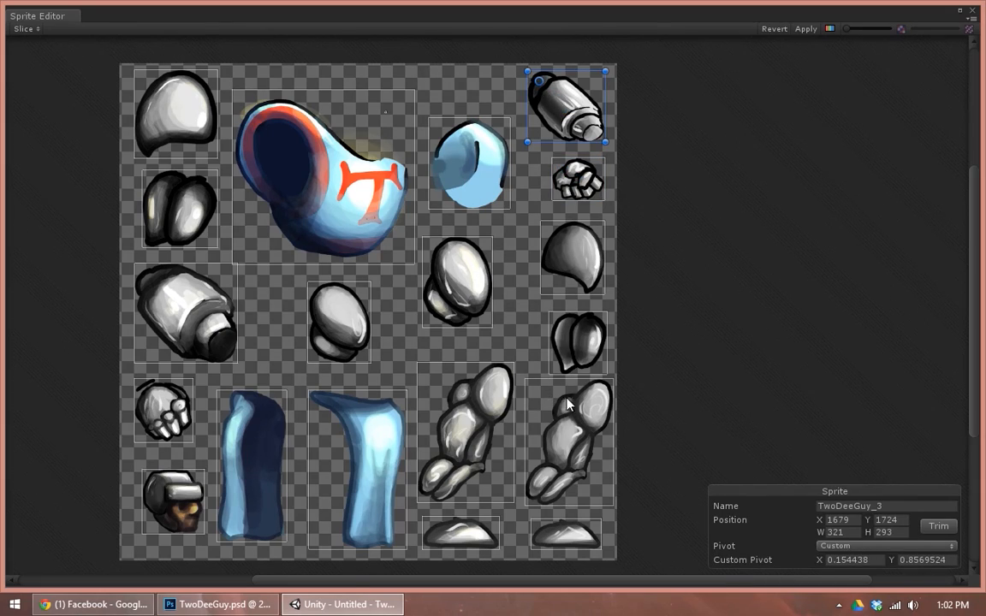
click(465, 432)
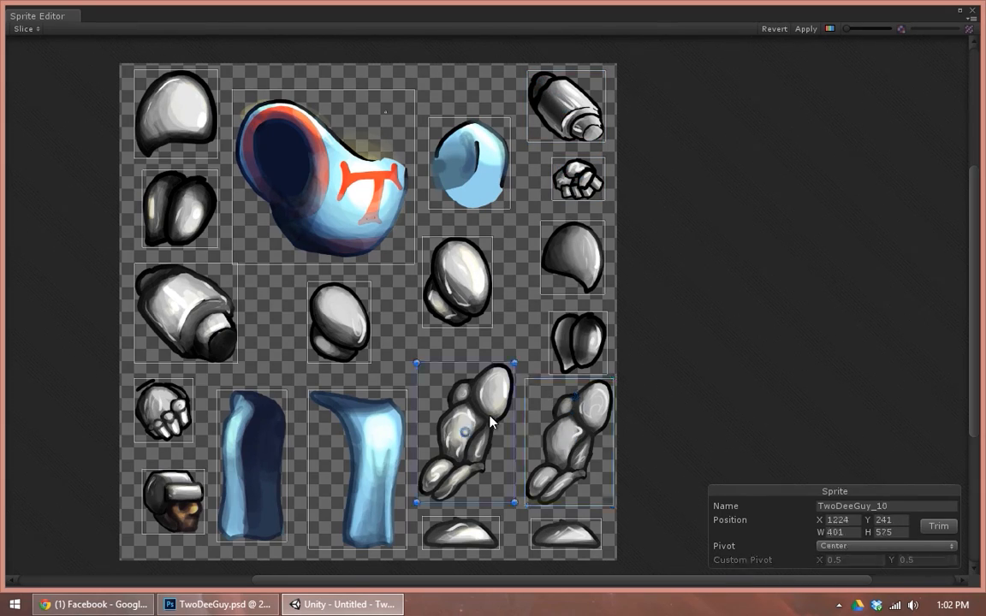
click(460, 535)
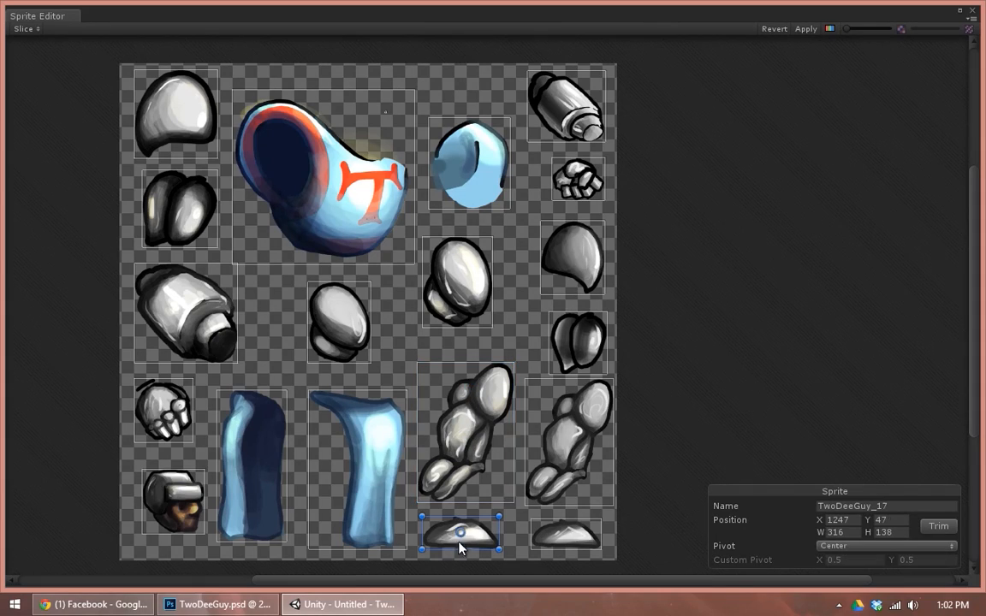
click(567, 534)
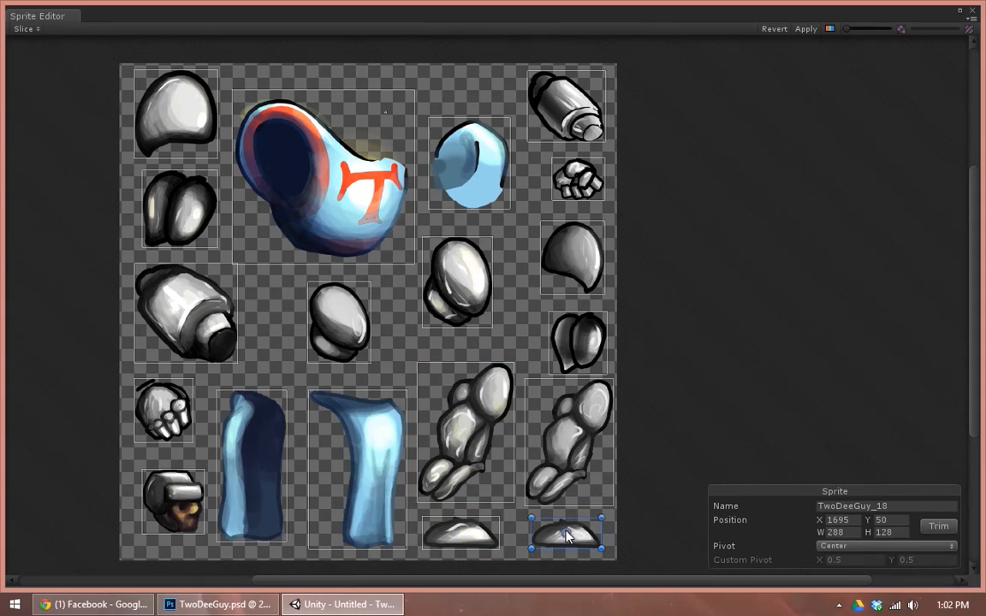
click(357, 466)
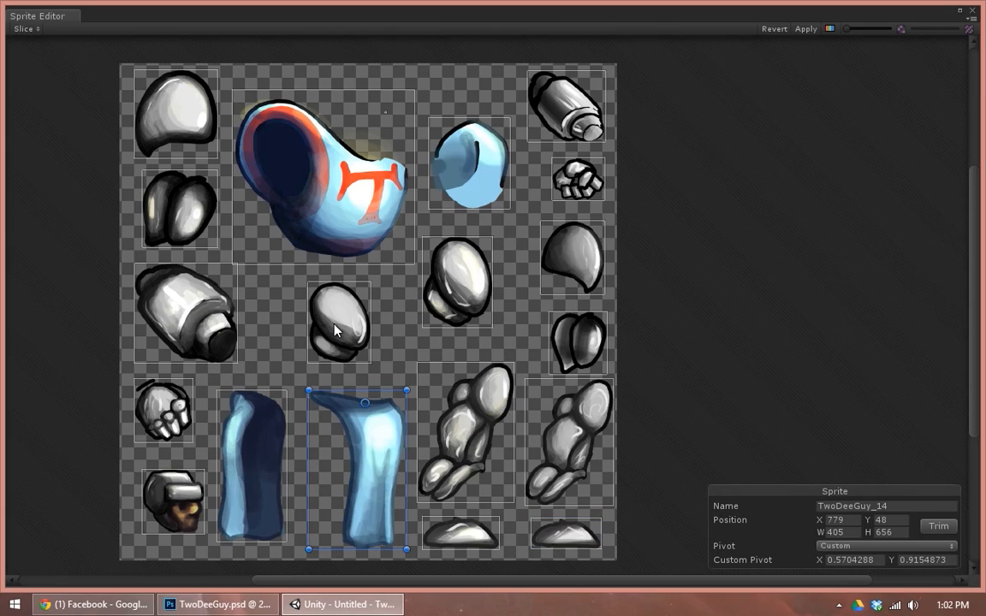
click(323, 171)
text(c_torso_front)
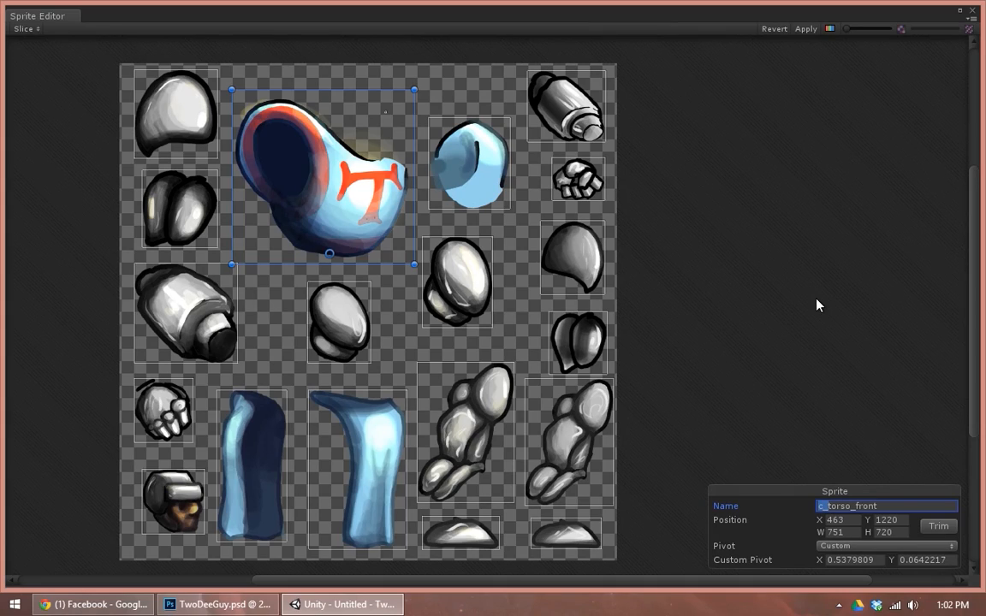
mouse_move(678, 353)
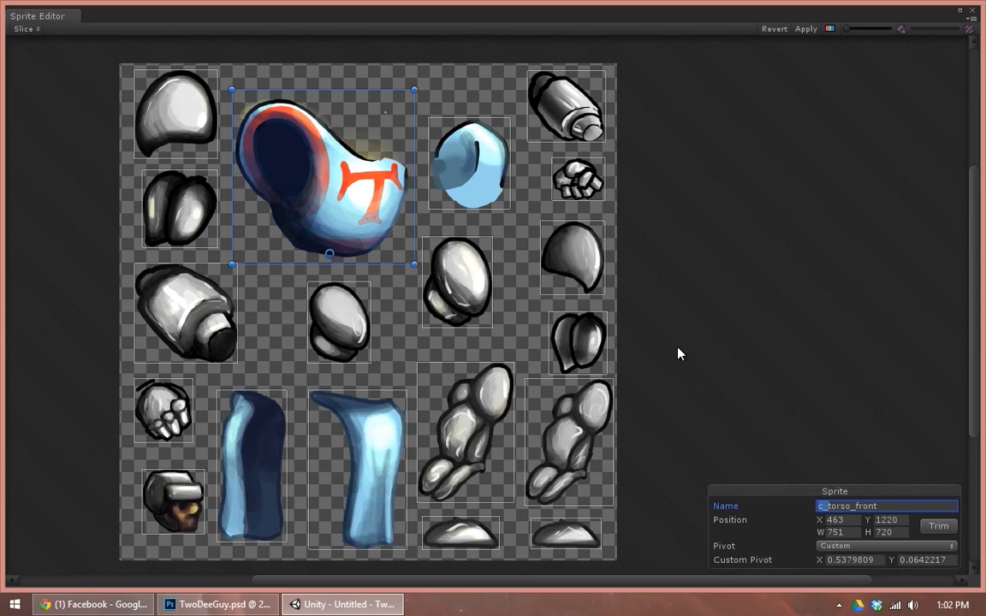
Step: Select the small blue torso piece beside the torso to name it c_torso_back
click(468, 163)
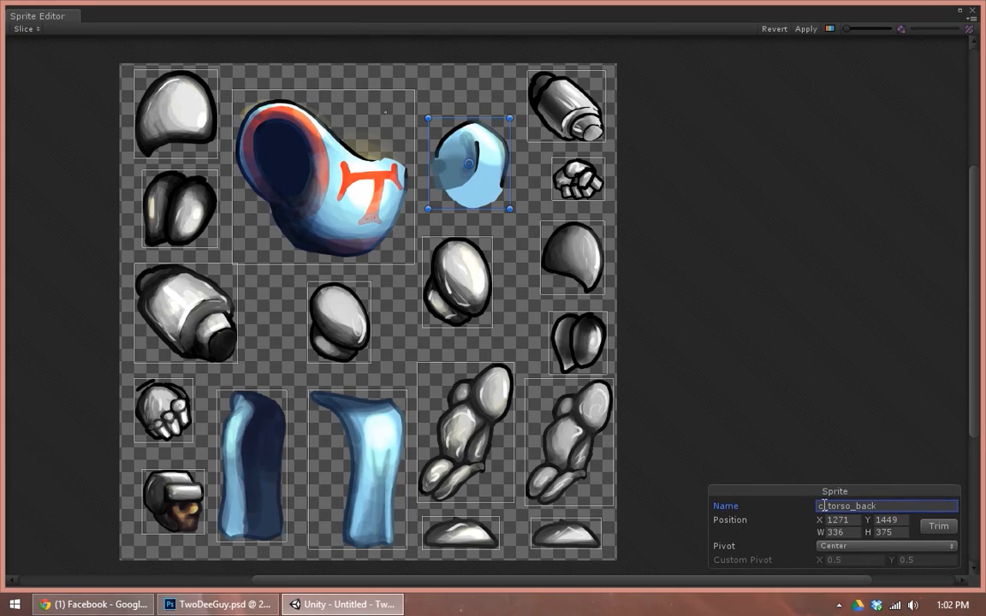
Step: Name the right shoulder sprite r_shoulder and the left leg sprite l_leg_lower
click(564, 106)
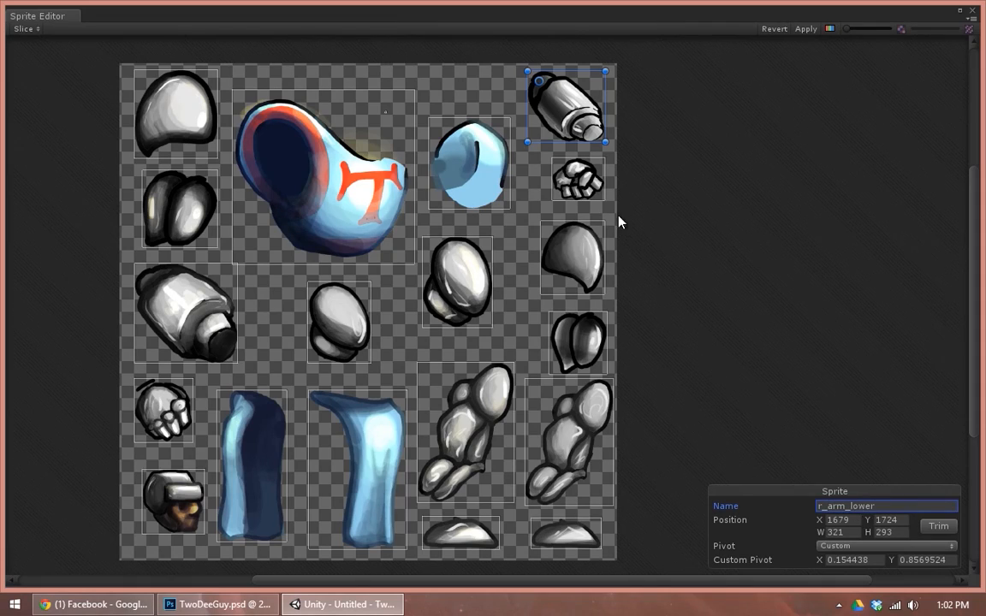
click(576, 178)
text(r_hand)
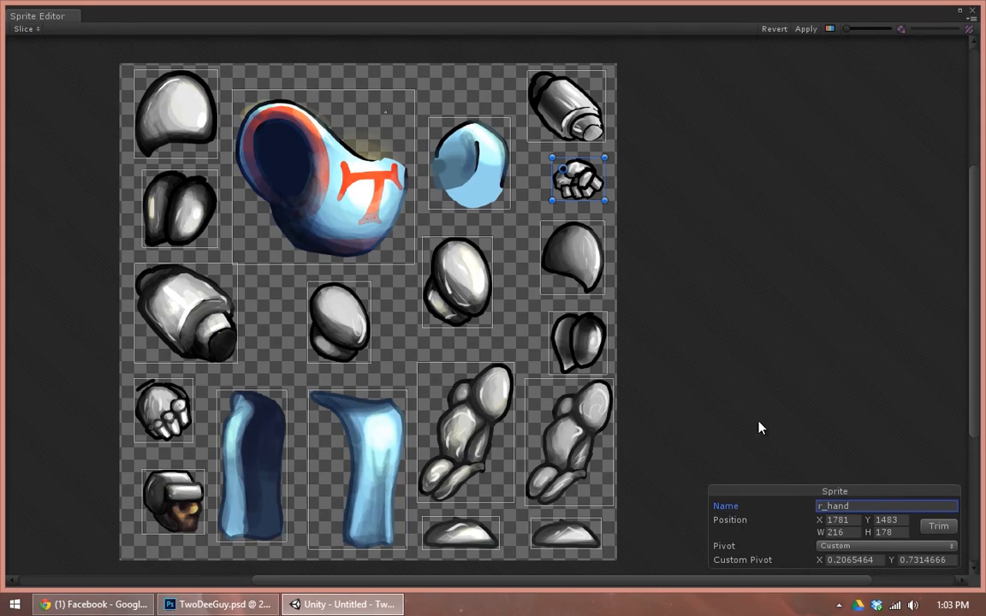
click(571, 259)
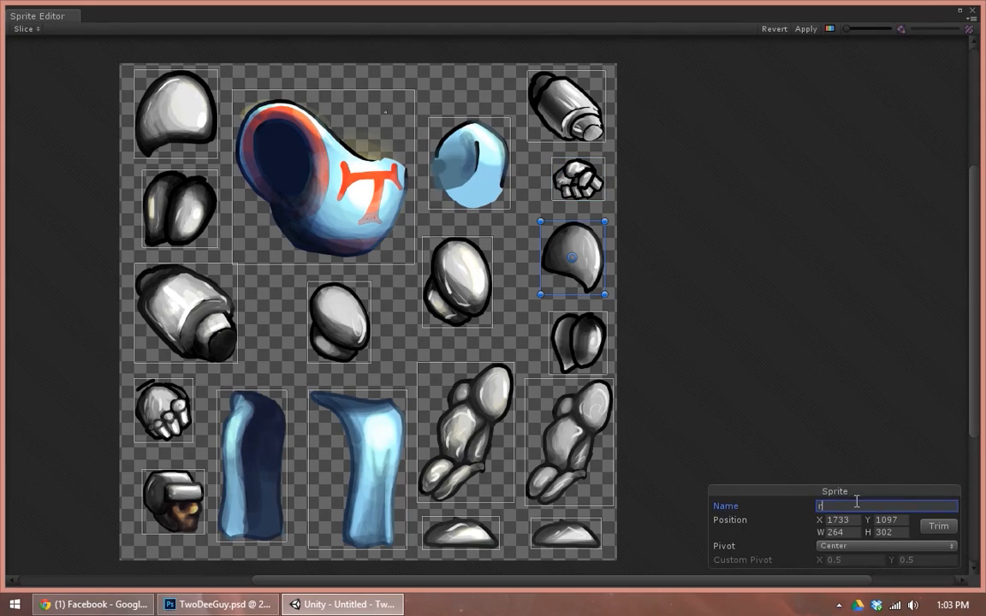
text(r_shoulder)
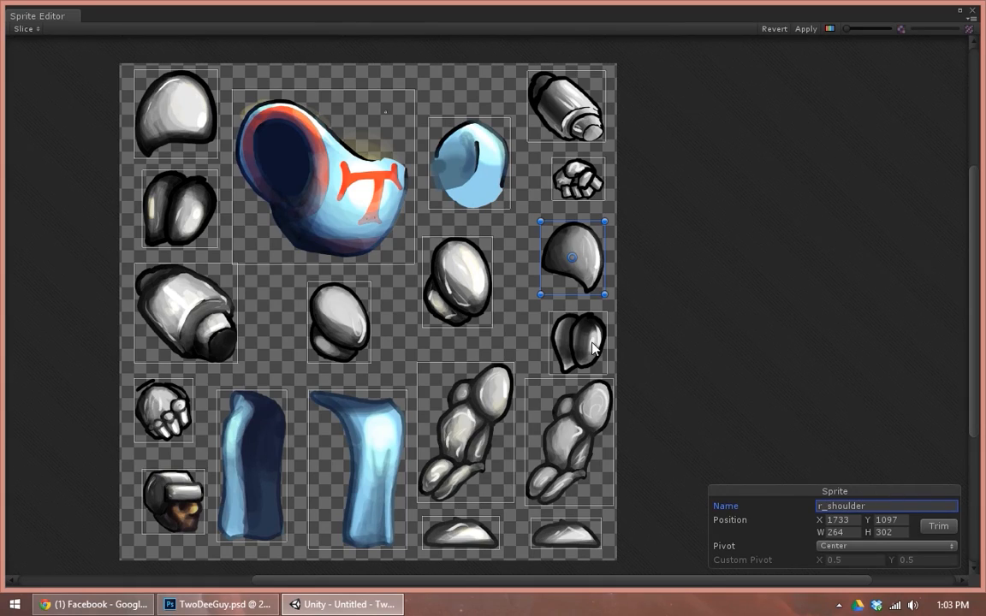
click(577, 343)
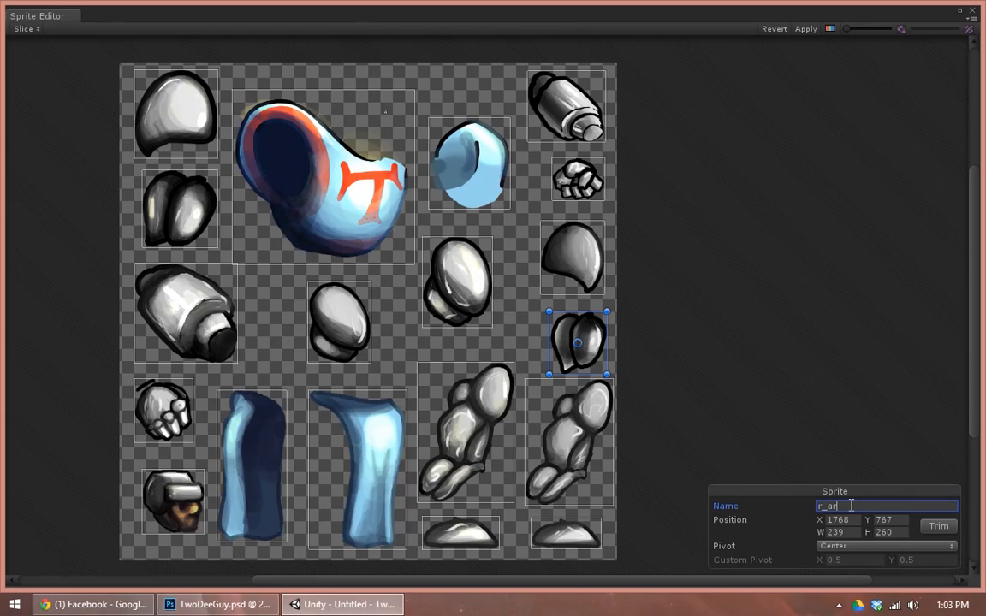
click(569, 440)
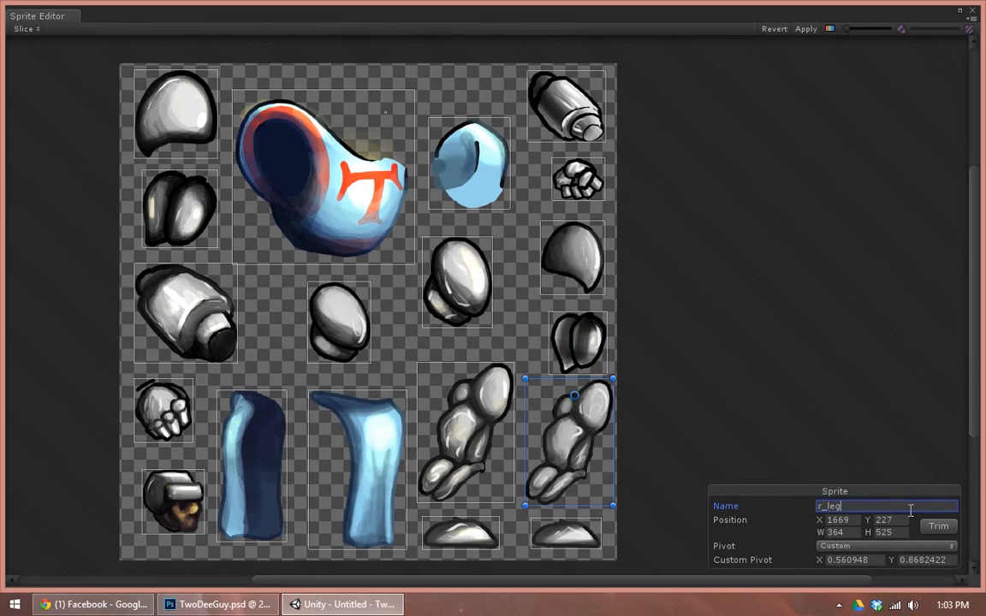
click(466, 432)
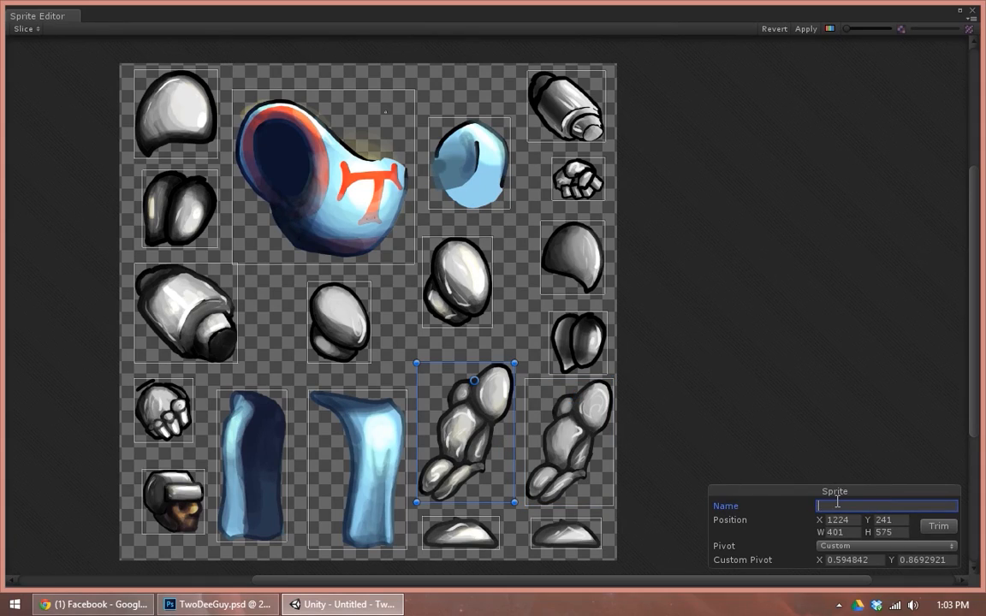
text(l_leg_lower)
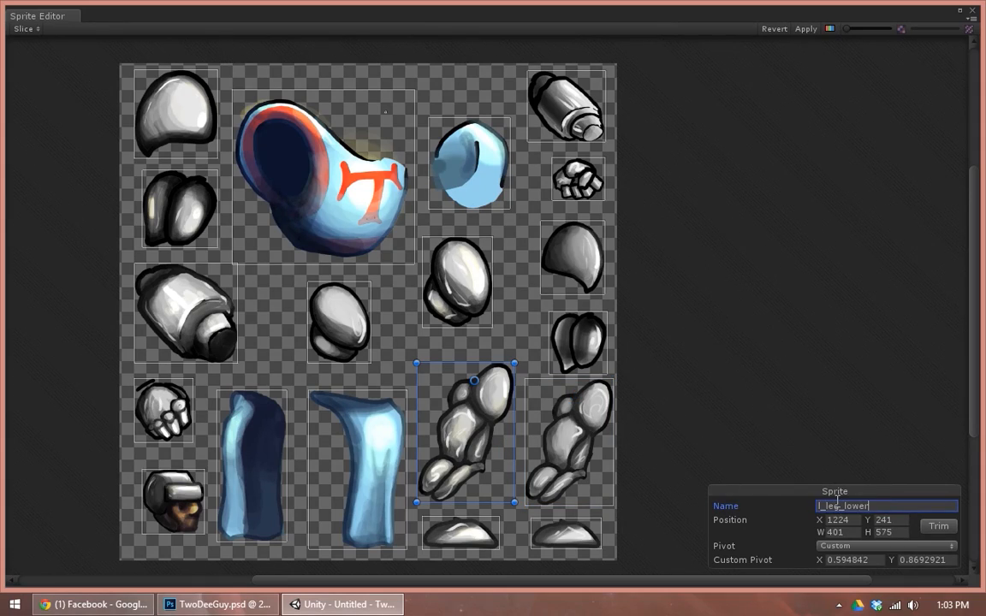
Step: Name the foot and cloth sprites r_foot, c_cloth_front and c_cloth_back
click(567, 535)
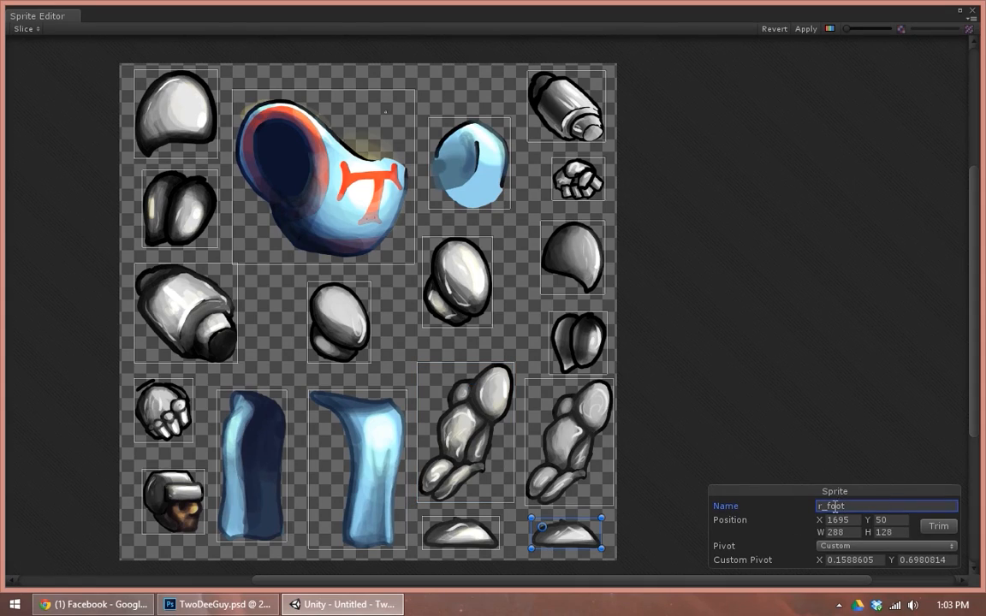
click(460, 533)
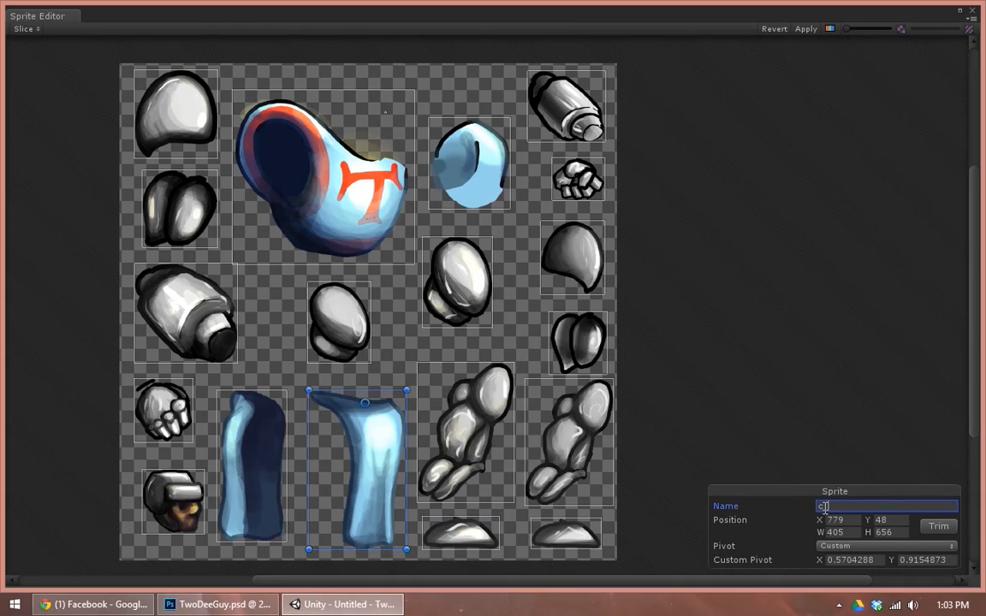
text(cloth_front)
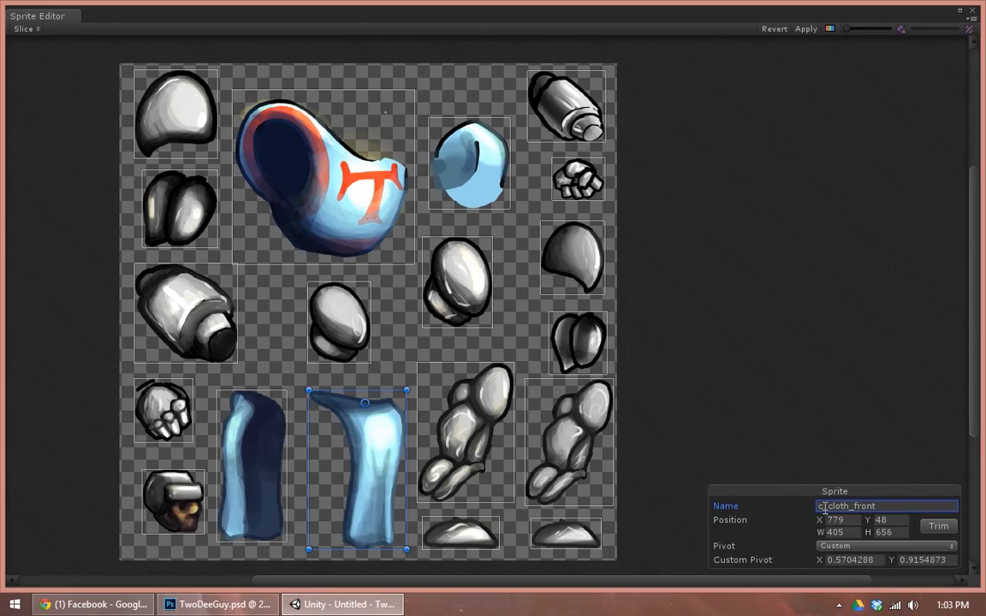
click(251, 466)
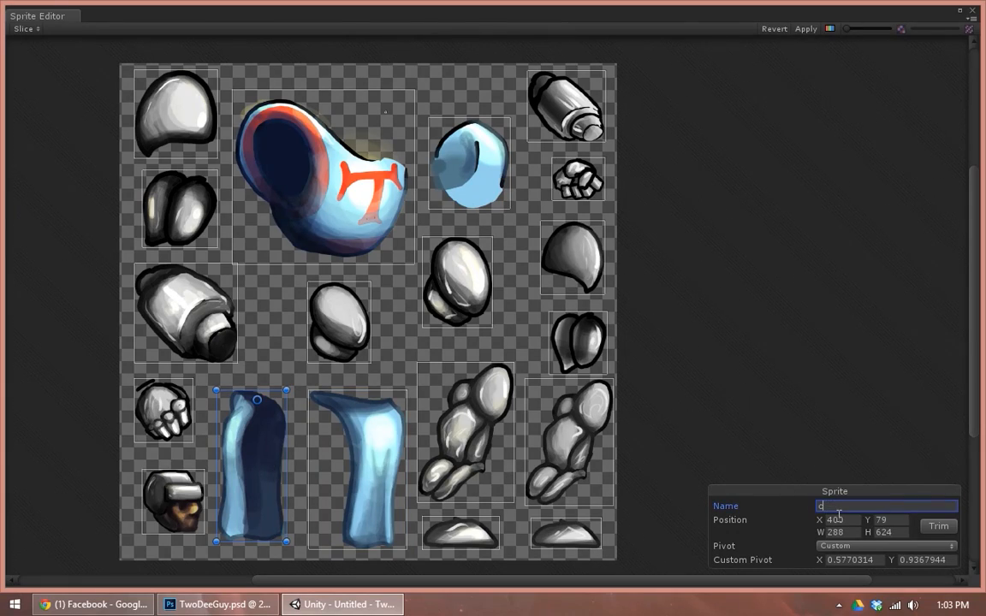
text(_cloth_back)
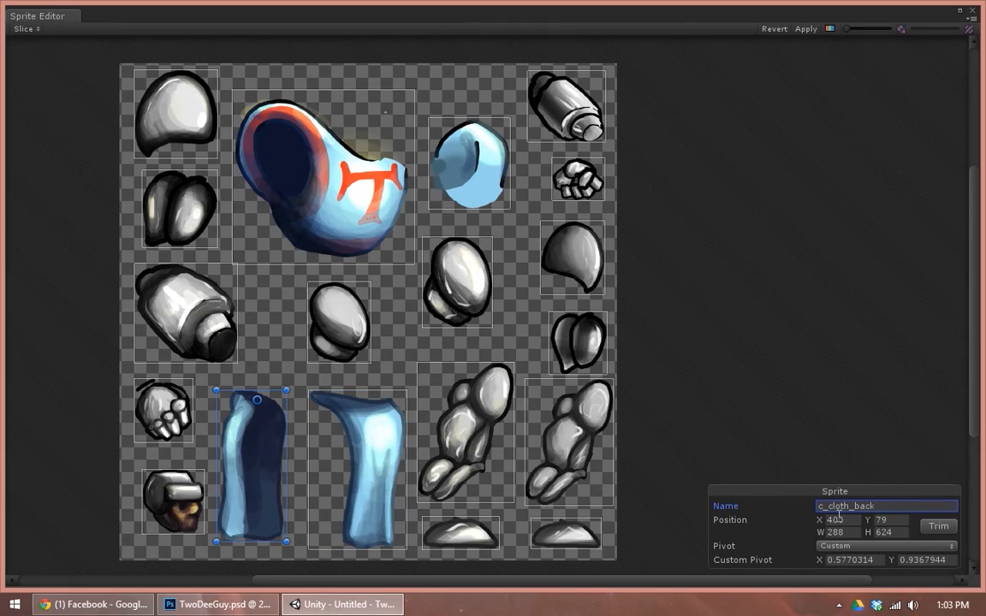
click(458, 282)
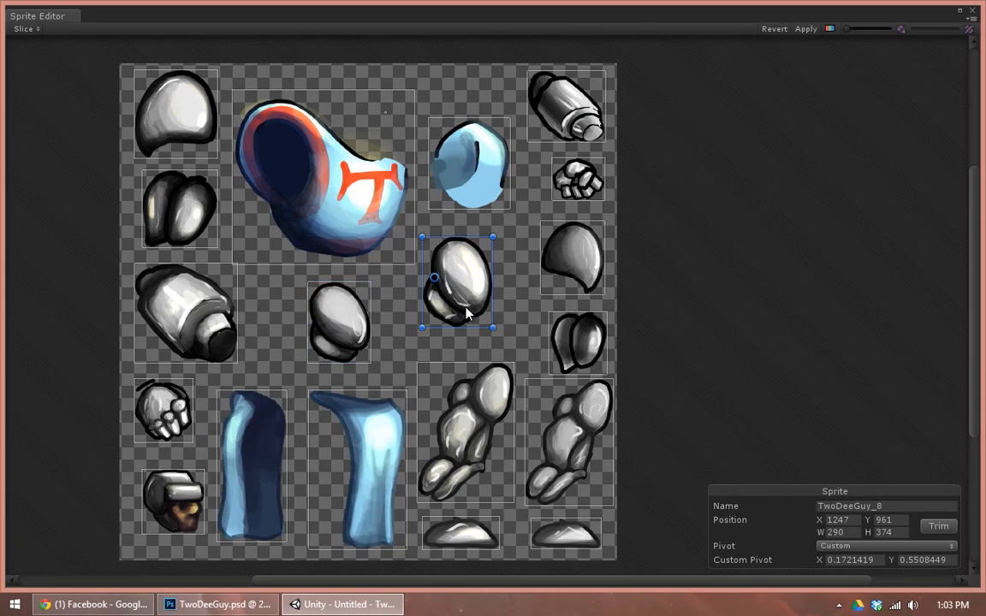
Step: In Photoshop, click the egg-shaped piece to reveal it is the leg upper layer
click(217, 604)
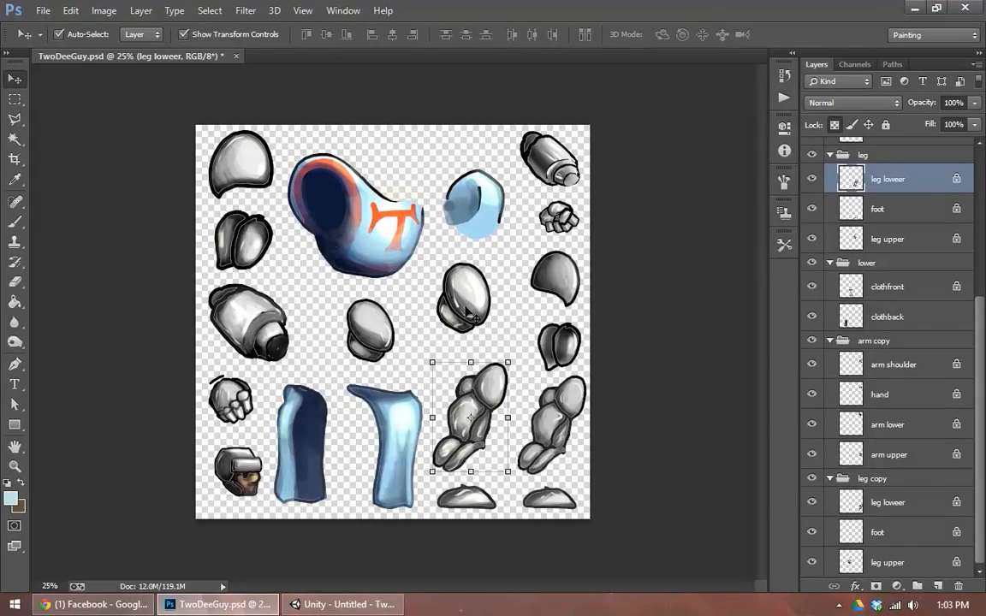
click(887, 239)
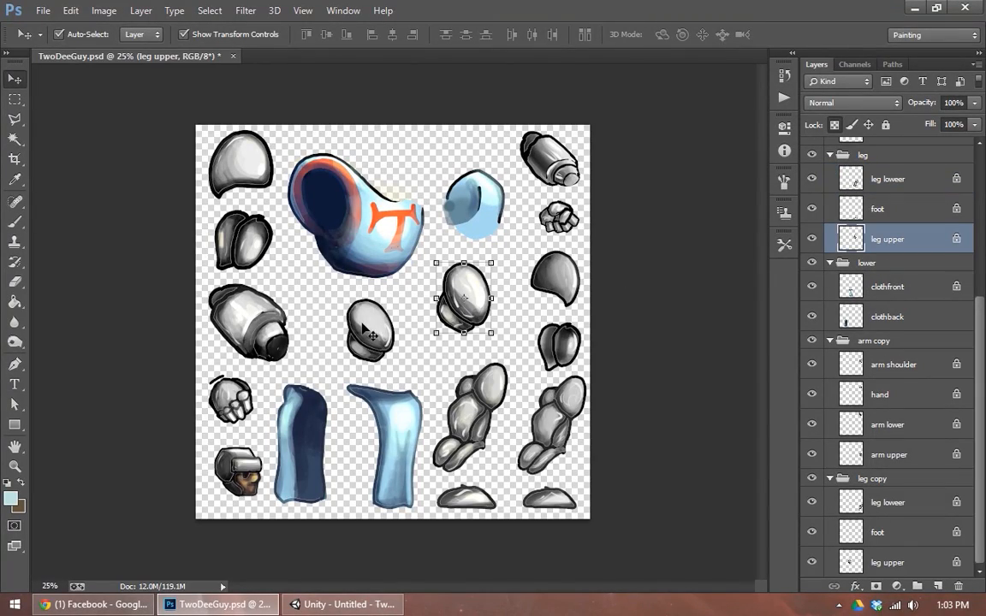
mouse_move(368, 337)
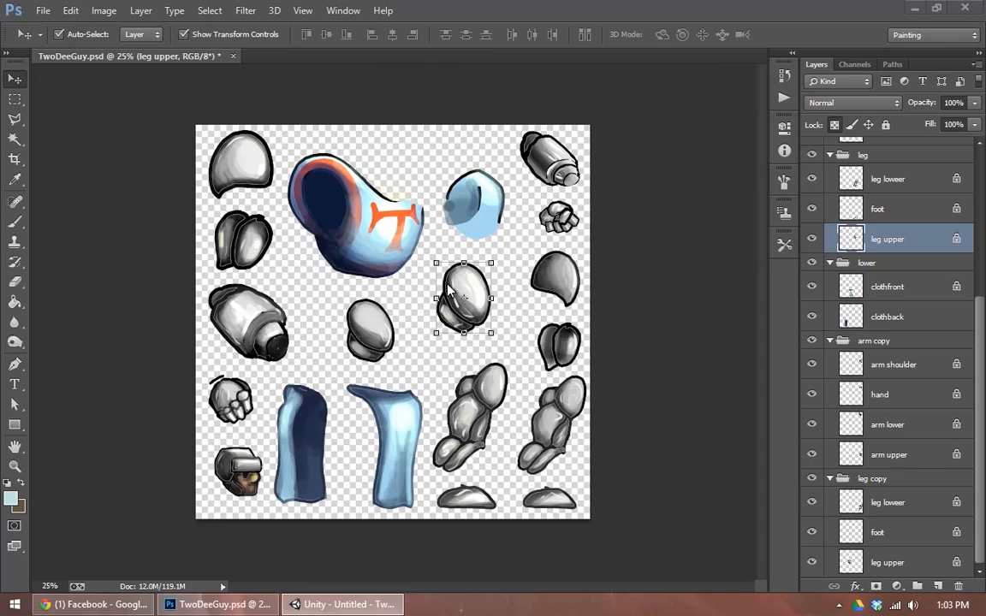
mouse_move(663, 304)
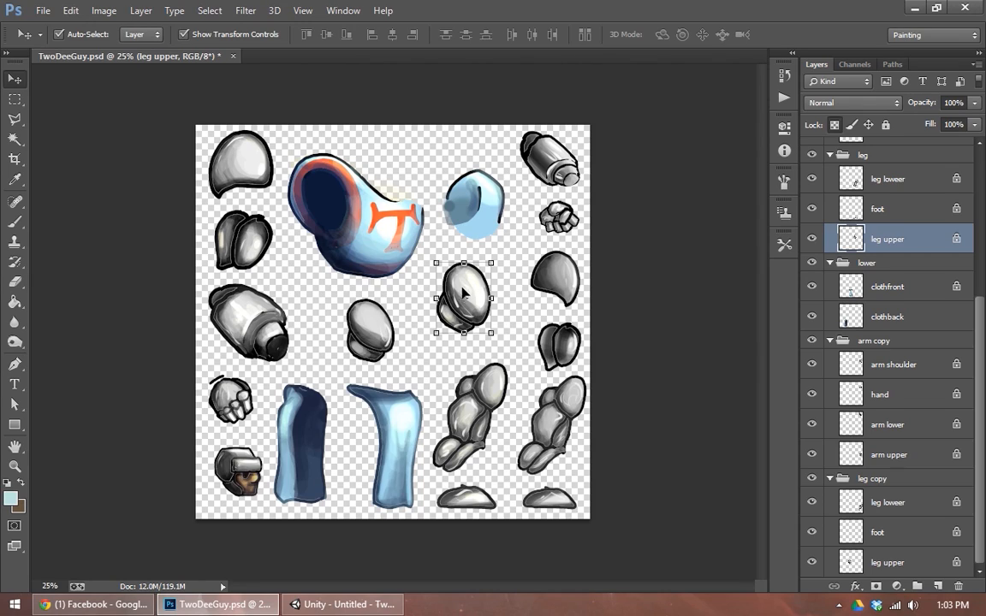
mouse_move(451, 339)
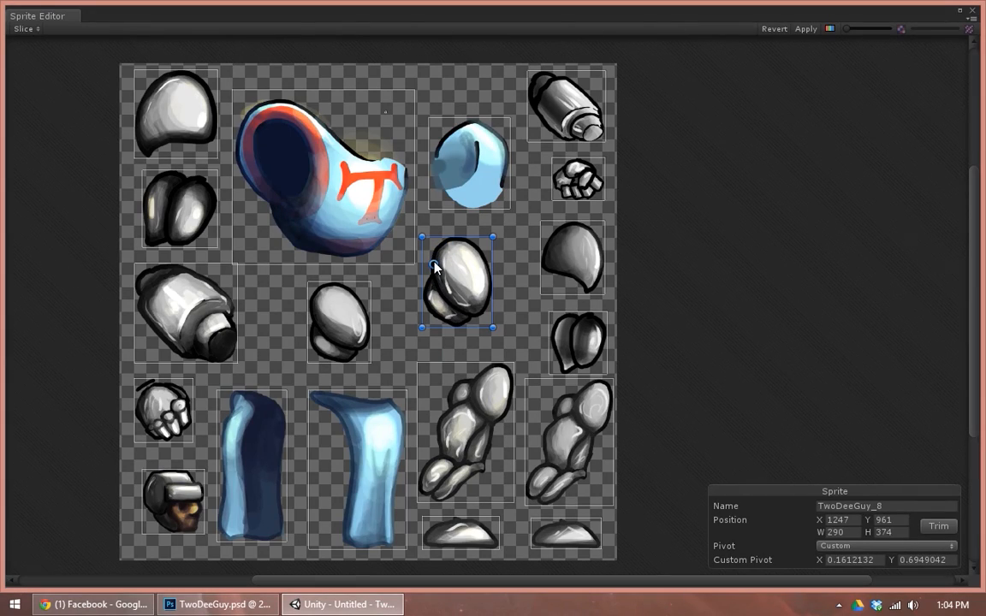
Step: Compare both upper-leg sprites against Photoshop's layer names, then return to rename TwoDeeGuy_8
click(337, 321)
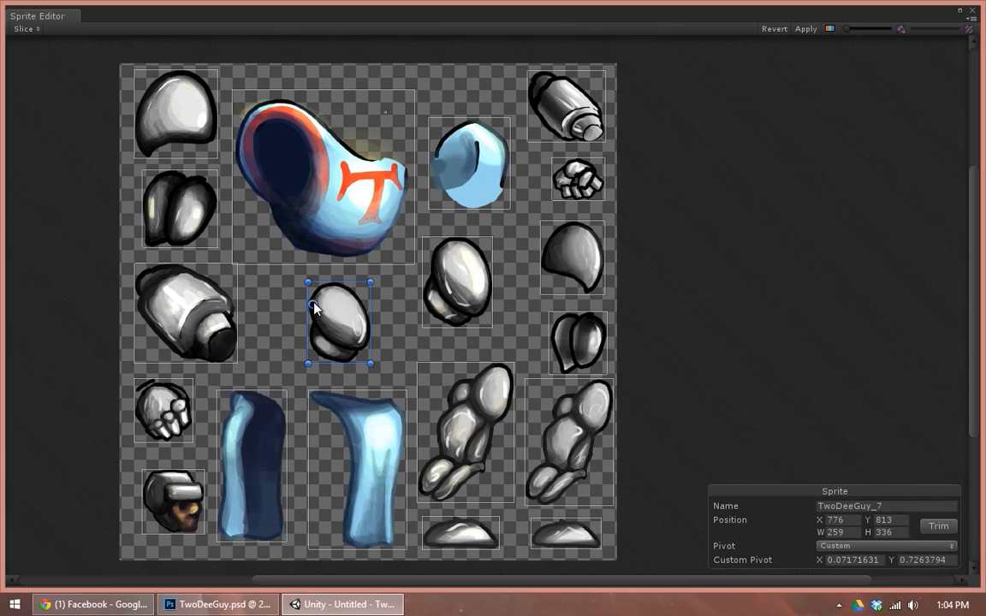
click(458, 282)
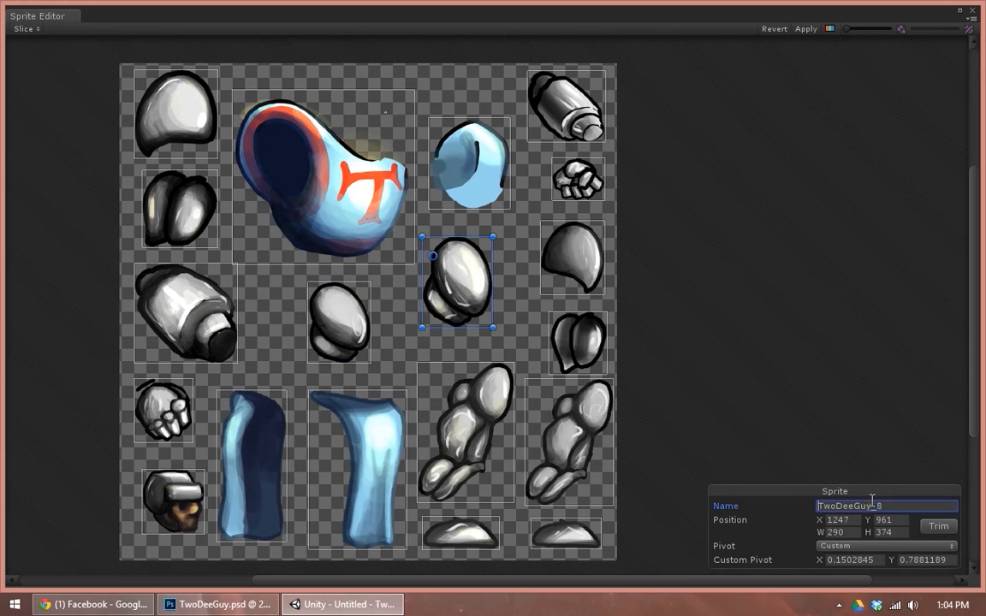
click(217, 603)
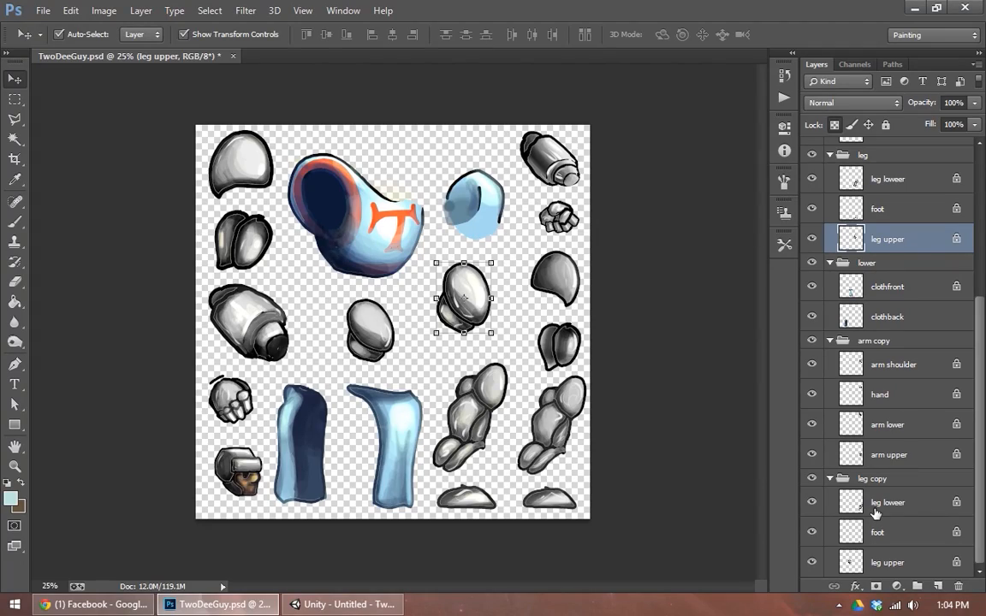
mouse_move(886, 123)
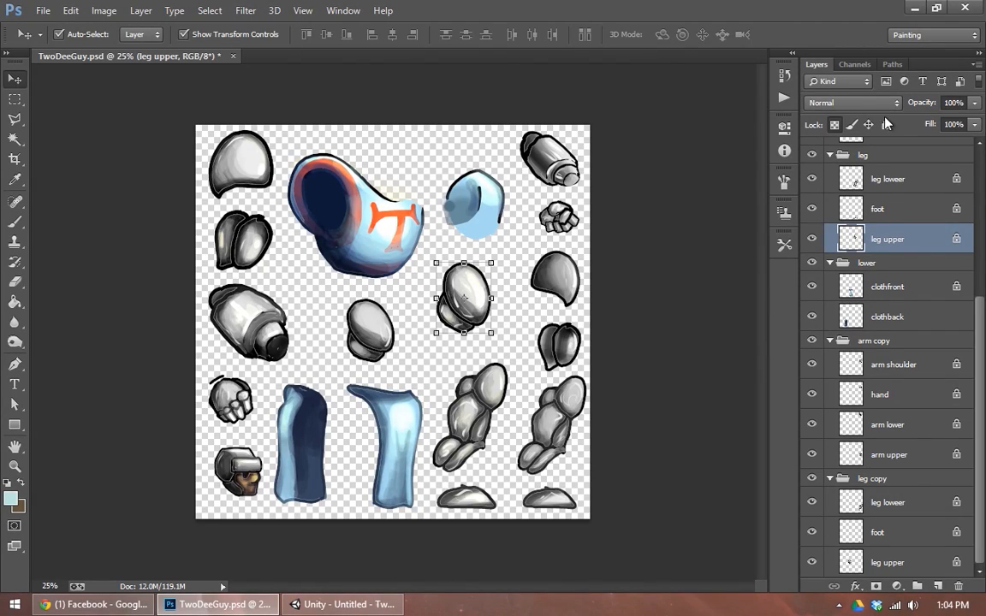
scroll(up, 3)
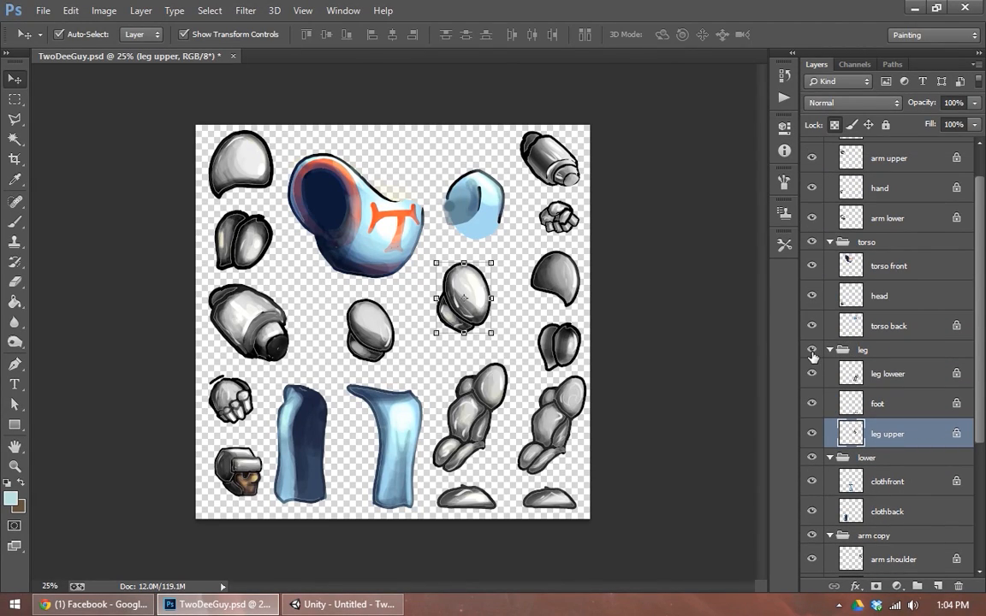
click(334, 604)
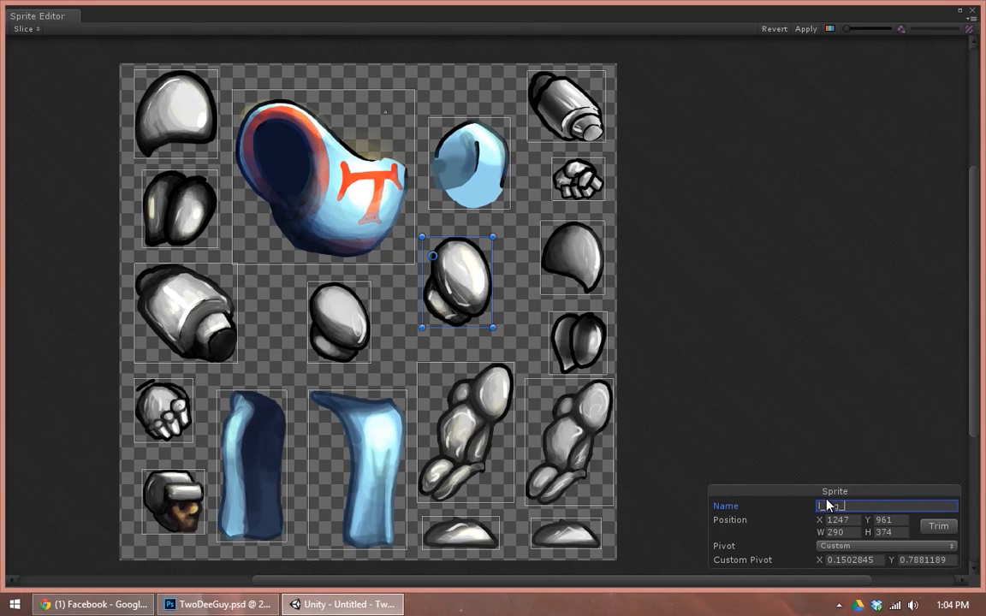
Step: Go through the upper-leg, cloth, head and hand pieces, naming the large arm l_arm_lower
click(338, 321)
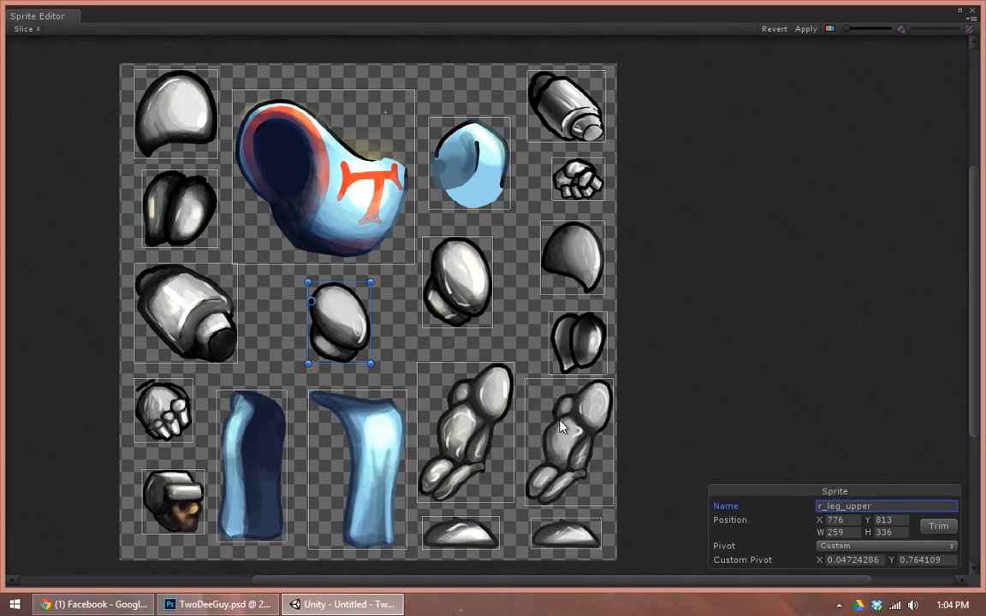
click(252, 466)
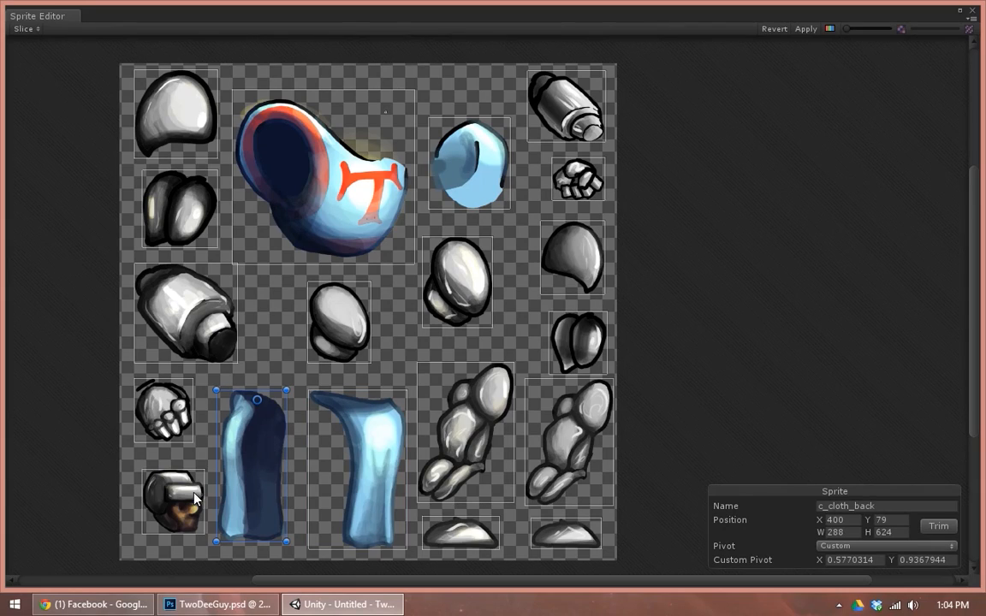
click(171, 500)
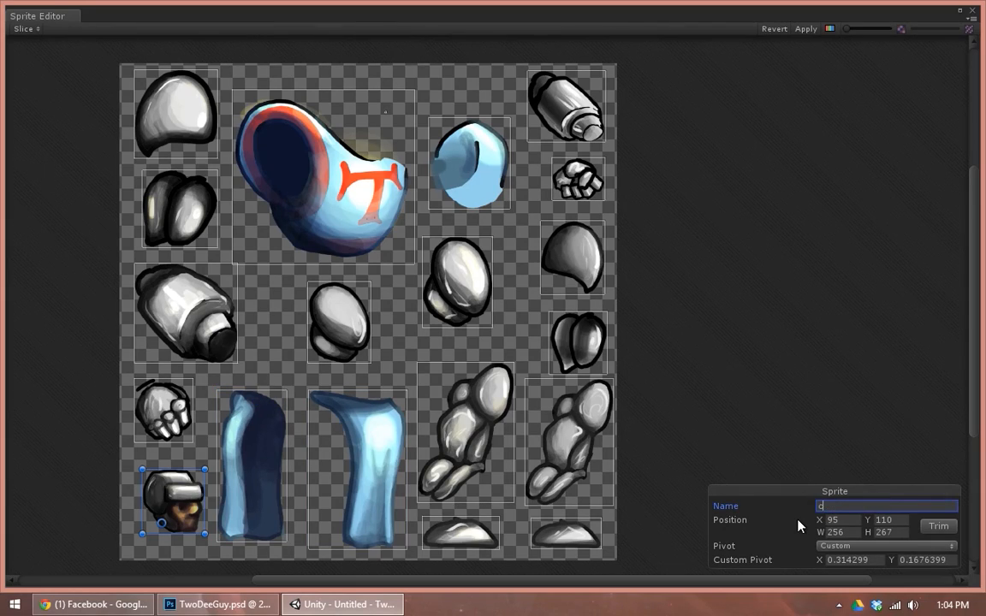
click(163, 409)
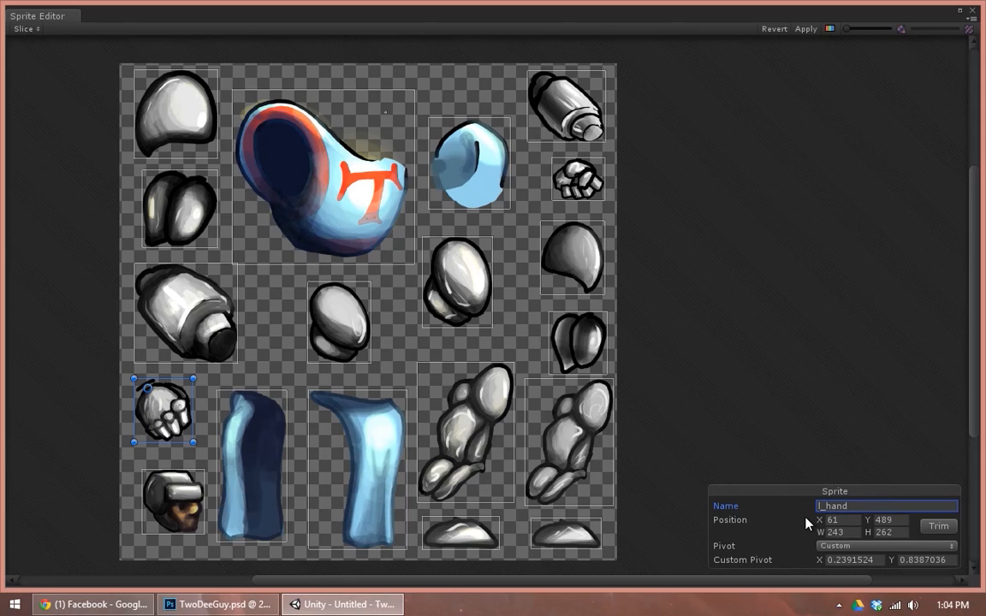
click(185, 312)
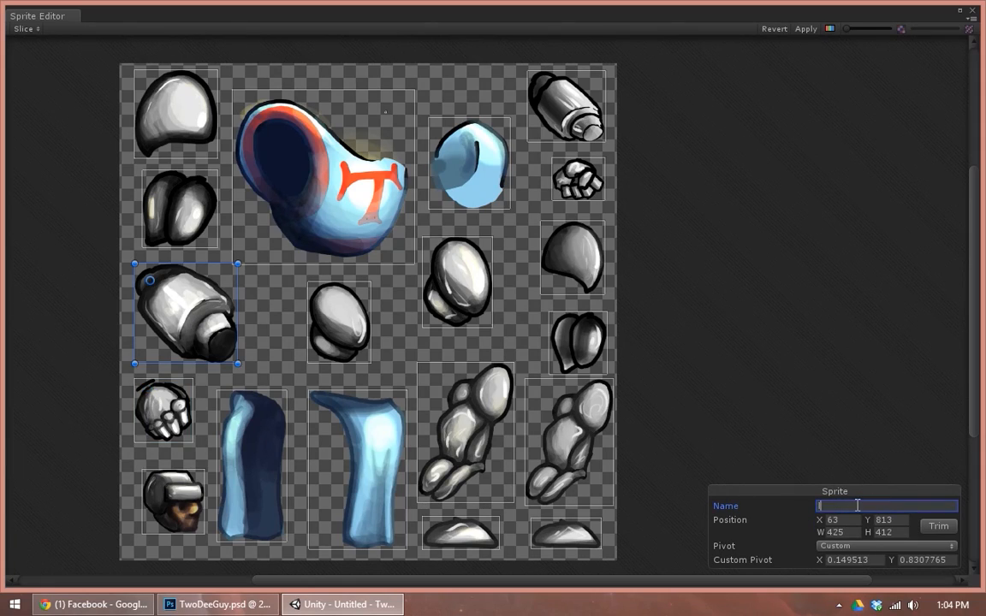
text(l_arm_lower)
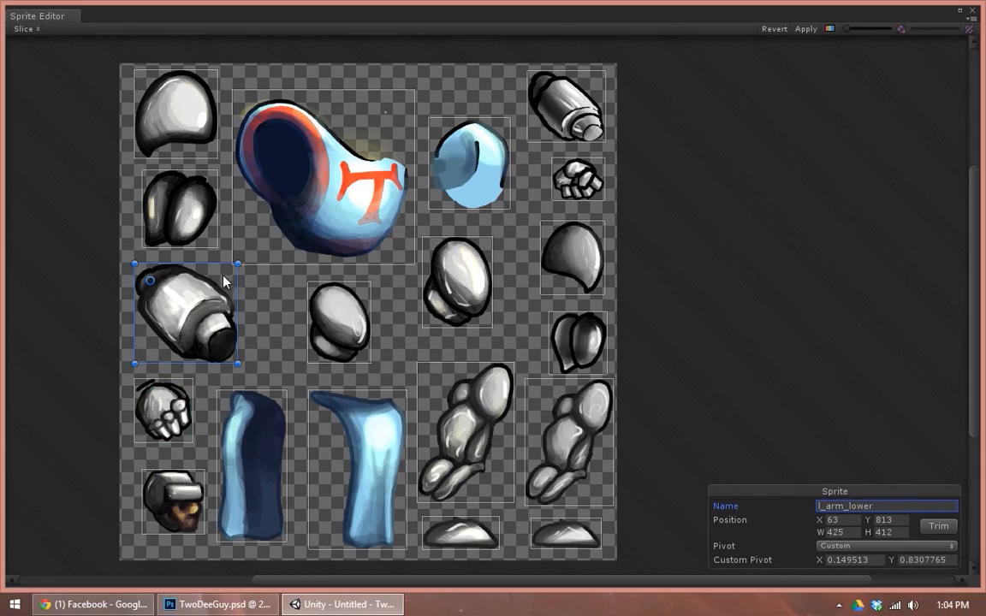
Step: Recheck the names of the shoulder, torso, leg, hand and arm sprites
click(180, 207)
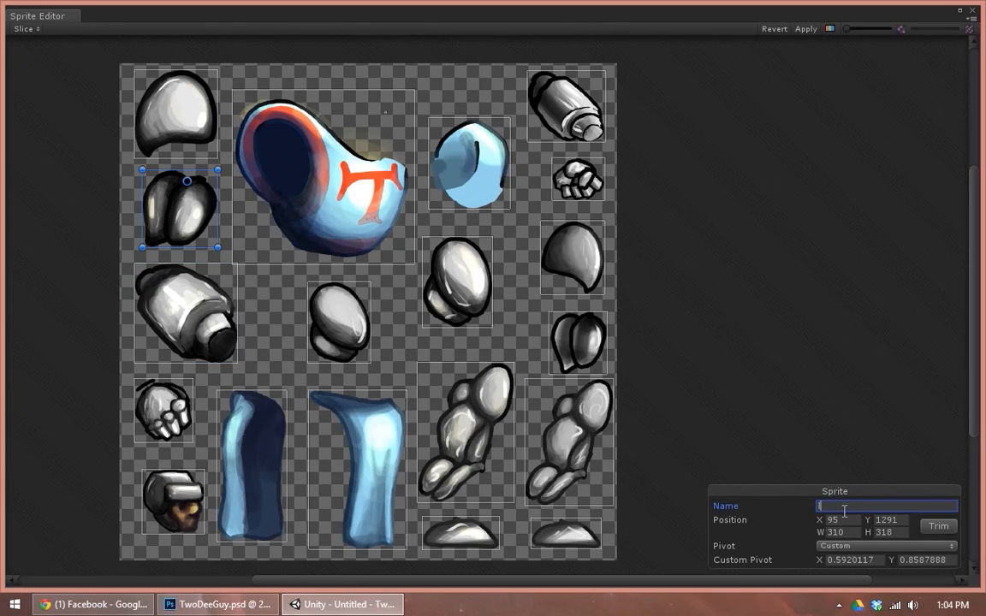
click(175, 113)
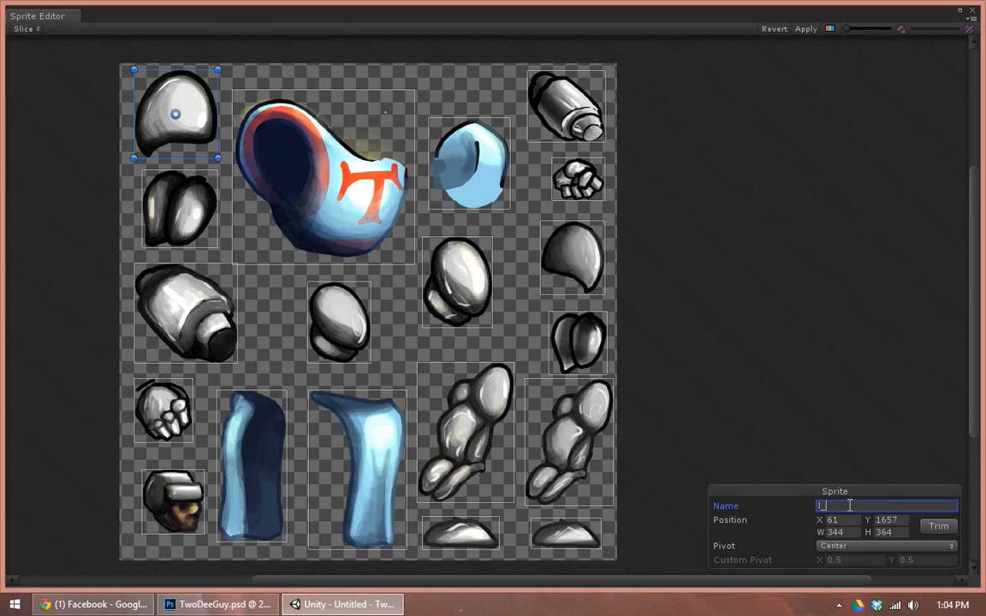
click(323, 171)
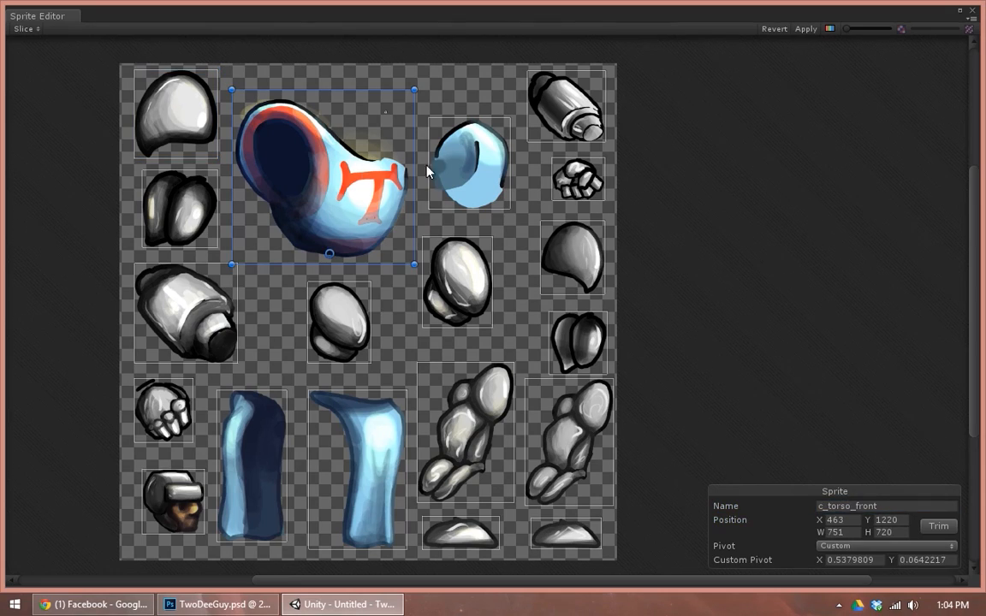
click(465, 432)
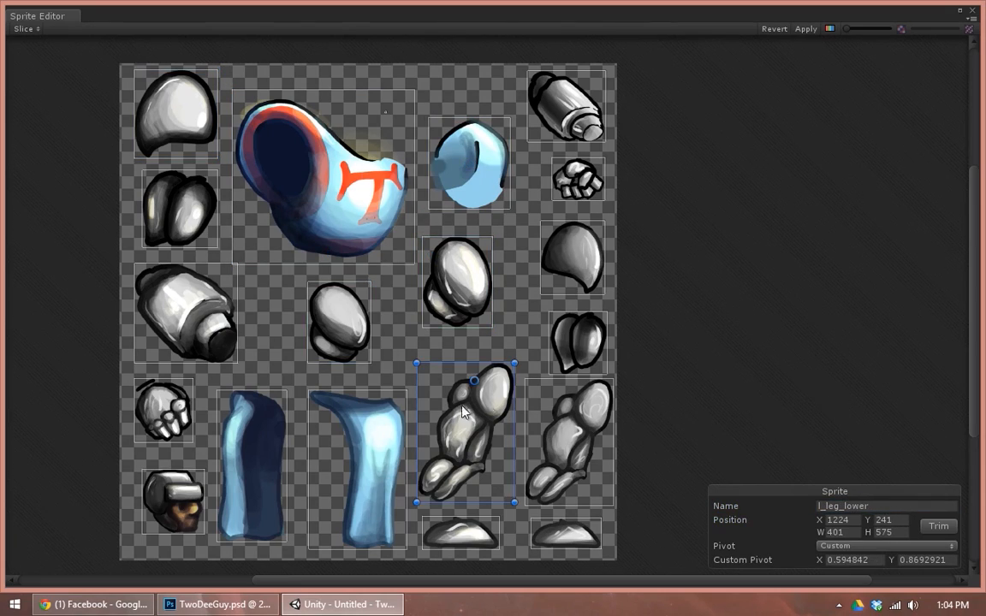
click(577, 178)
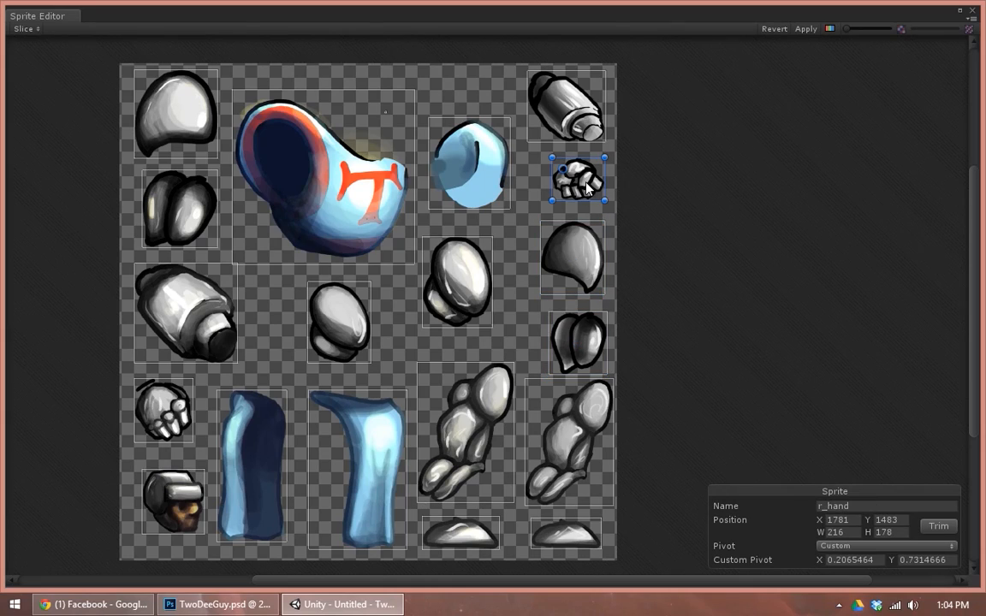
click(565, 102)
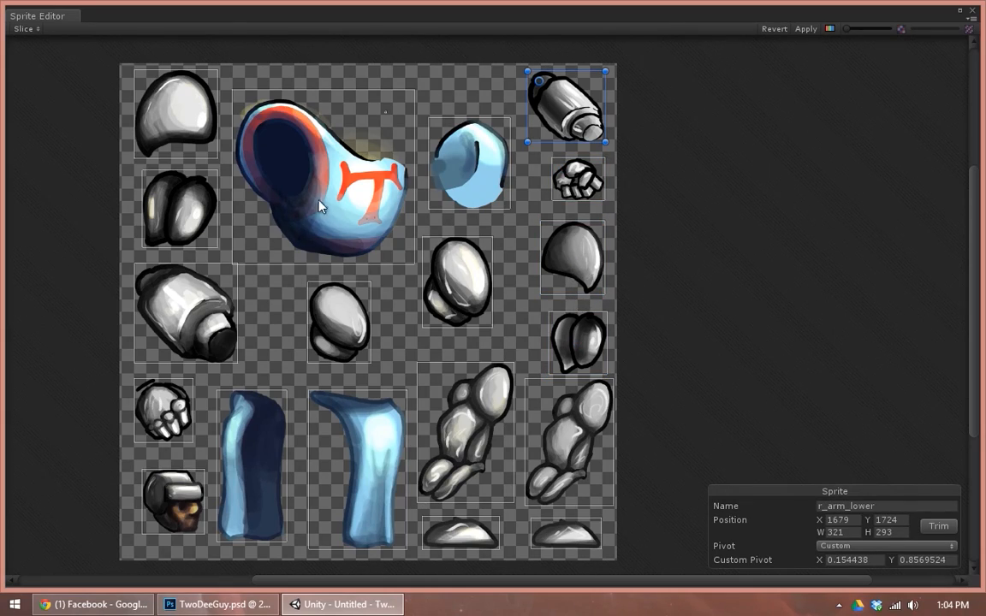
mouse_move(364, 288)
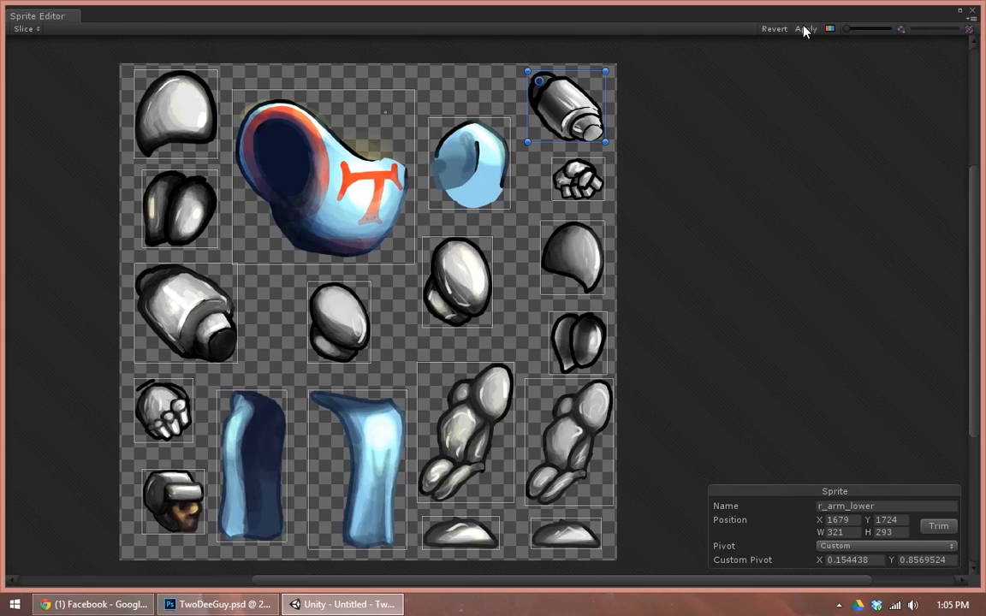
mouse_move(811, 34)
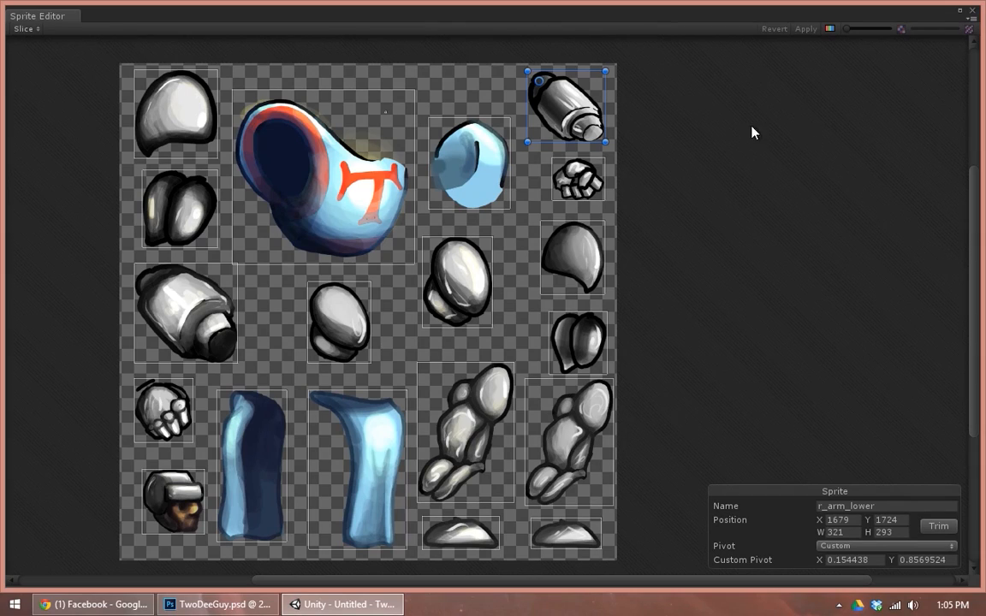
mouse_move(969, 23)
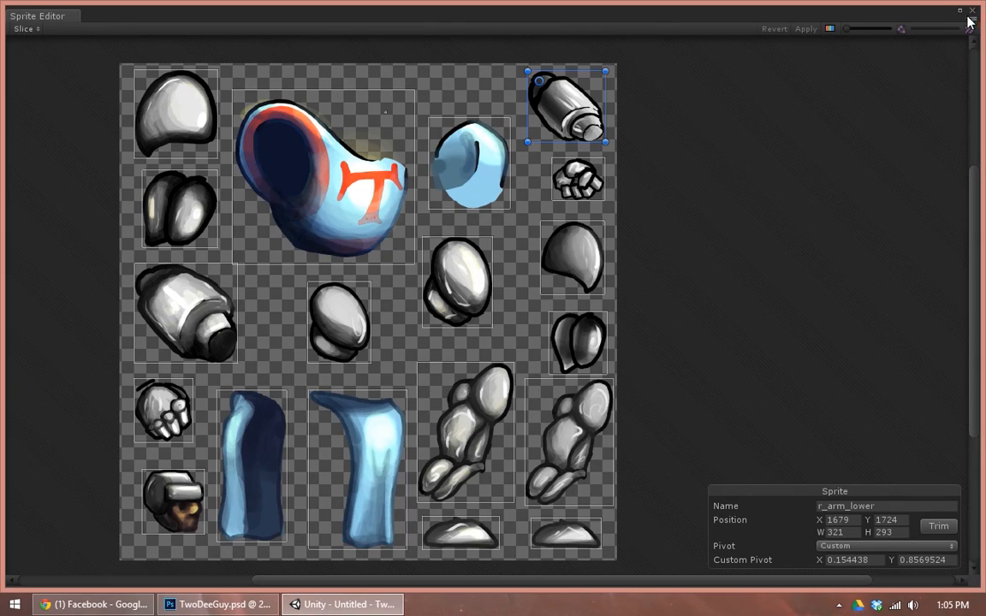
Step: Close the Sprite Editor, expand TwoDeeGuy in the Project panel, and preview c_torso_back
click(970, 22)
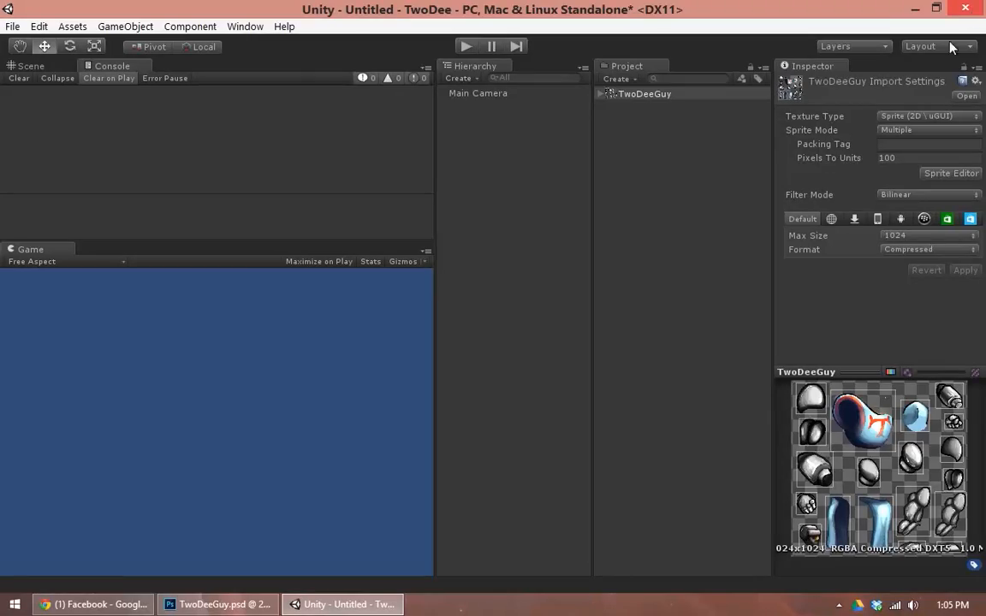
click(644, 93)
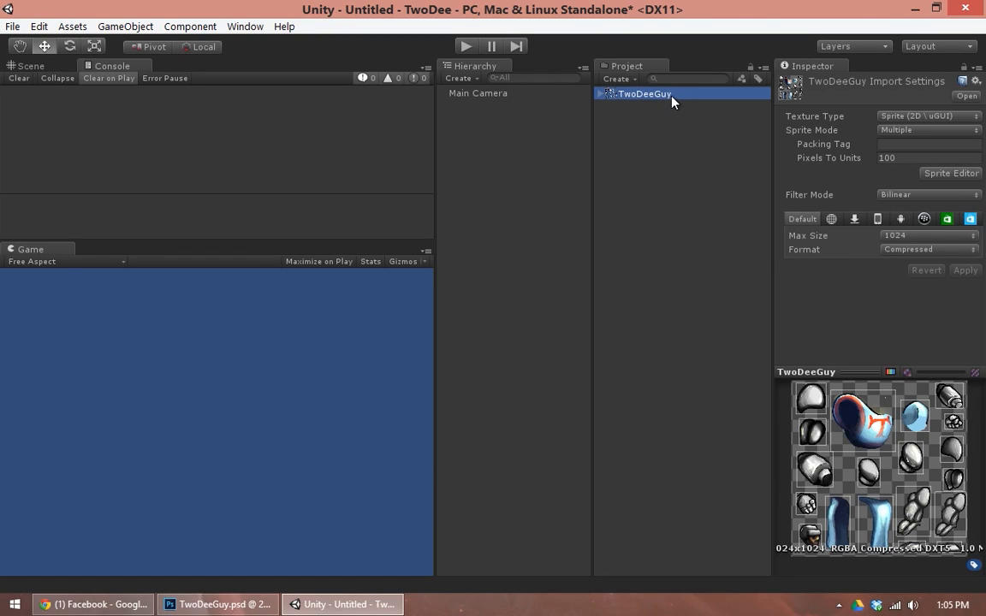
mouse_move(603, 96)
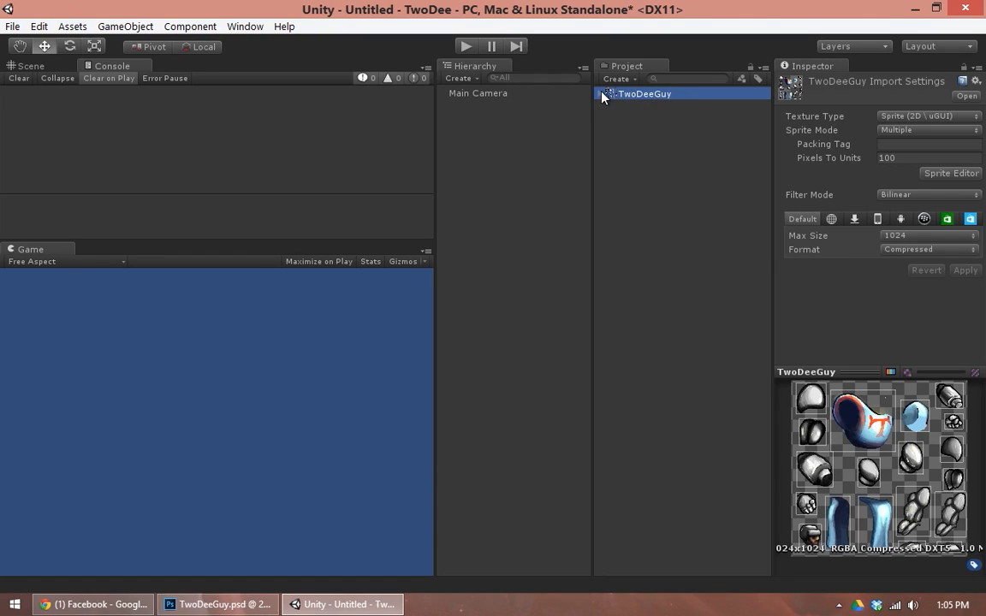
click(608, 94)
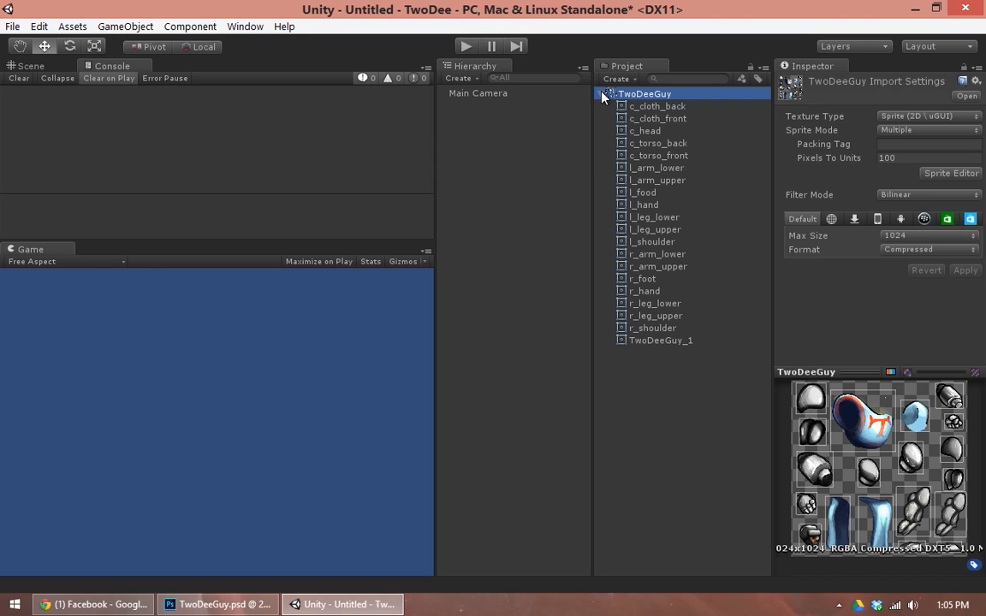
click(657, 143)
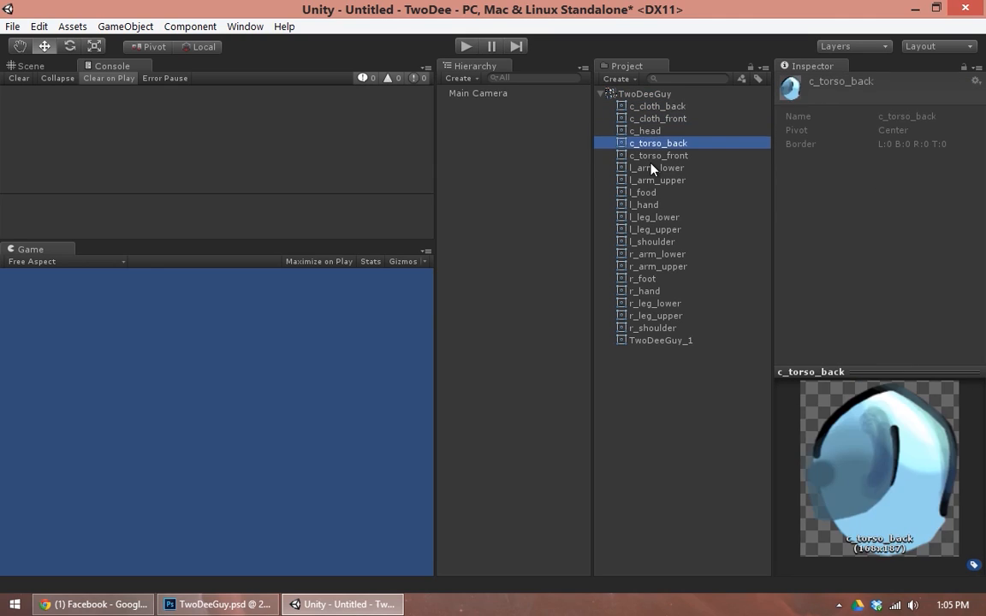